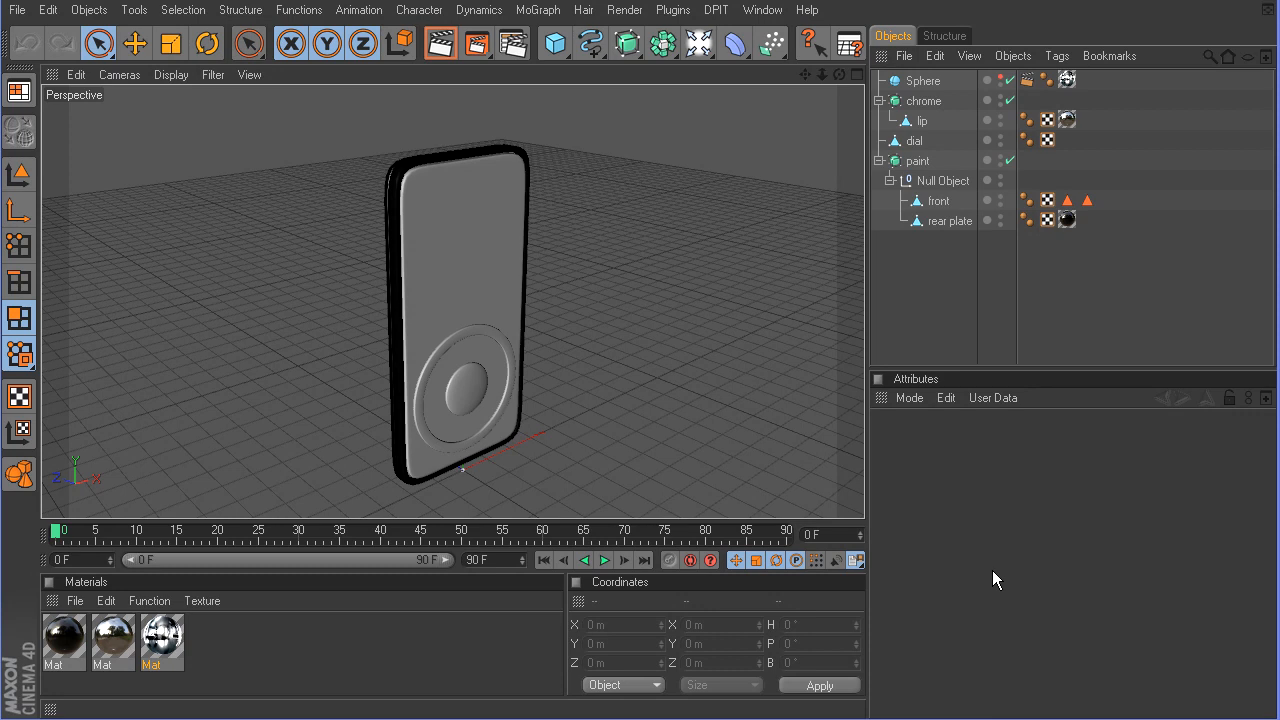
{"action": "mouse_move", "coordinate": [487, 379]}
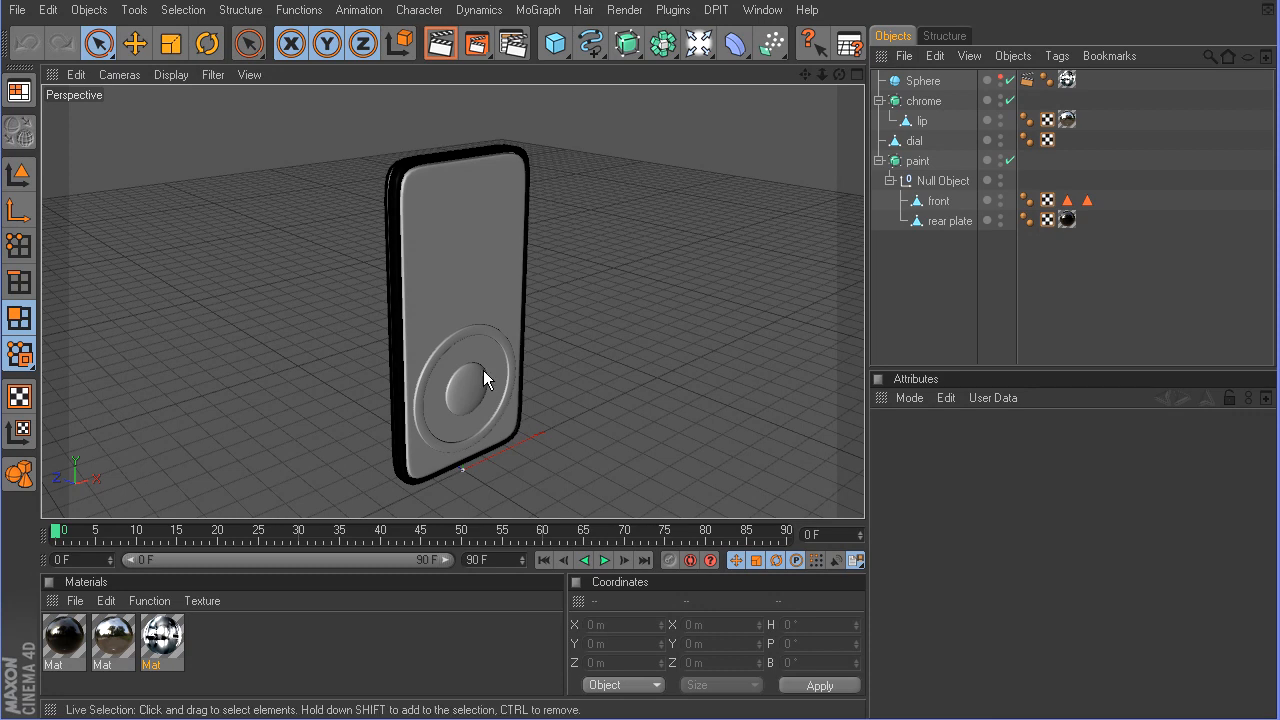
{"action": "mouse_move", "coordinate": [447, 363]}
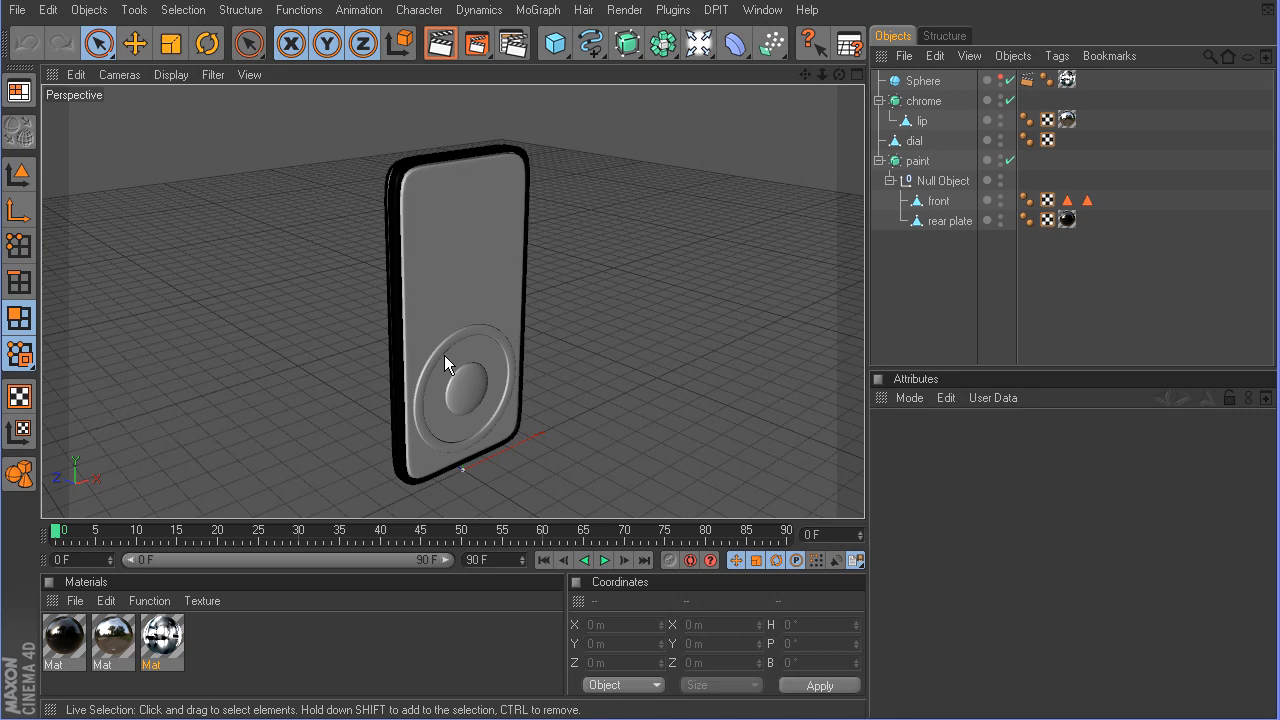
Zoom the Perspective view in close on the iPod's click-wheel dial
{"action": "left_click_drag", "start_coordinate": [445, 363], "coordinate": [460, 300]}
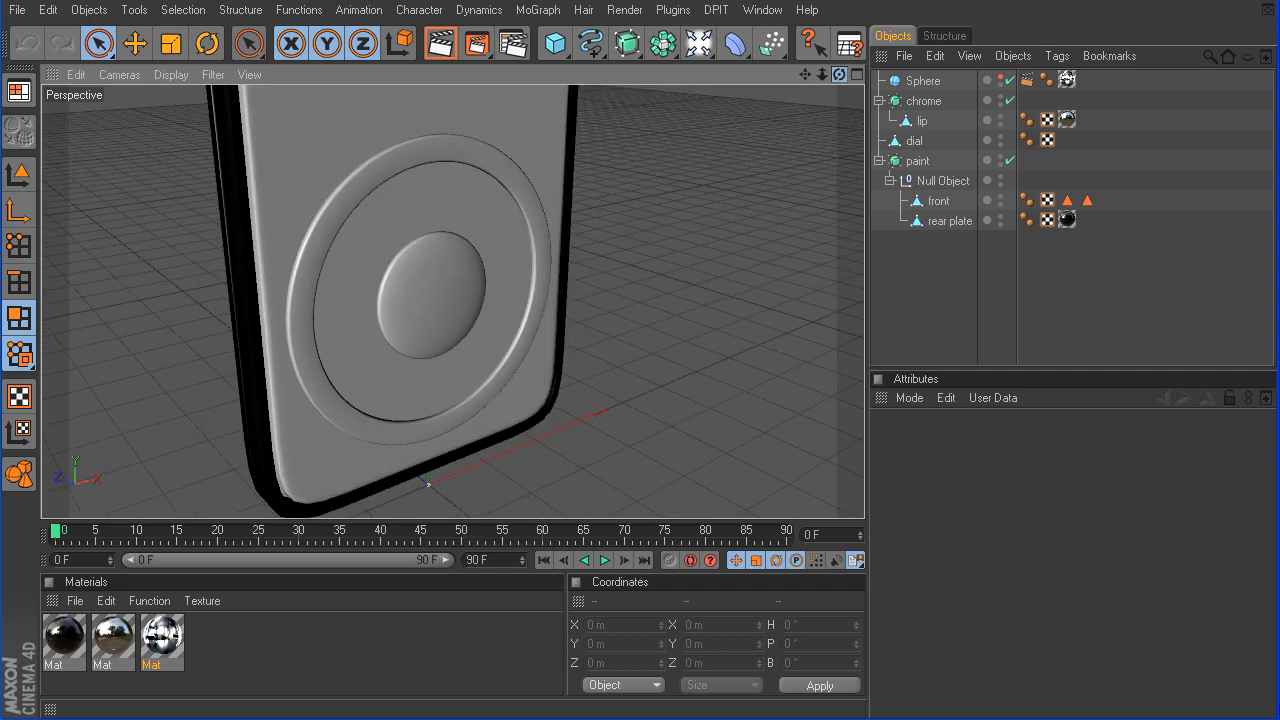
{"action": "mouse_move", "coordinate": [455, 321]}
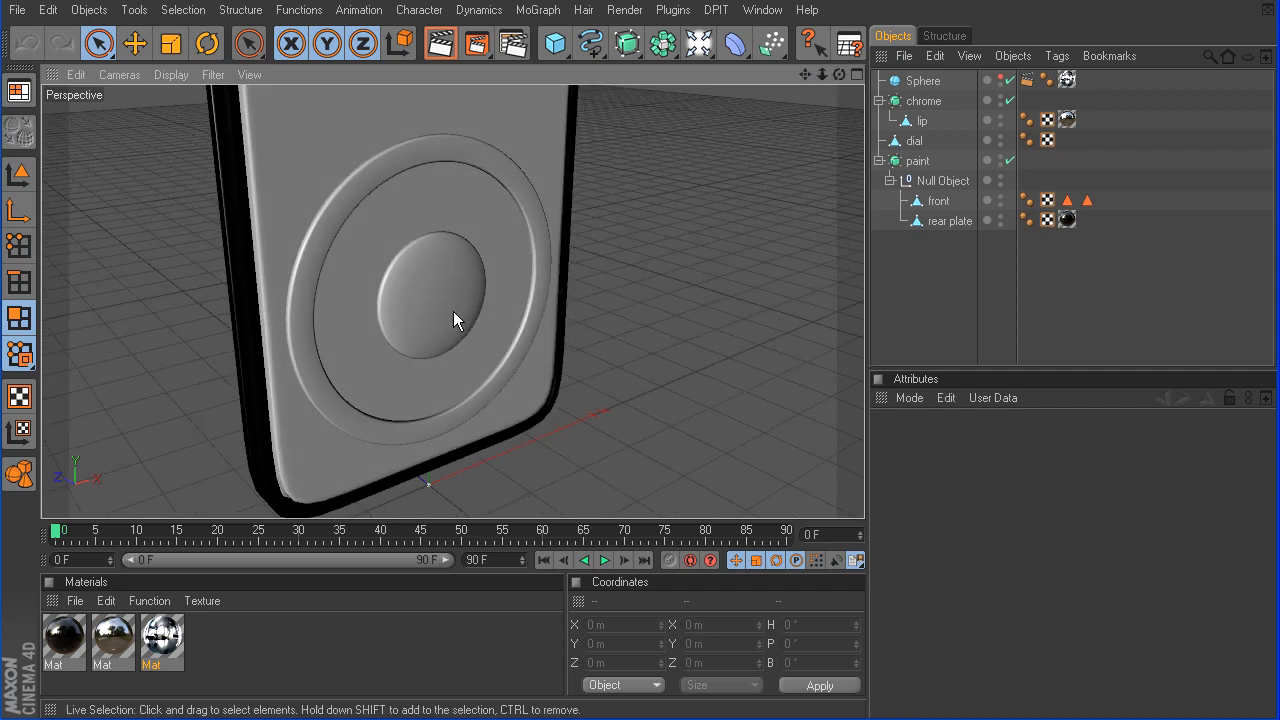
{"action": "mouse_move", "coordinate": [368, 310]}
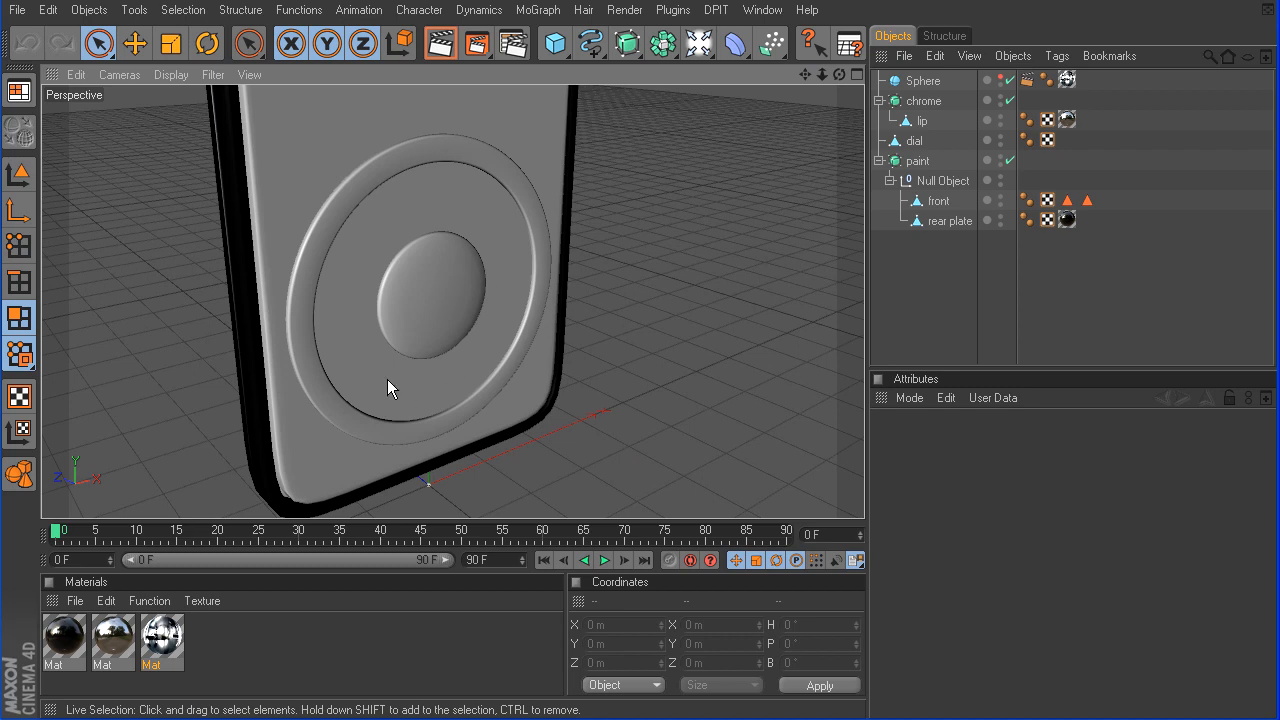
{"action": "mouse_move", "coordinate": [332, 417]}
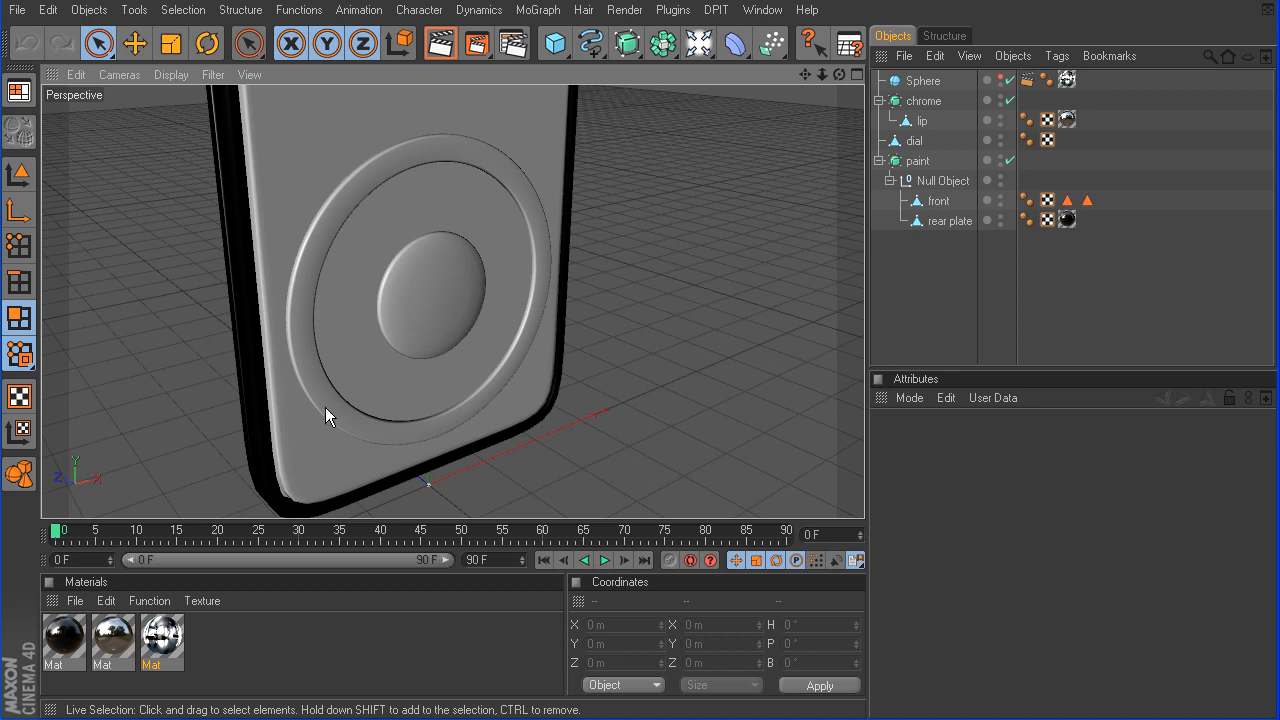
Paint-select the dial's inner ring of polygons and split it into a separate object
{"action": "left_click", "coordinate": [913, 140]}
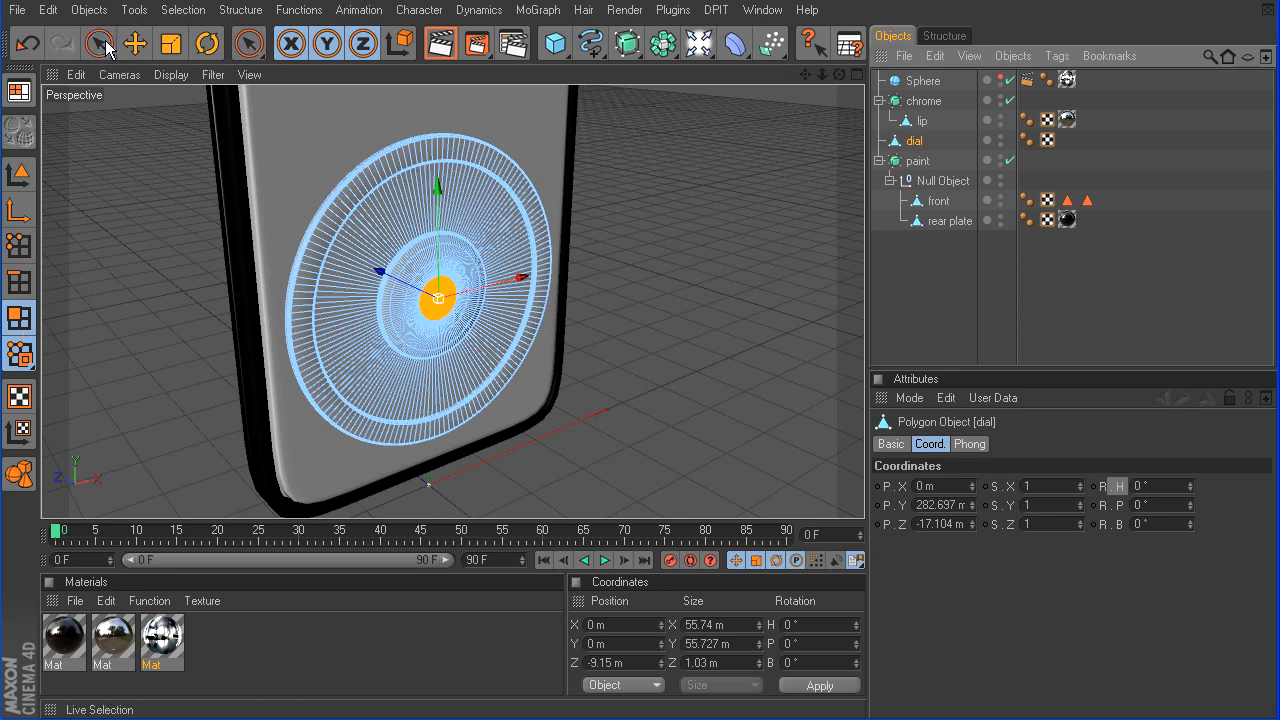
{"action": "left_click", "coordinate": [98, 42]}
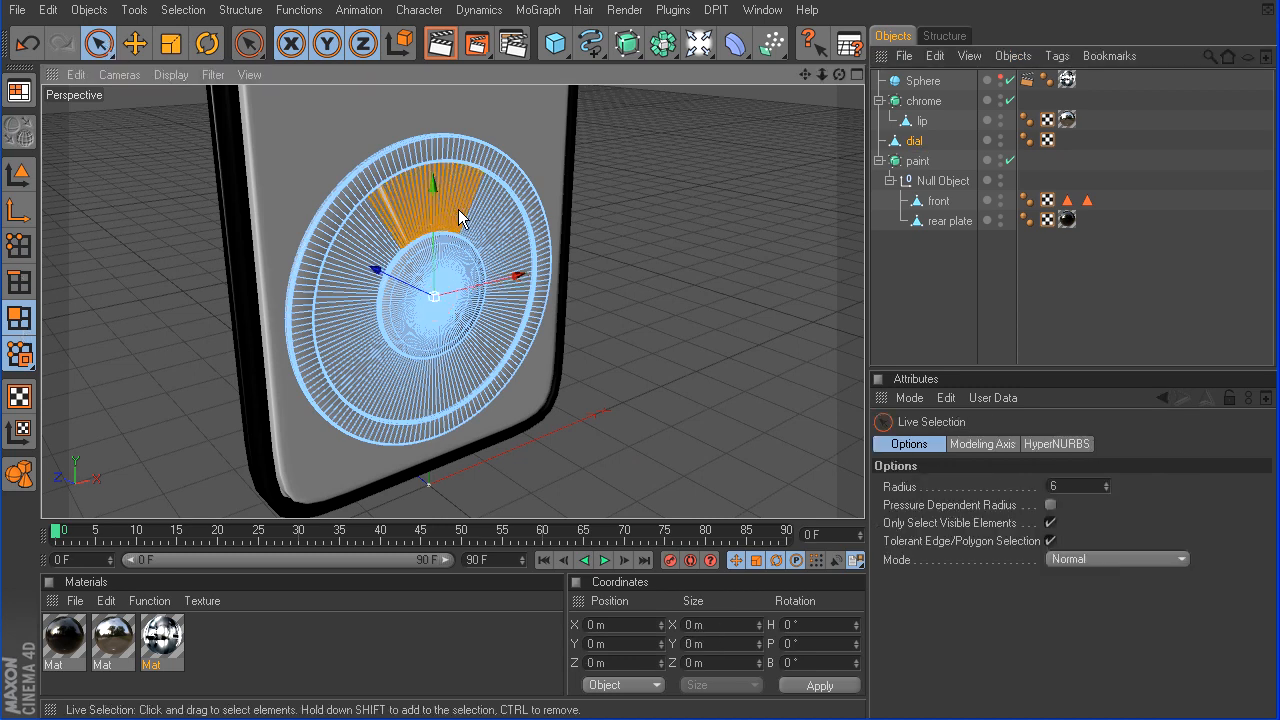
{"action": "left_click_drag", "start_coordinate": [460, 218], "coordinate": [390, 218]}
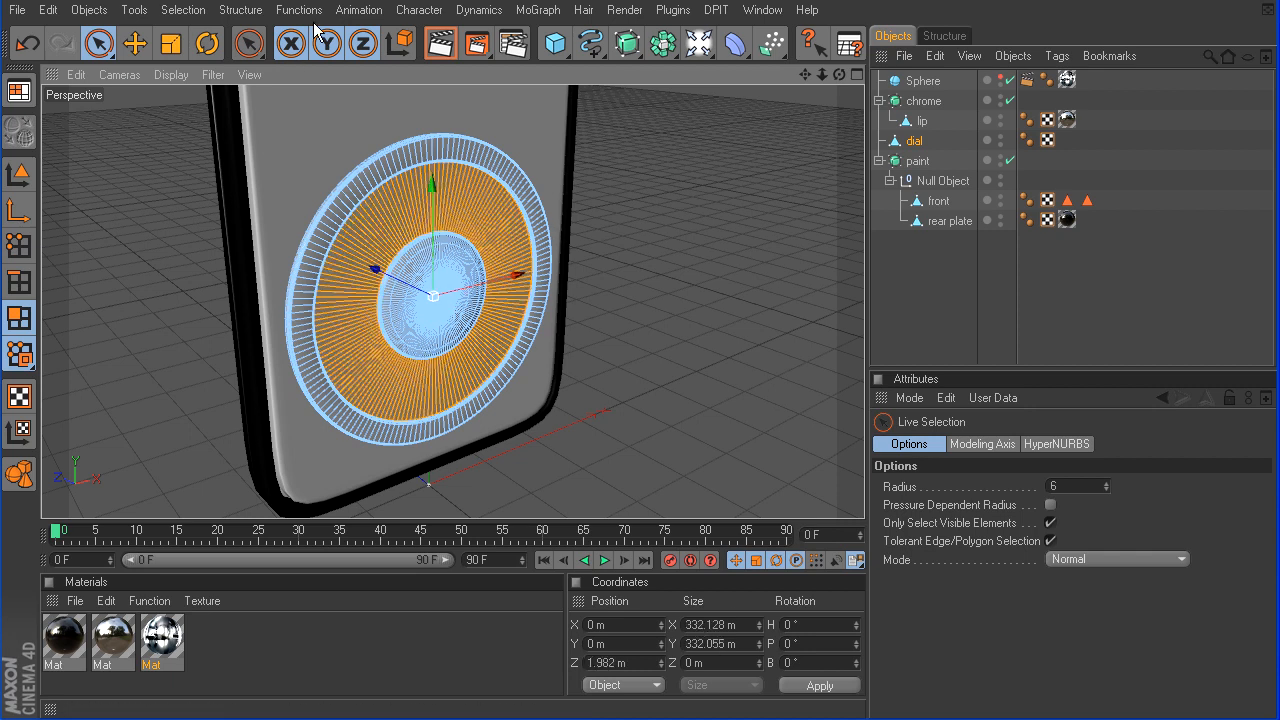
{"action": "left_click", "coordinate": [299, 10]}
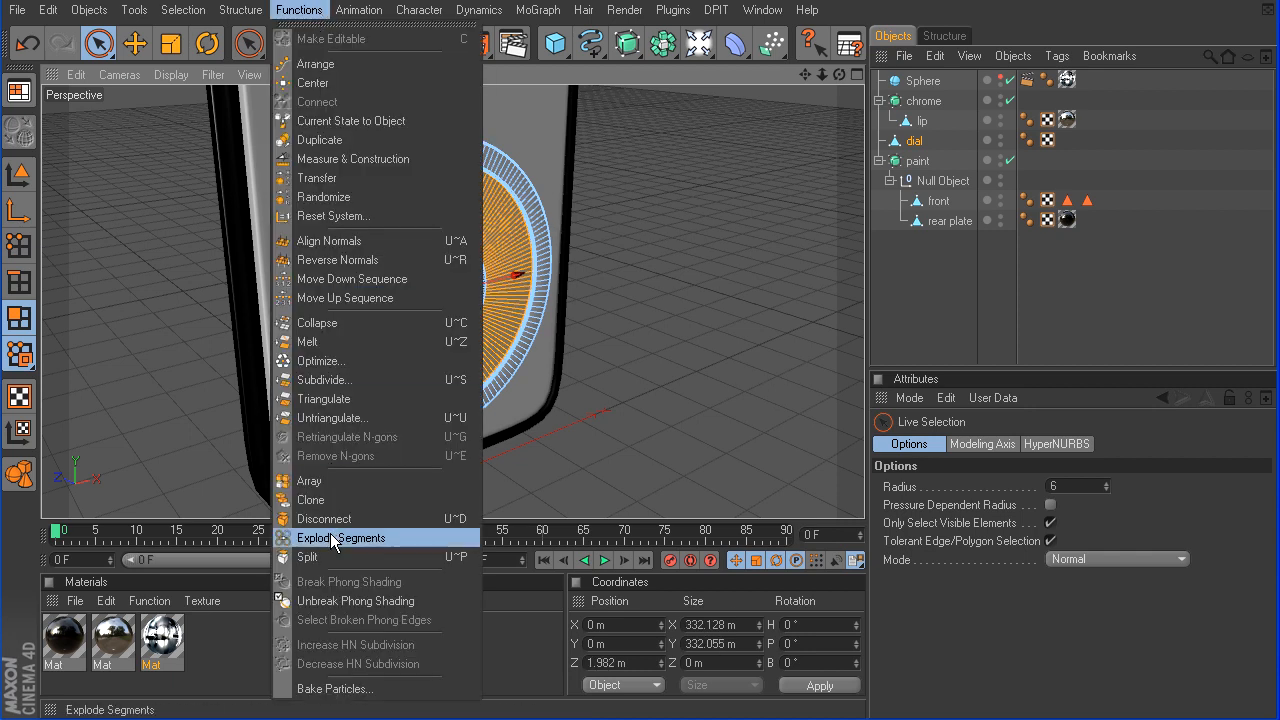
{"action": "mouse_move", "coordinate": [333, 557]}
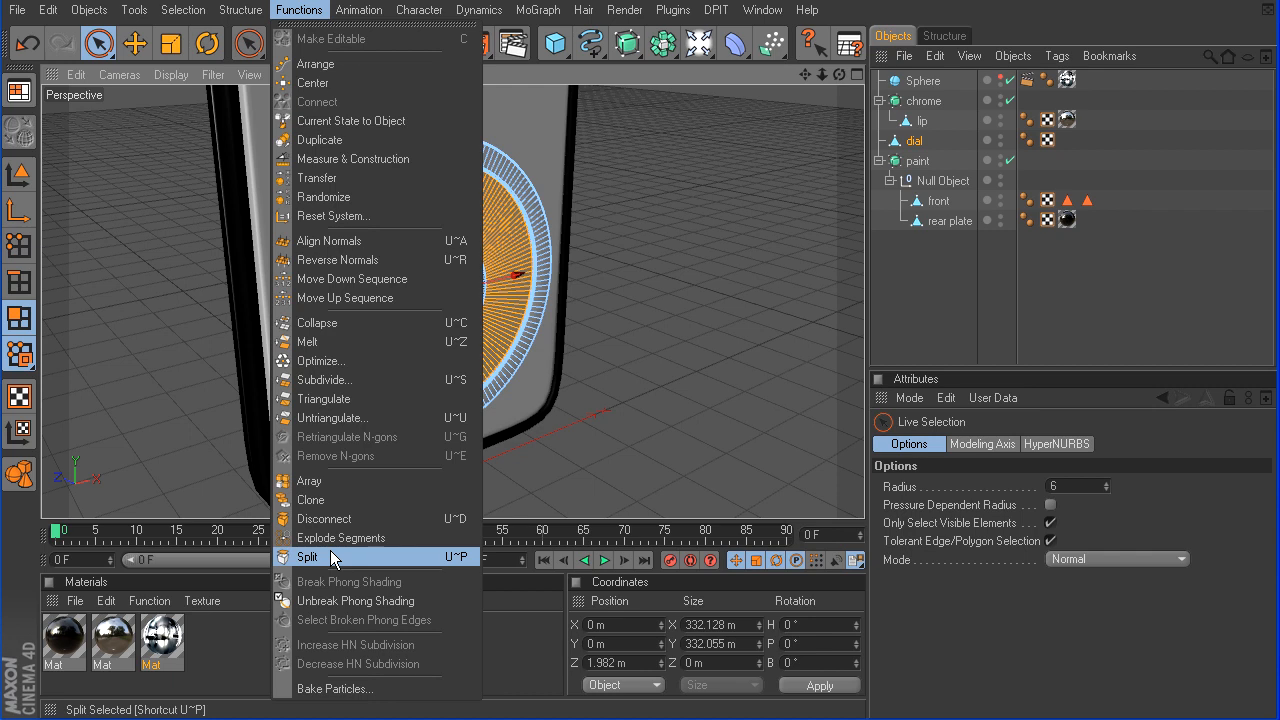
{"action": "mouse_move", "coordinate": [517, 302]}
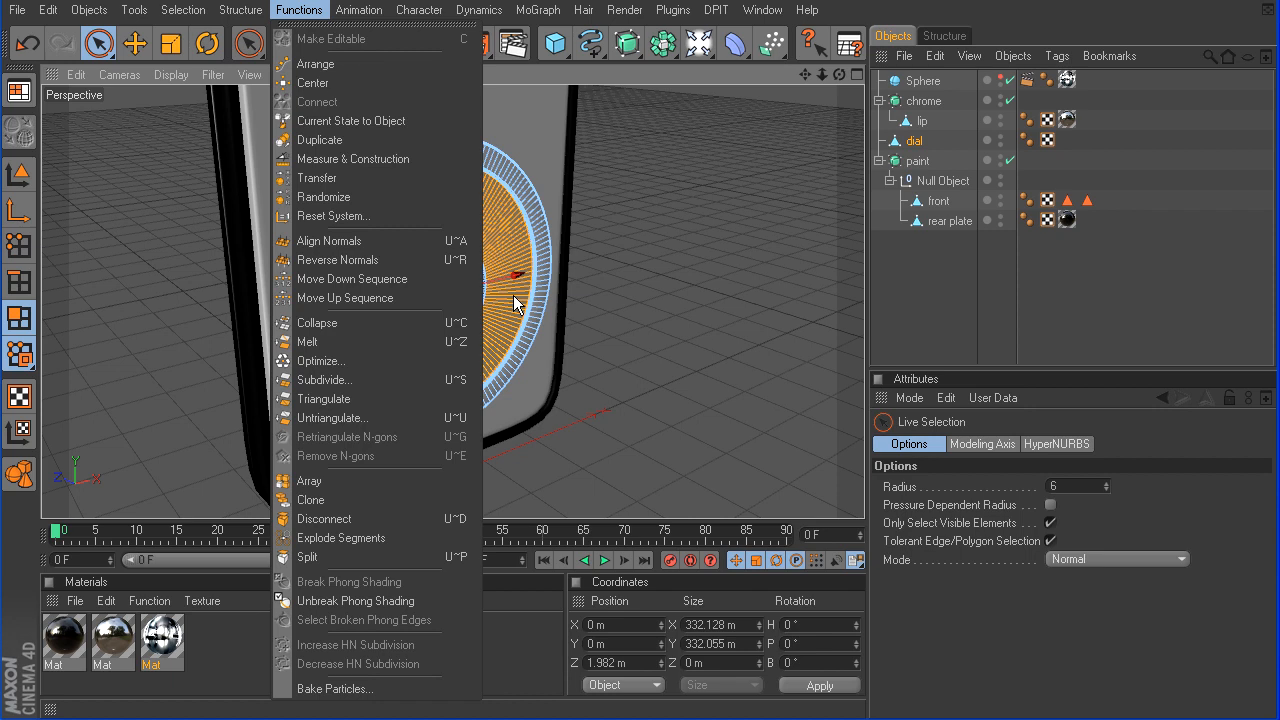
{"action": "mouse_move", "coordinate": [508, 309]}
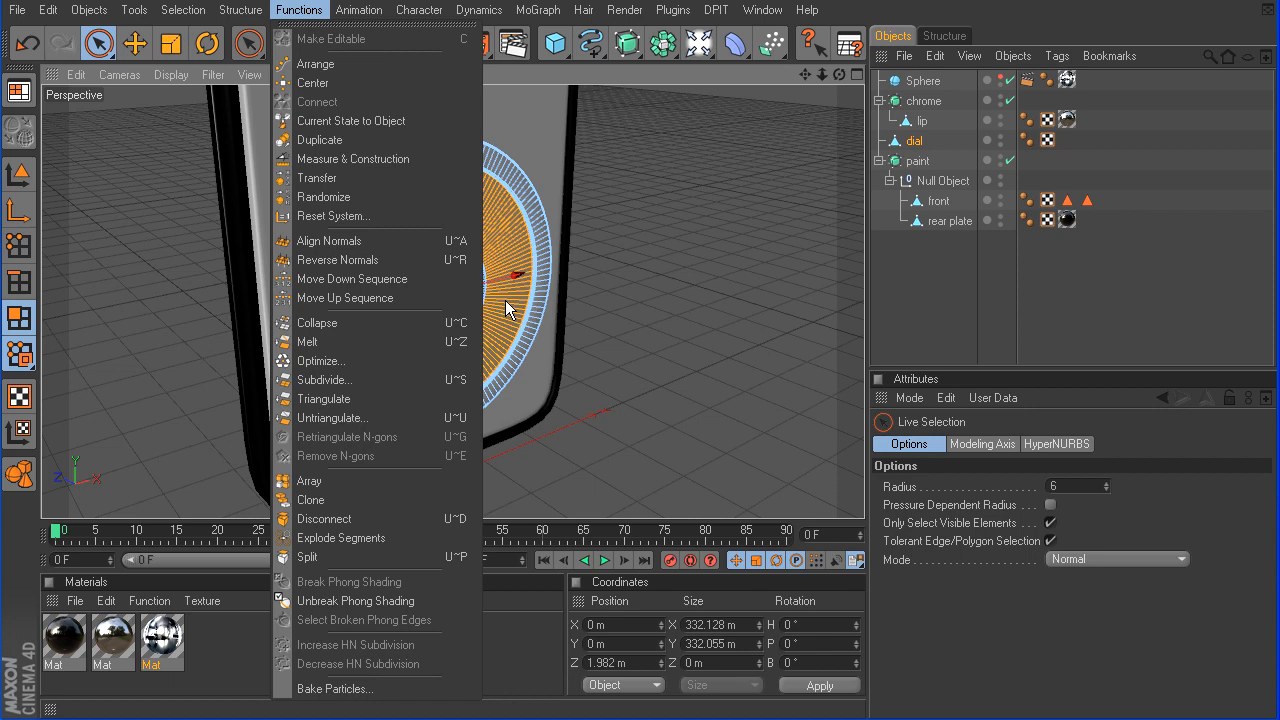
{"action": "mouse_move", "coordinate": [930, 82]}
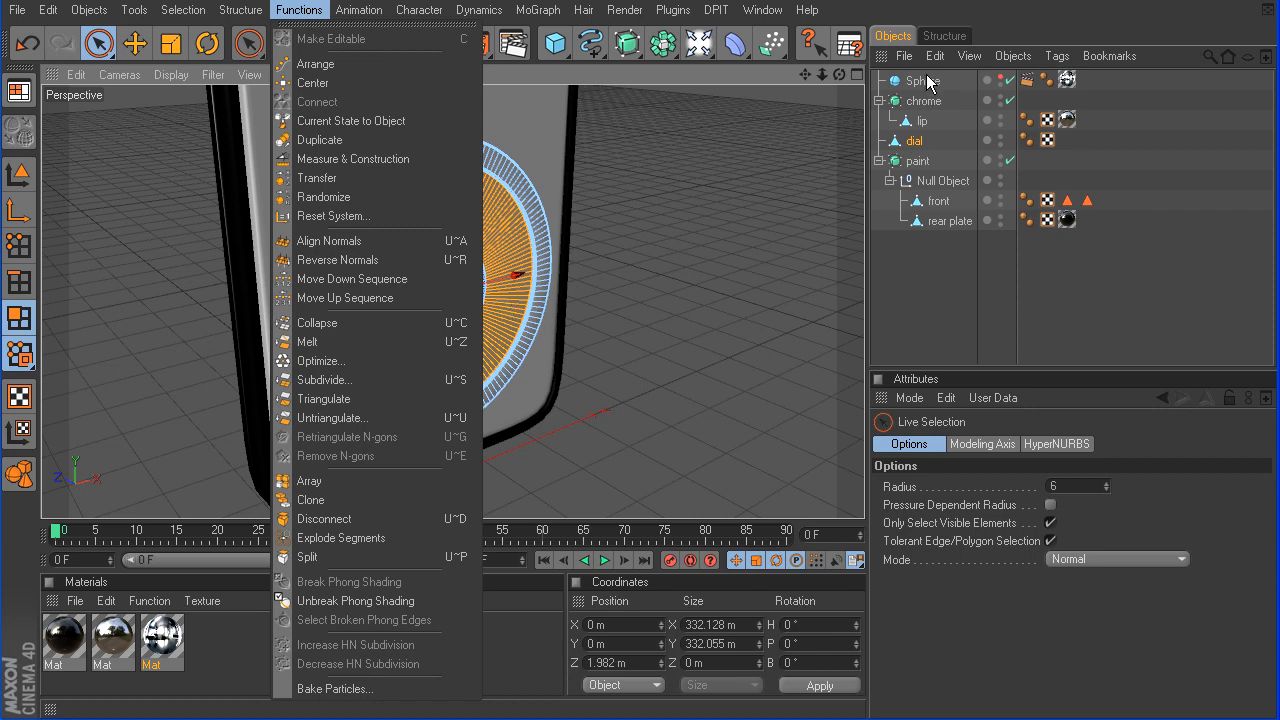
{"action": "mouse_move", "coordinate": [1030, 105]}
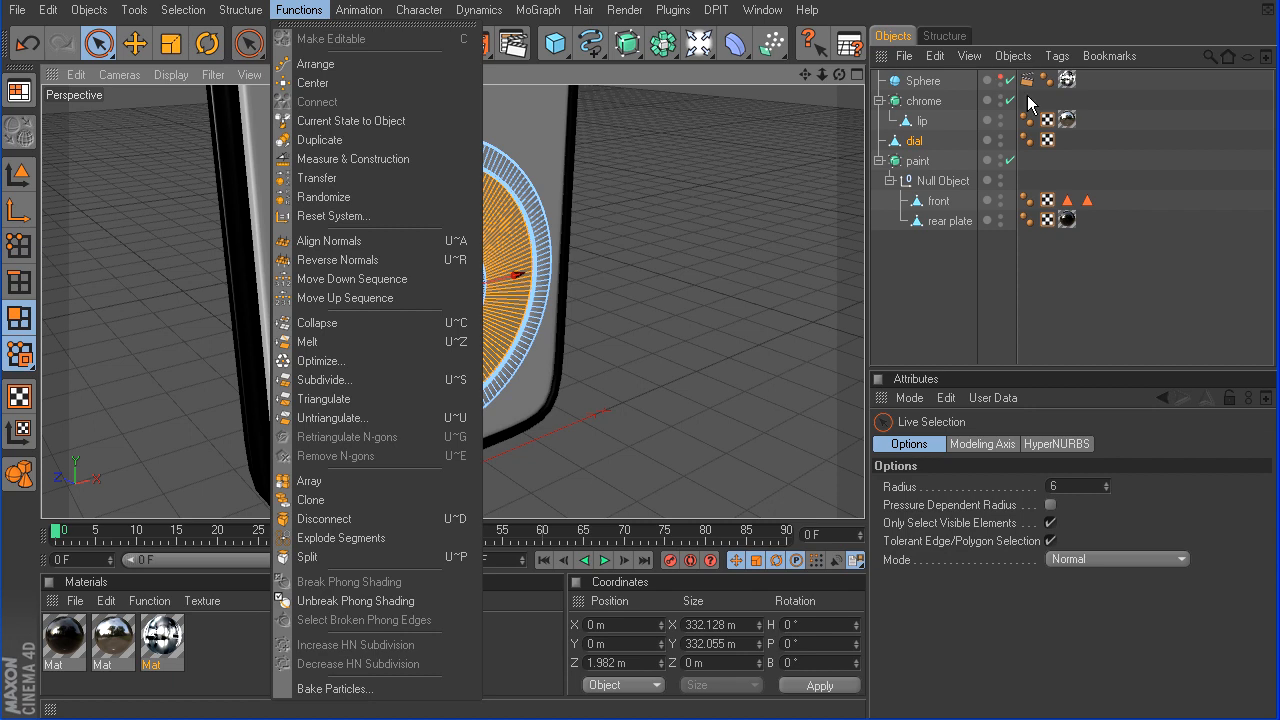
{"action": "mouse_move", "coordinate": [987, 100]}
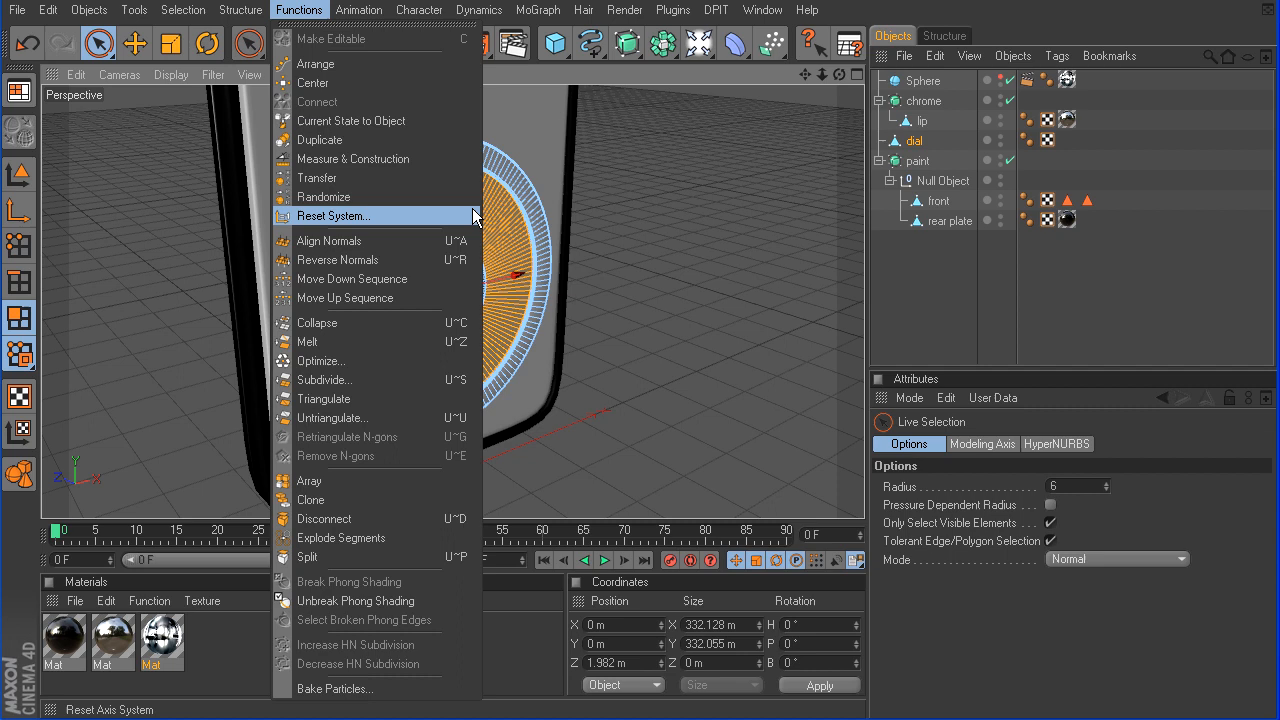
{"action": "mouse_move", "coordinate": [397, 557]}
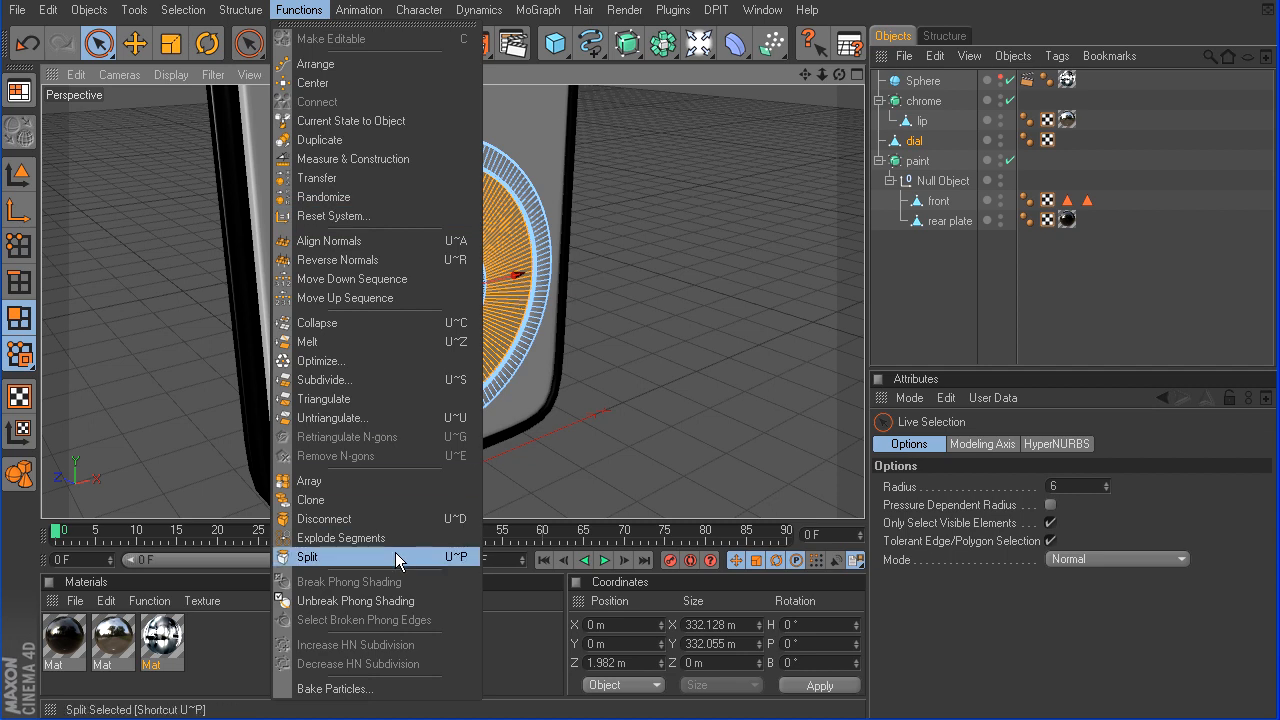
{"action": "left_click", "coordinate": [307, 557]}
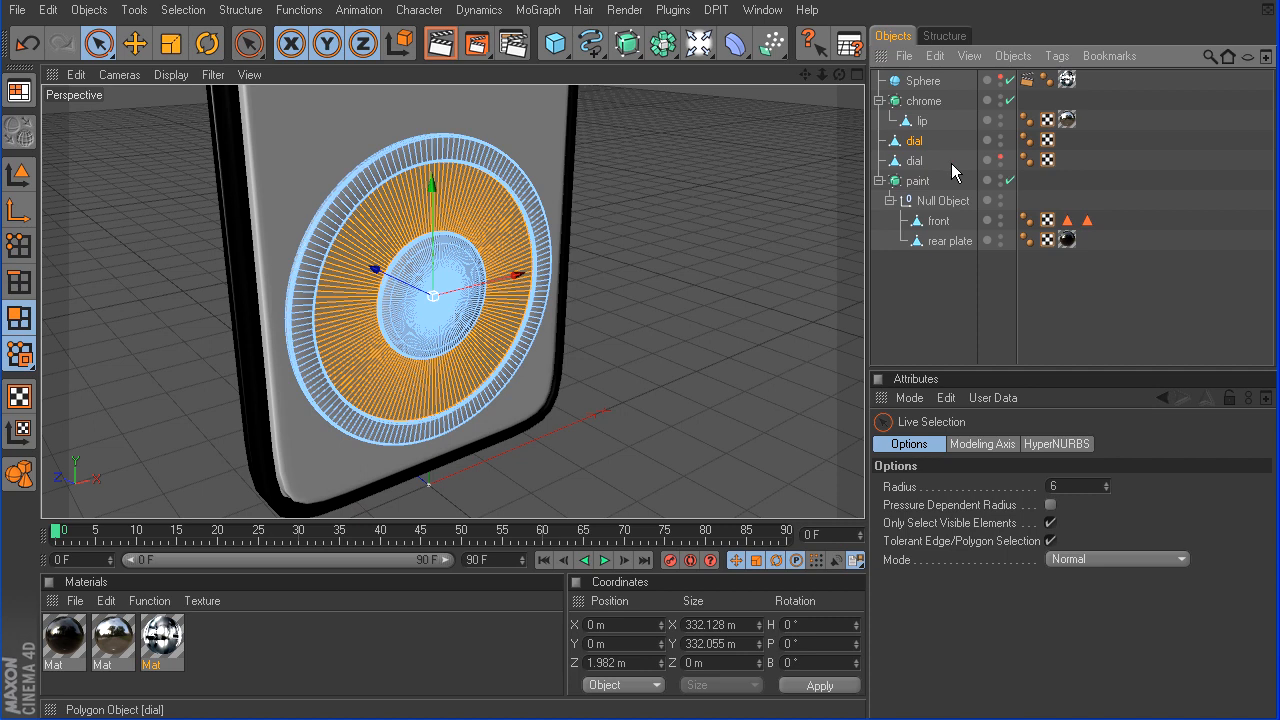
Hide the original dial and select the split-off ring object
{"action": "left_click", "coordinate": [914, 160]}
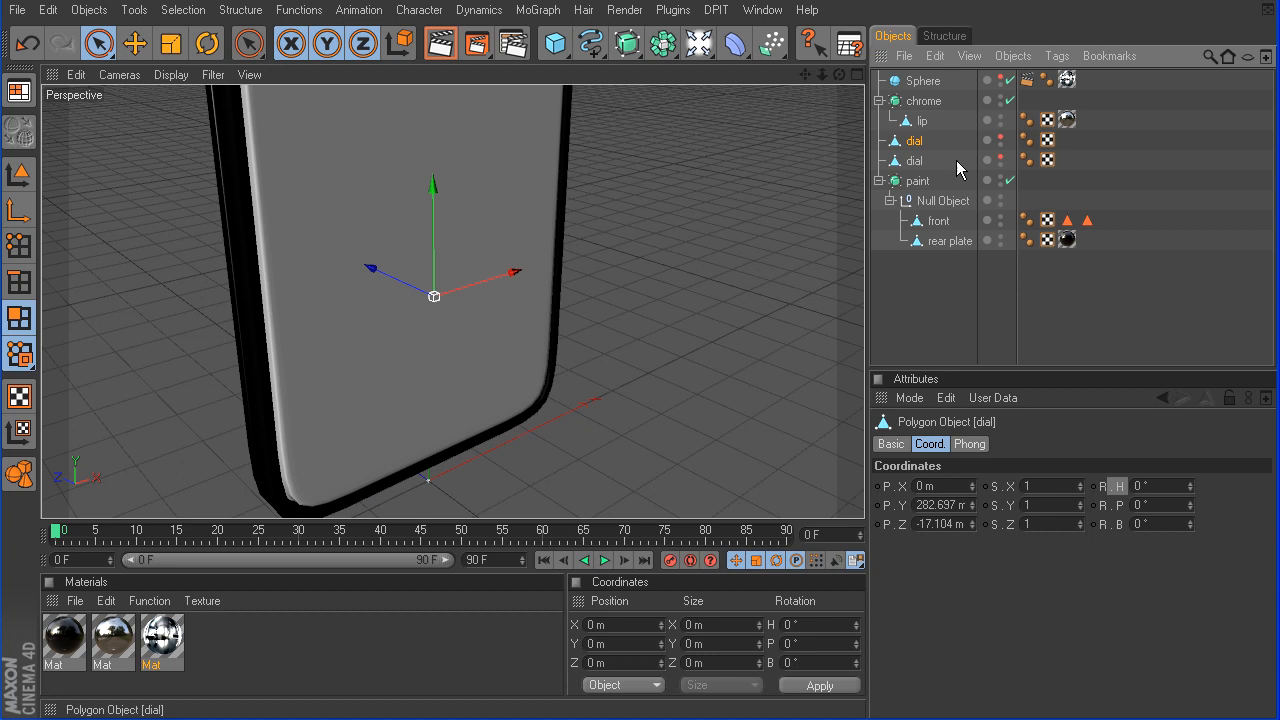
{"action": "left_click", "coordinate": [914, 160]}
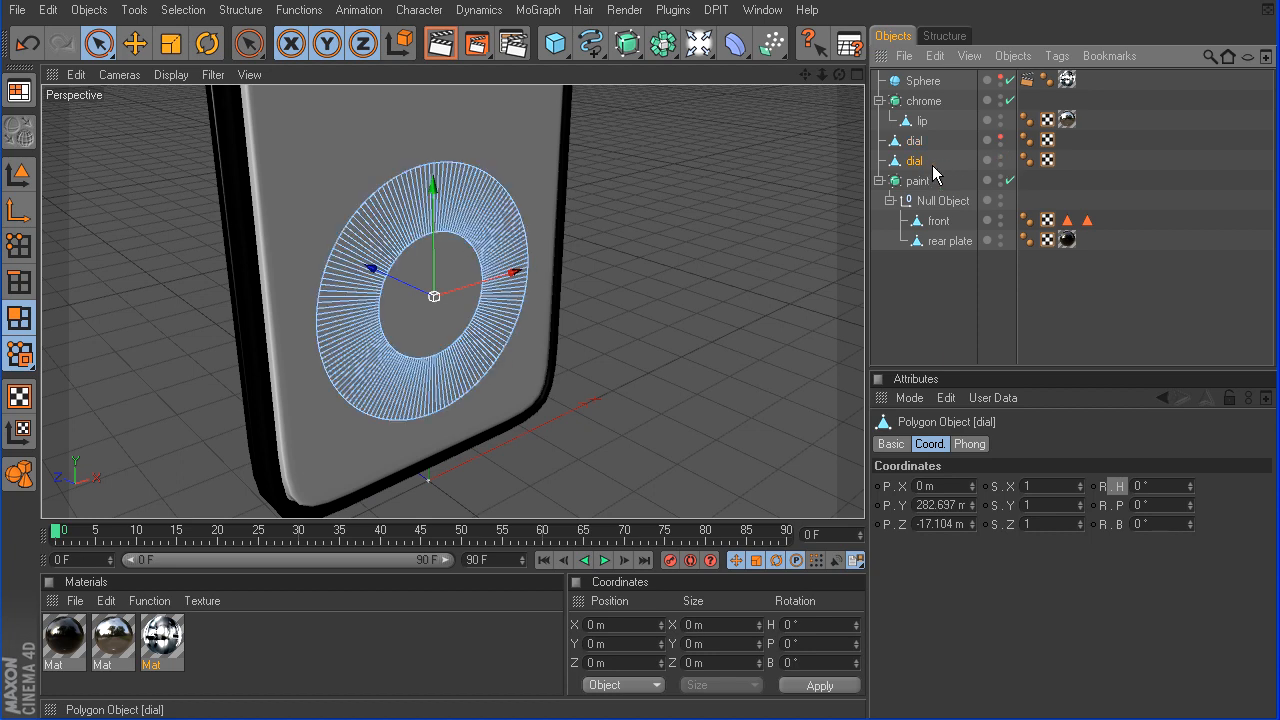
{"action": "mouse_move", "coordinate": [892, 188]}
{"action": "type", "text": "inner "}
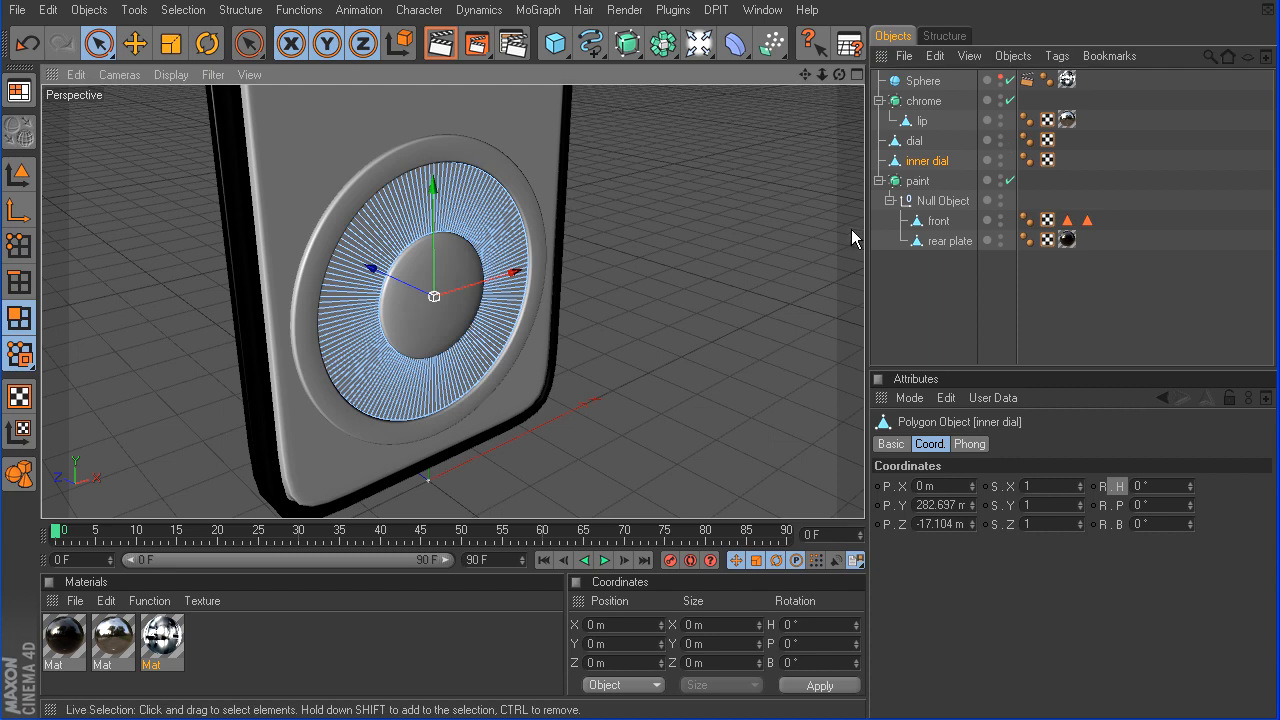
Set both dials' Phong angle to 25° and give inner dial the dark chrome material
{"action": "left_click", "coordinate": [1028, 140]}
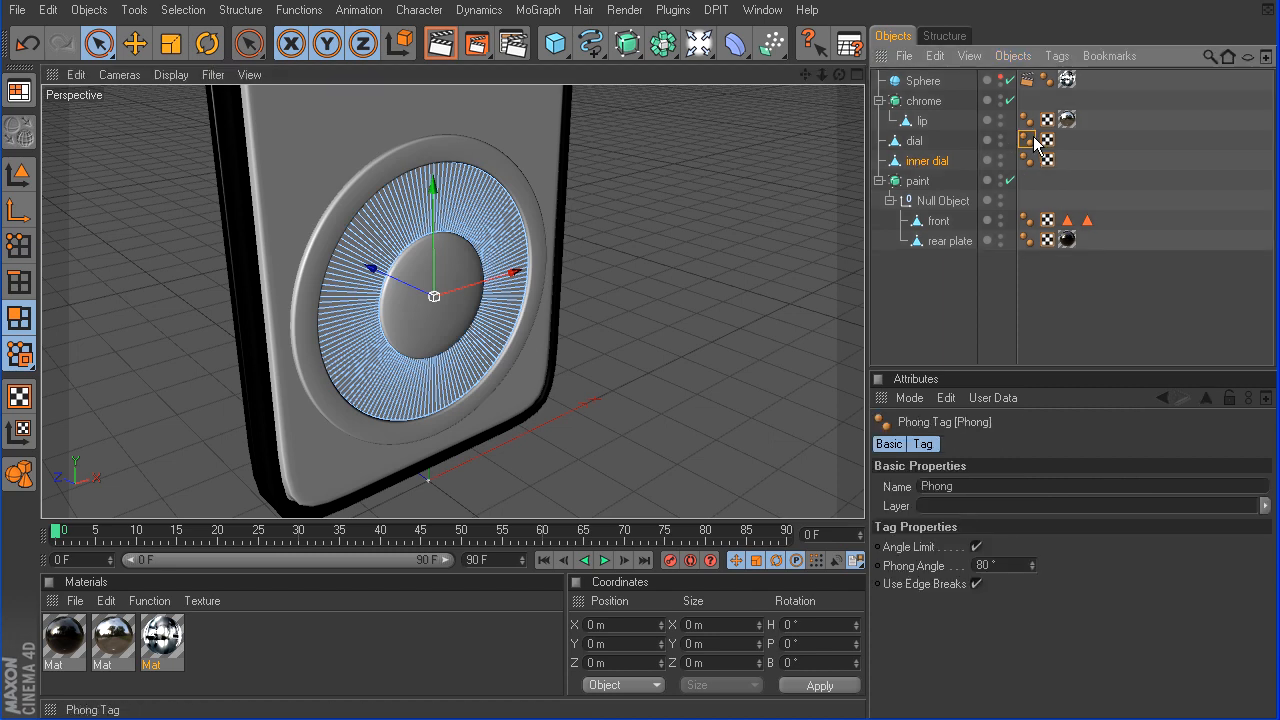
{"action": "left_click", "coordinate": [1048, 160]}
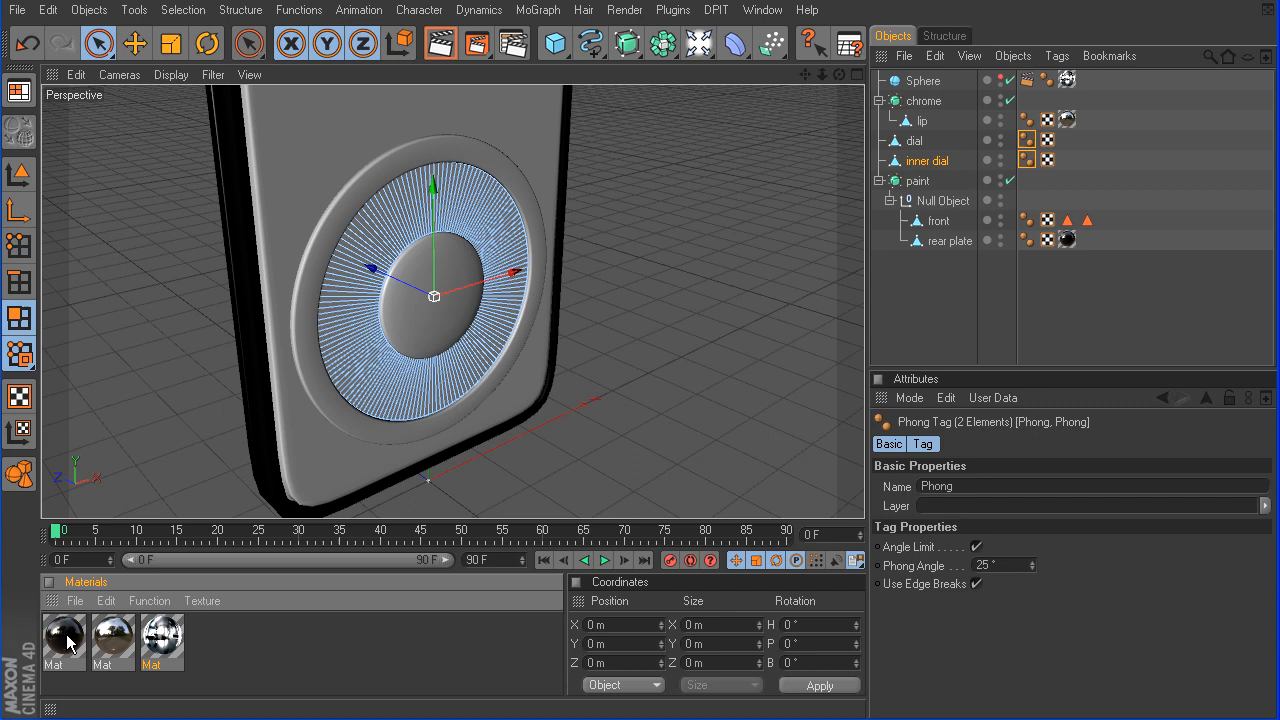
{"action": "left_click", "coordinate": [1066, 159]}
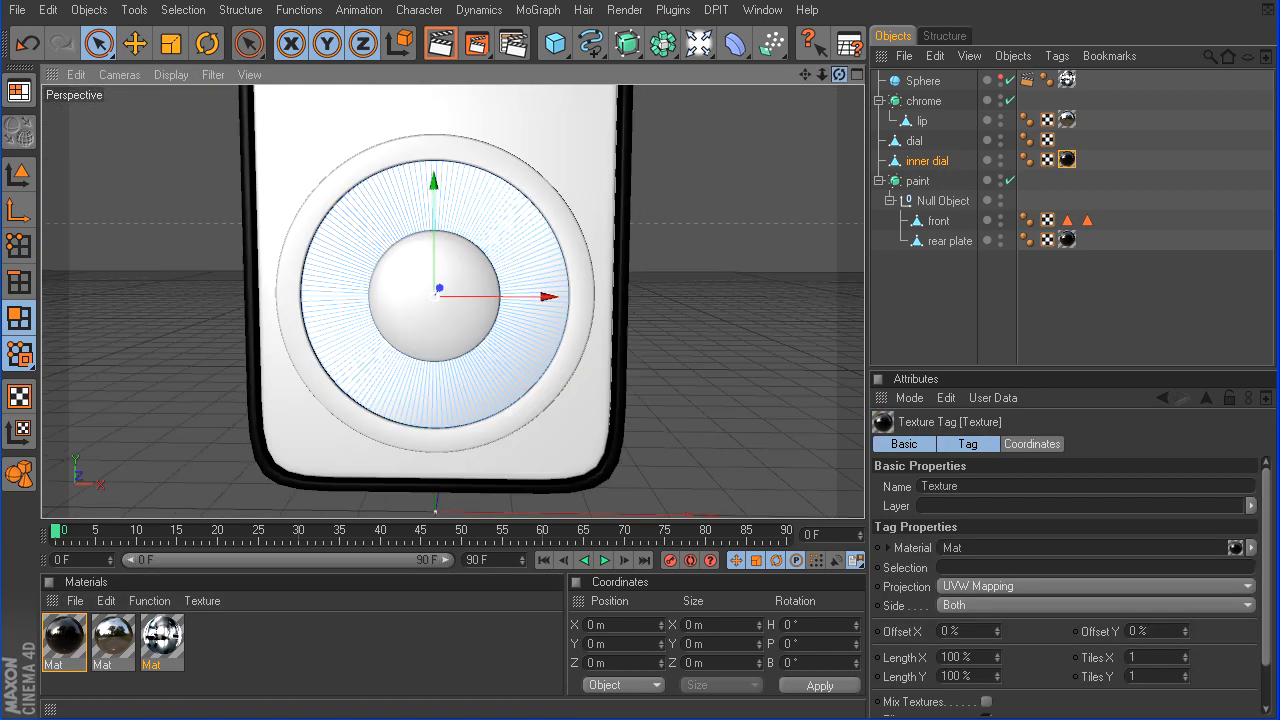
{"action": "left_click", "coordinate": [440, 43]}
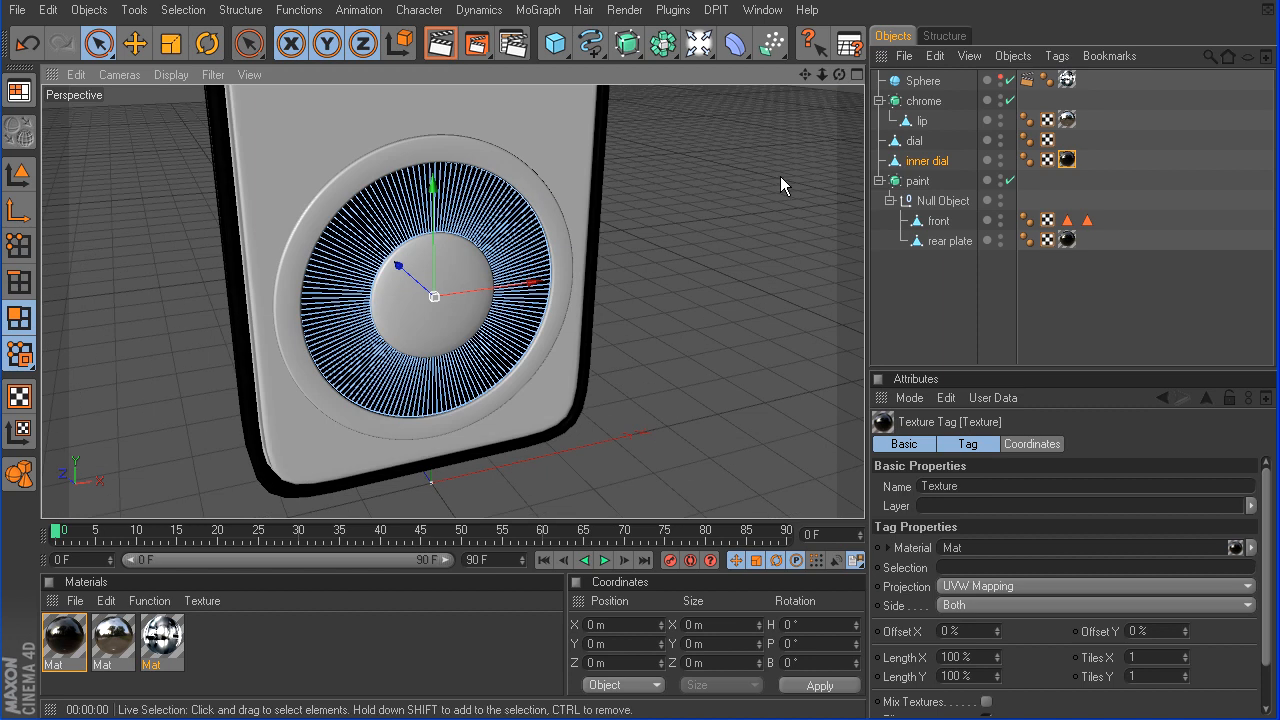
Open the Sphere Compositing tag's Exclusion settings to exclude paint and inner dial
{"action": "left_click", "coordinate": [1026, 79]}
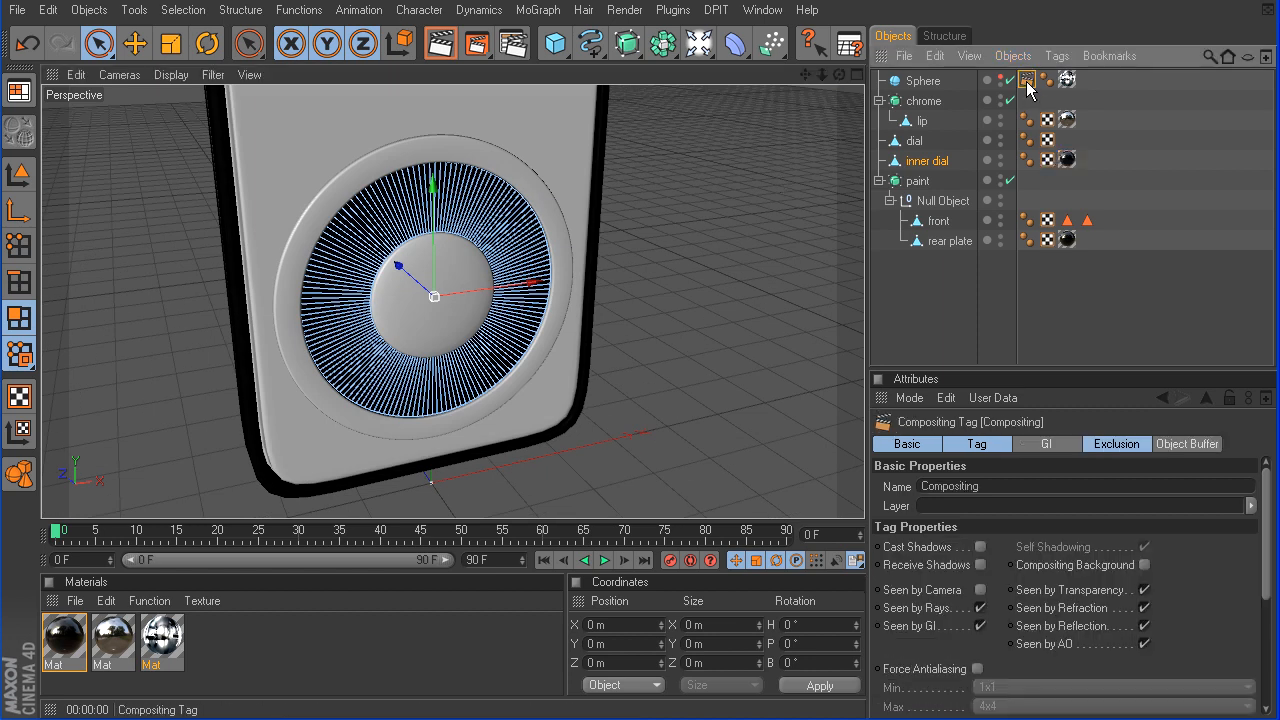
{"action": "left_click", "coordinate": [1116, 443]}
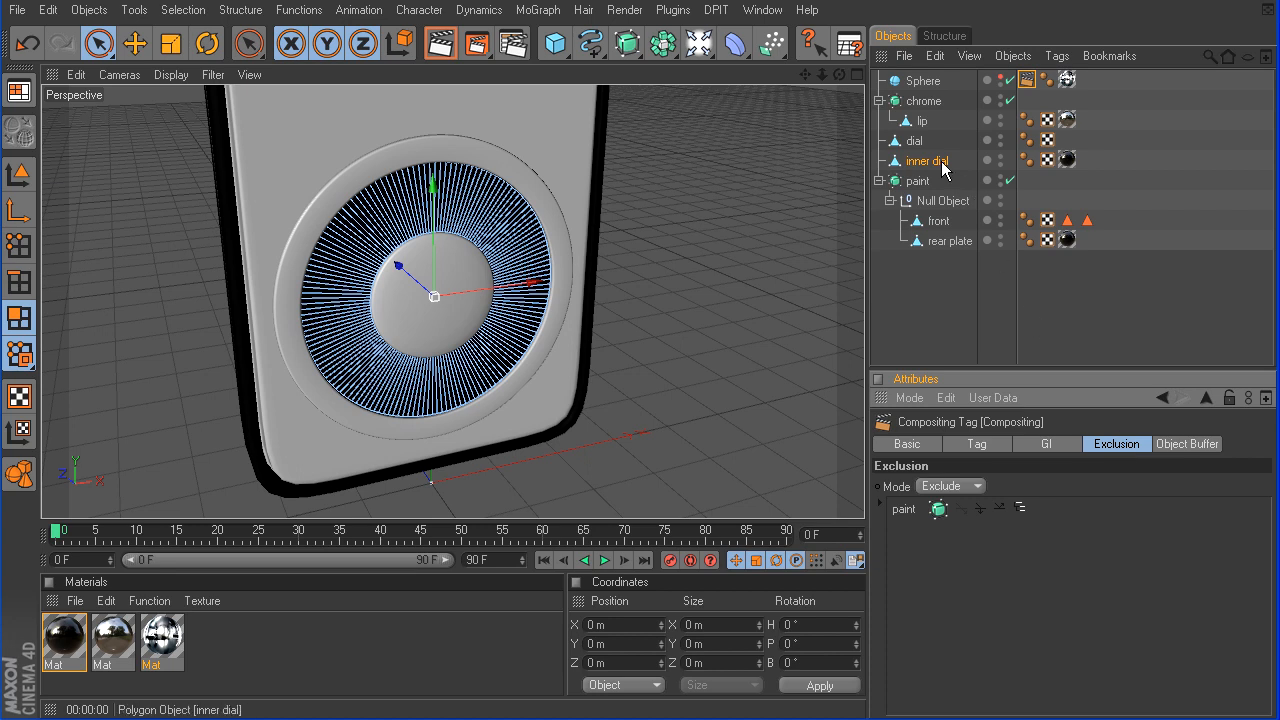
{"action": "mouse_move", "coordinate": [957, 543]}
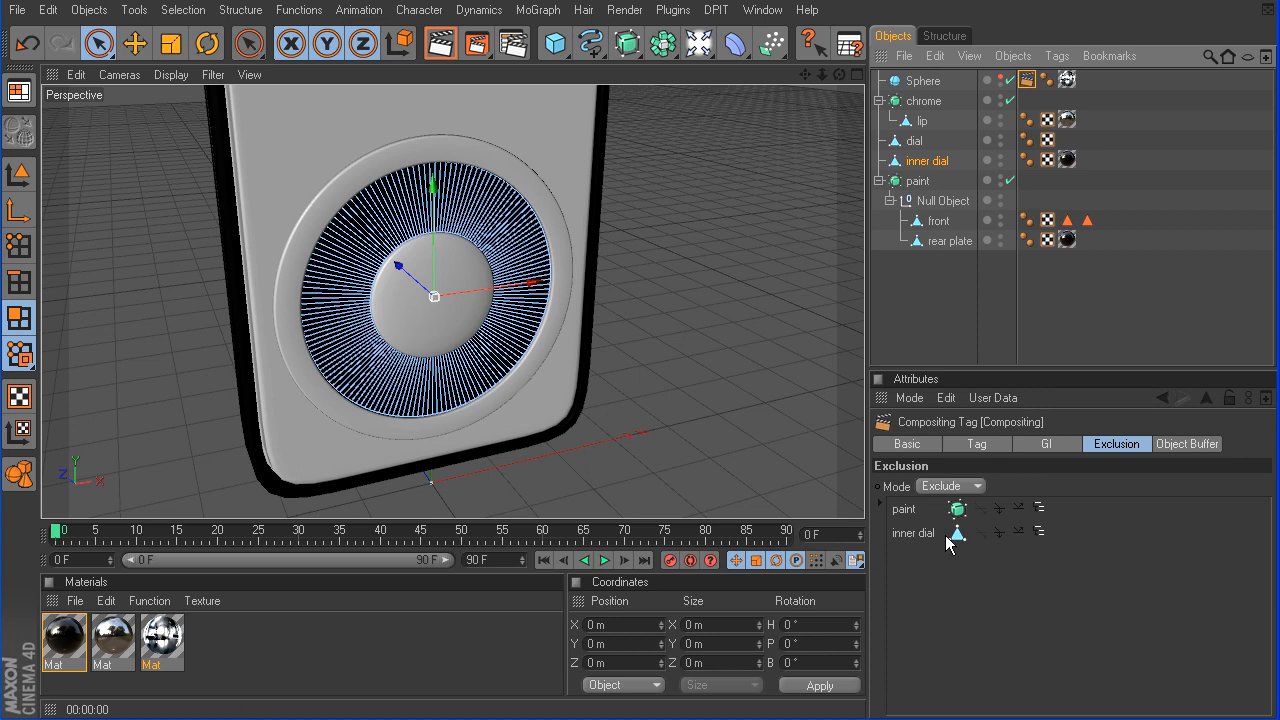
{"action": "mouse_move", "coordinate": [1006, 578]}
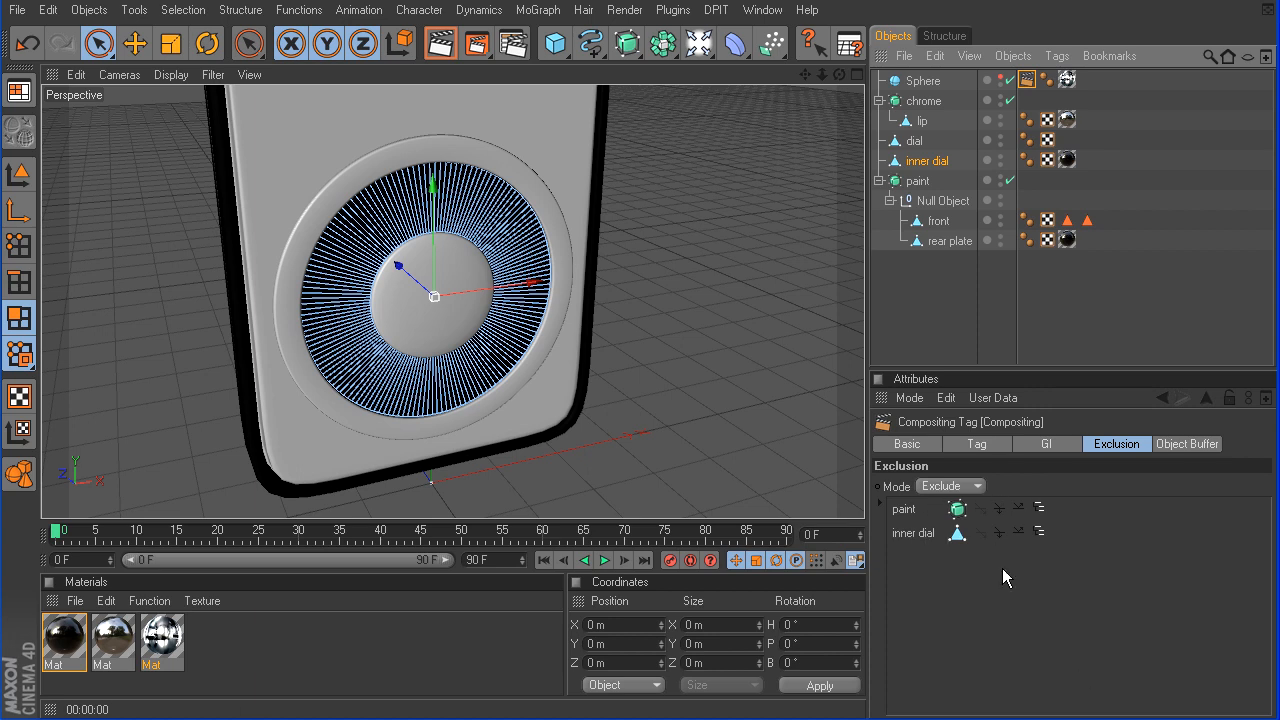
{"action": "mouse_move", "coordinate": [968, 83]}
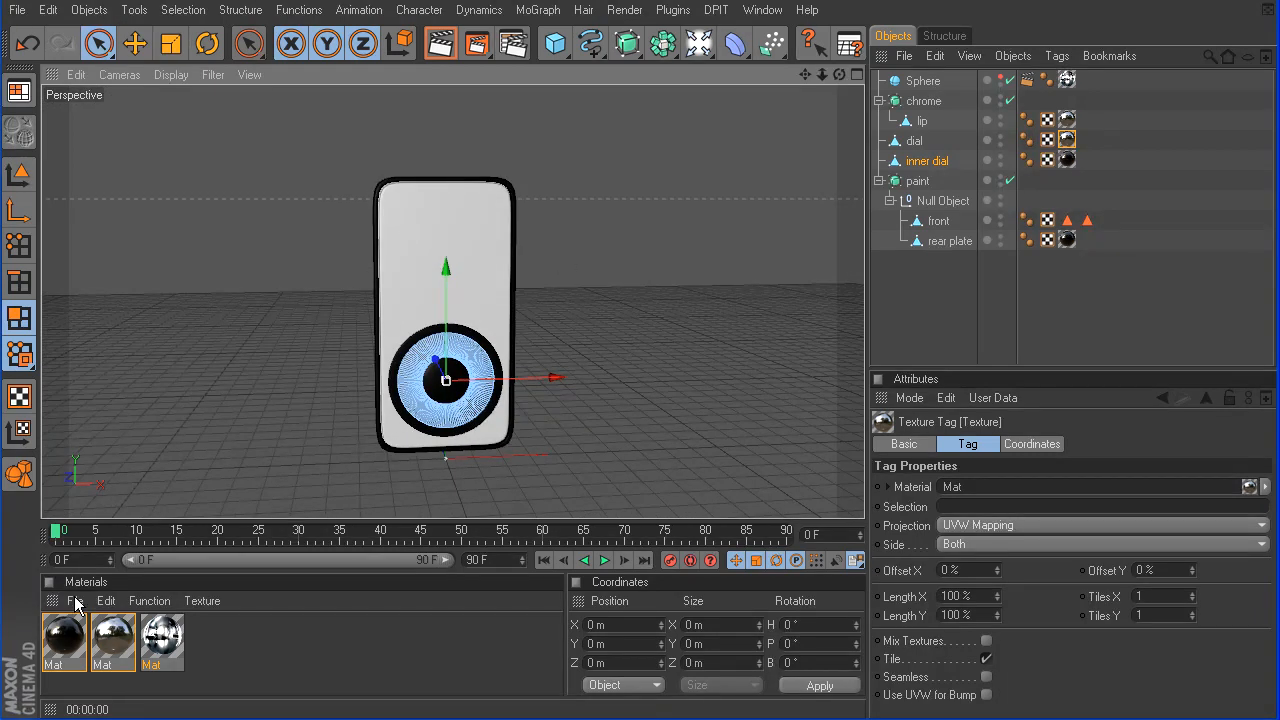
Create a material with a Color shader and 50% Fresnel reflection in Multiply mode
{"action": "double_click", "coordinate": [63, 638]}
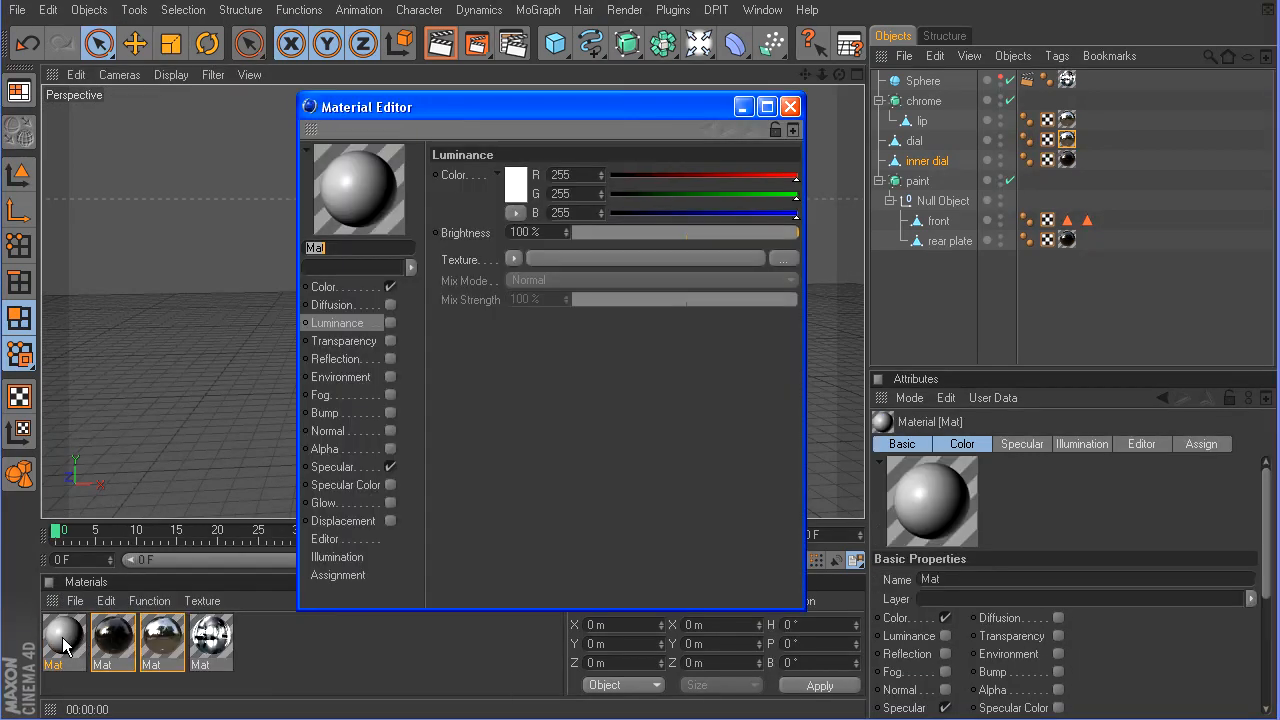
{"action": "left_click", "coordinate": [514, 259]}
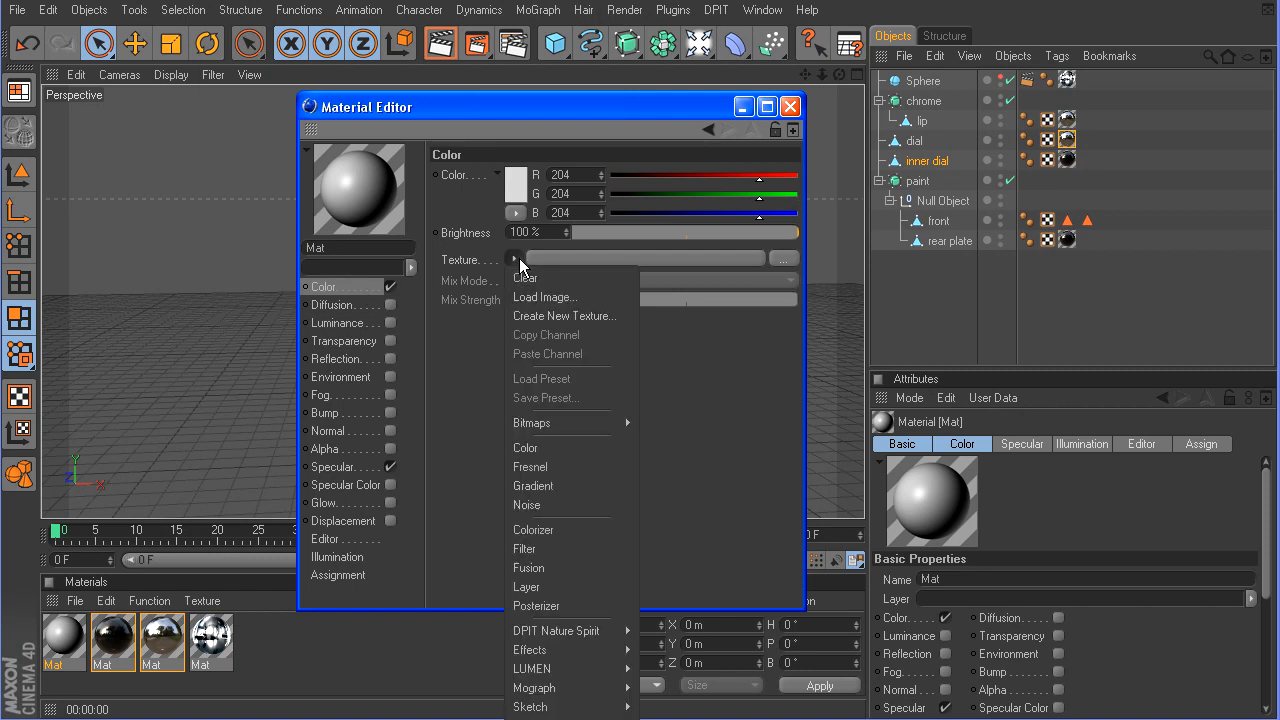
{"action": "left_click", "coordinate": [525, 447]}
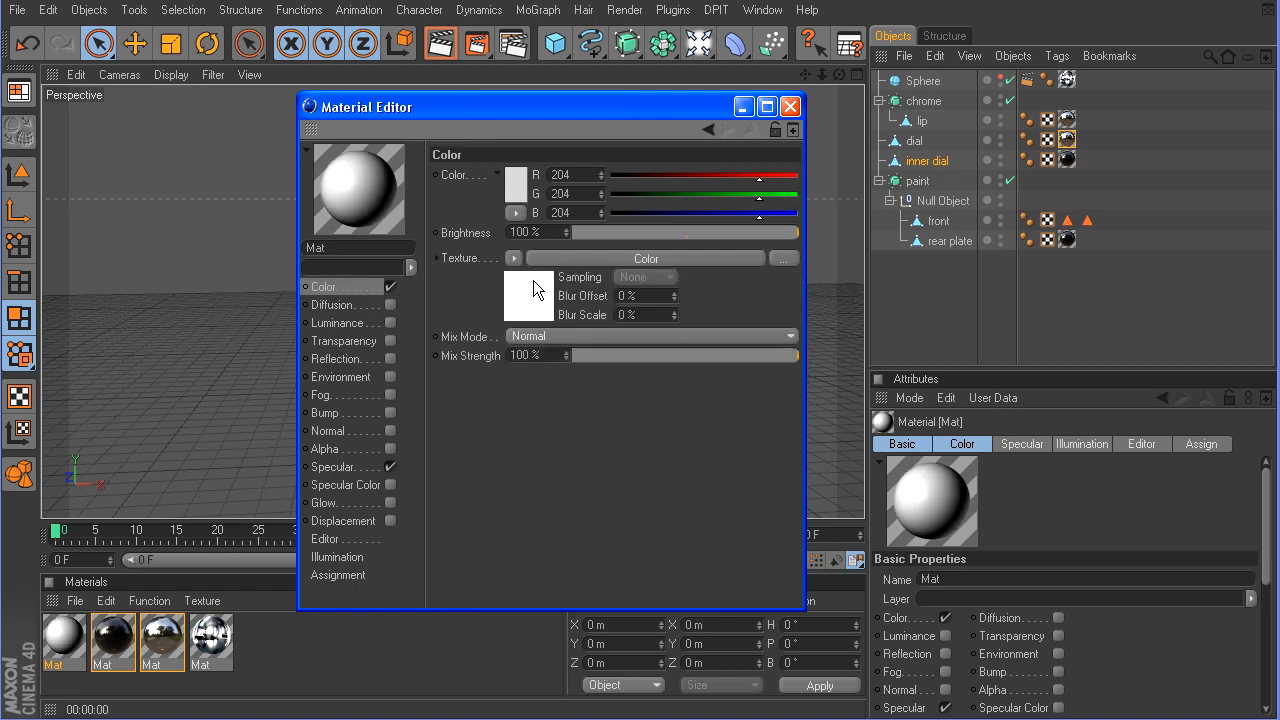
{"action": "left_click", "coordinate": [336, 358]}
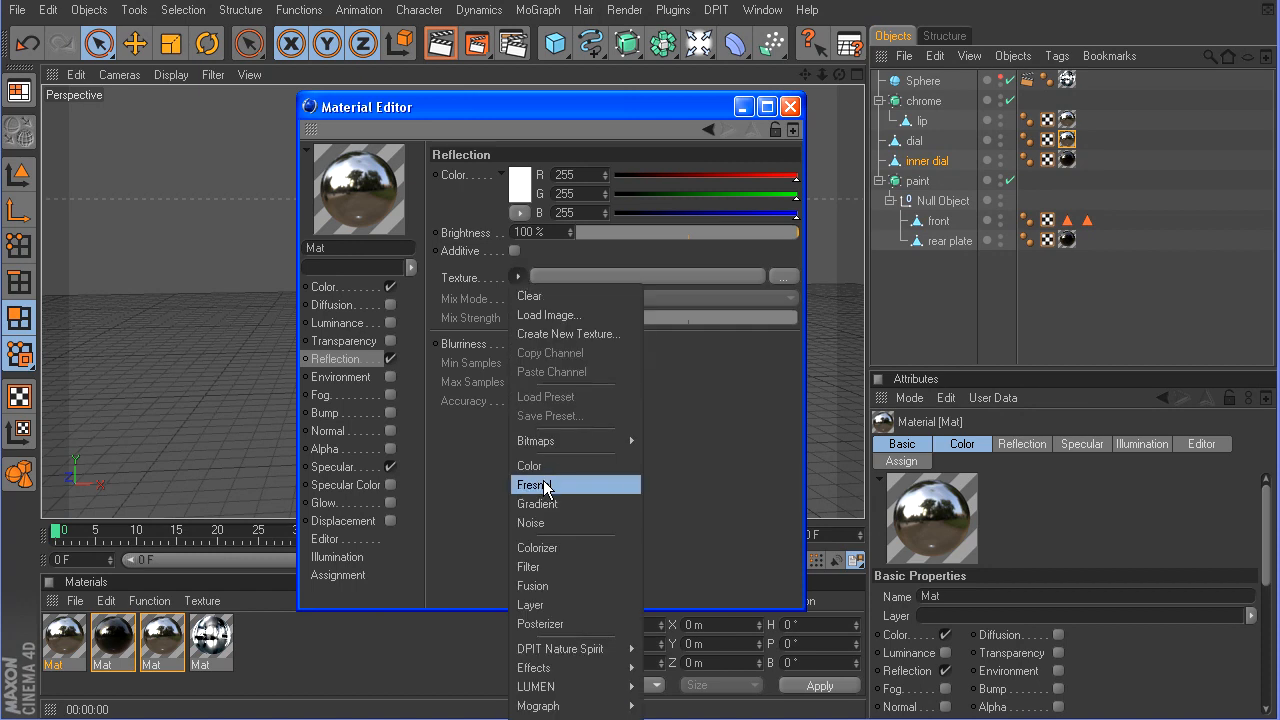
{"action": "left_click", "coordinate": [533, 485]}
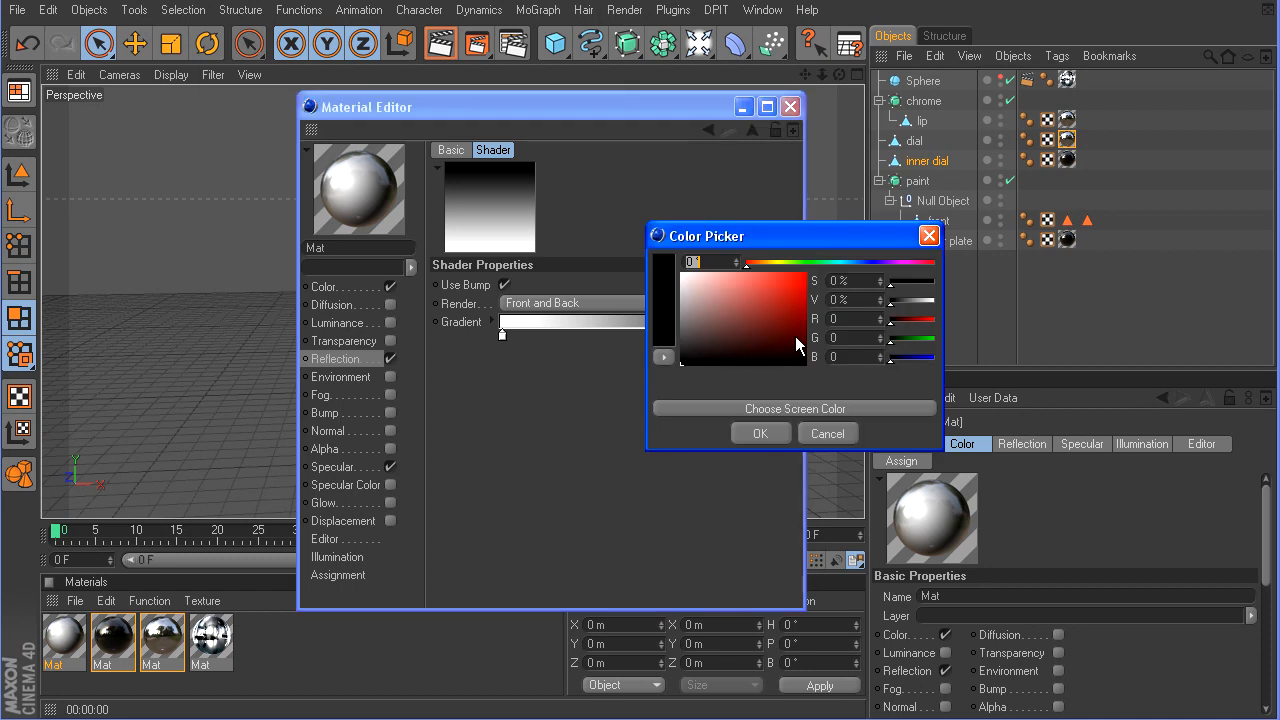
{"action": "left_click", "coordinate": [670, 325]}
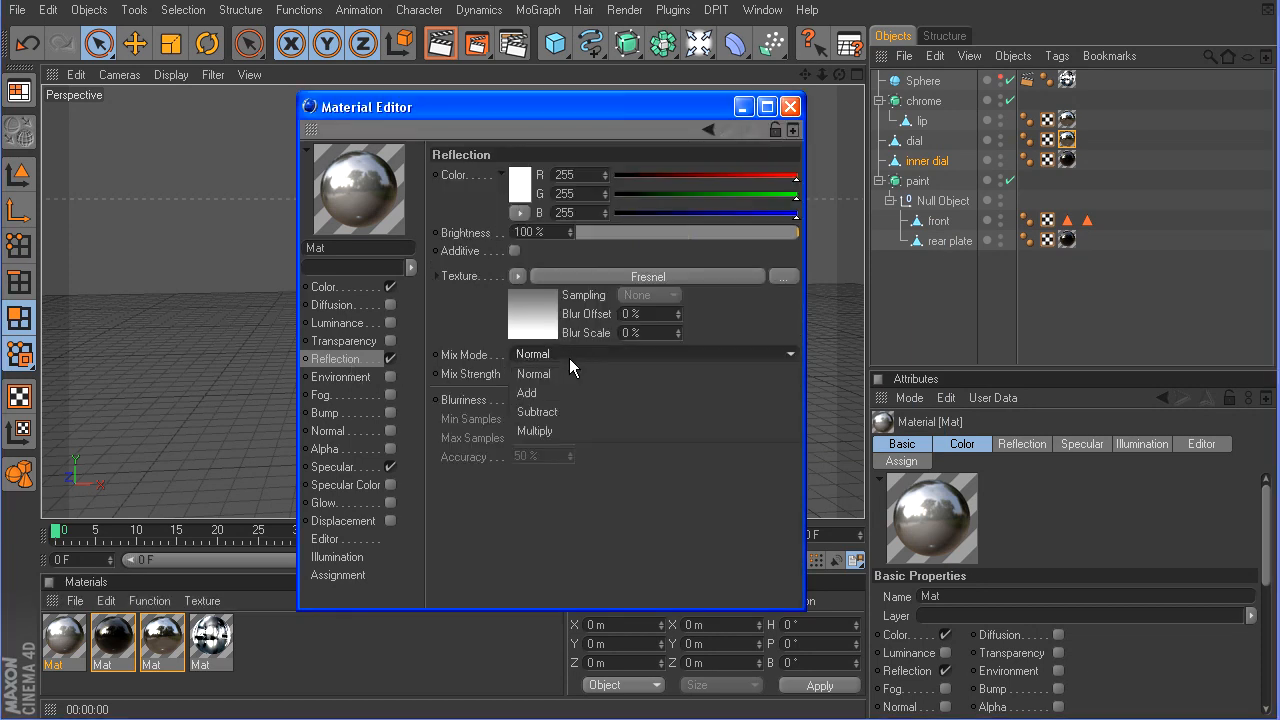
{"action": "left_click", "coordinate": [535, 431]}
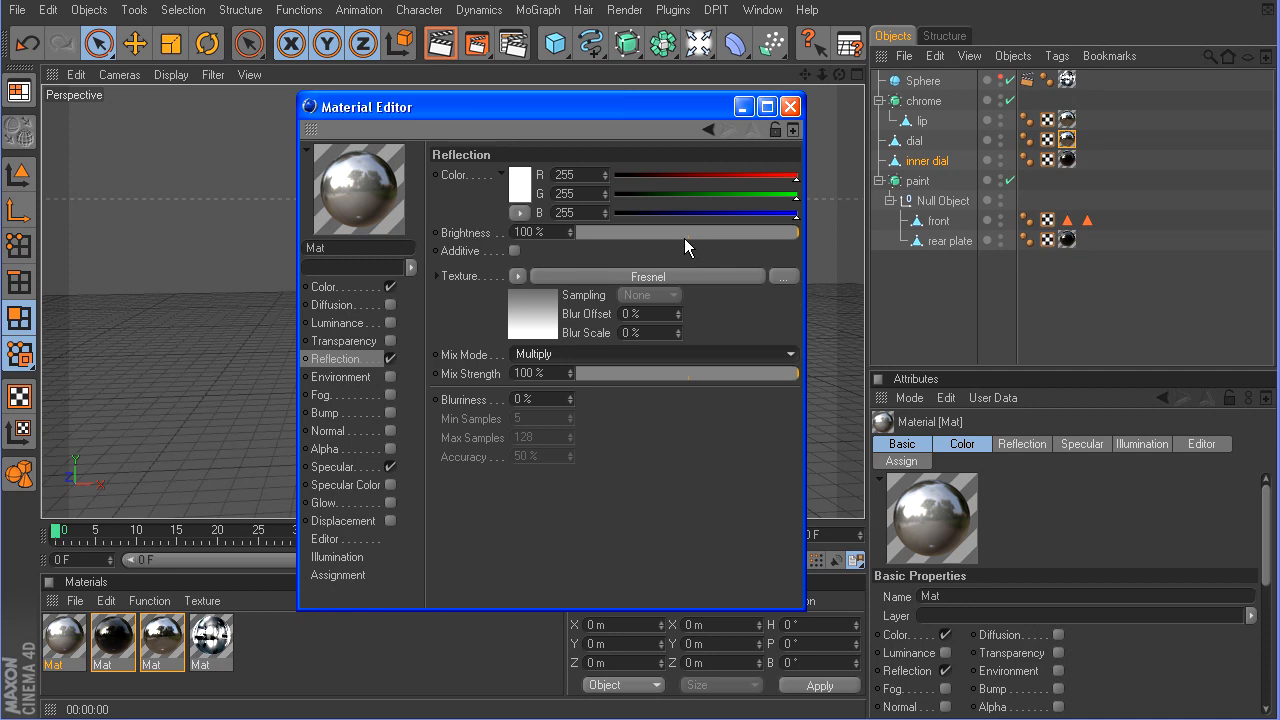
{"action": "left_click_drag", "start_coordinate": [795, 231], "coordinate": [688, 231]}
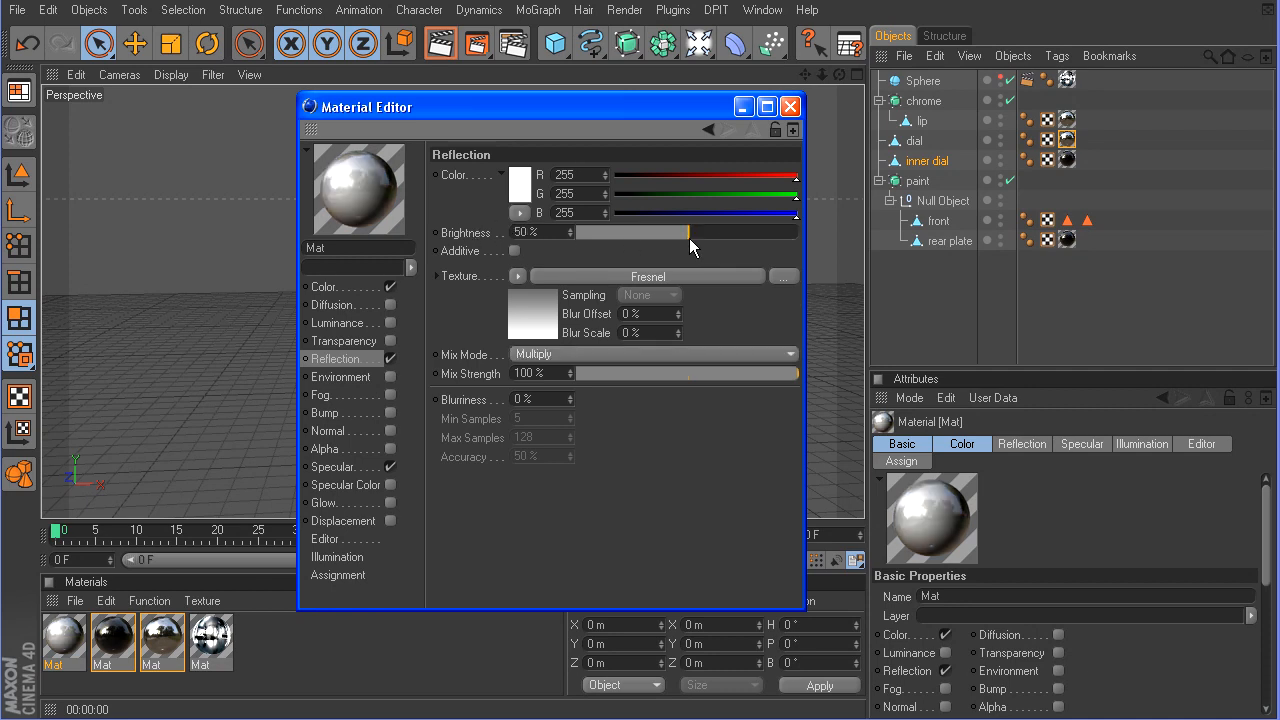
Set the material's specular to Metal and illumination to Blinn, then close the editor
{"action": "left_click", "coordinate": [333, 467]}
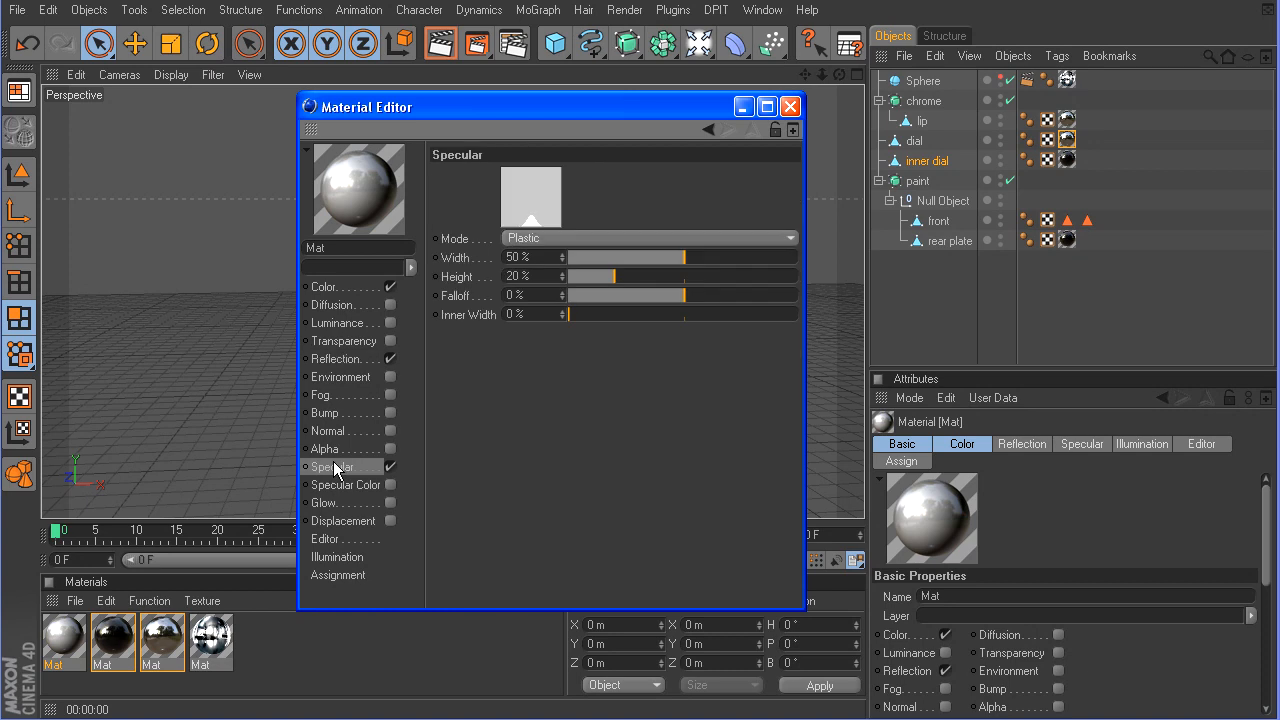
{"action": "left_click", "coordinate": [648, 238]}
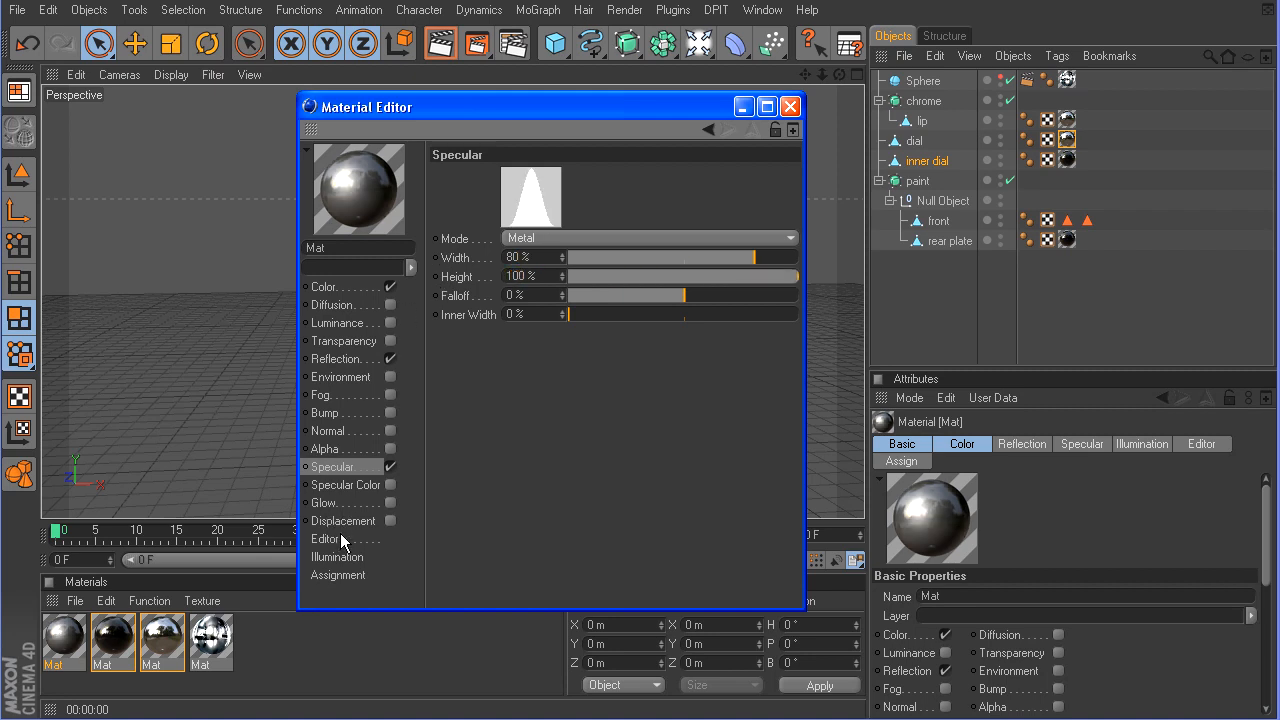
{"action": "left_click", "coordinate": [338, 557]}
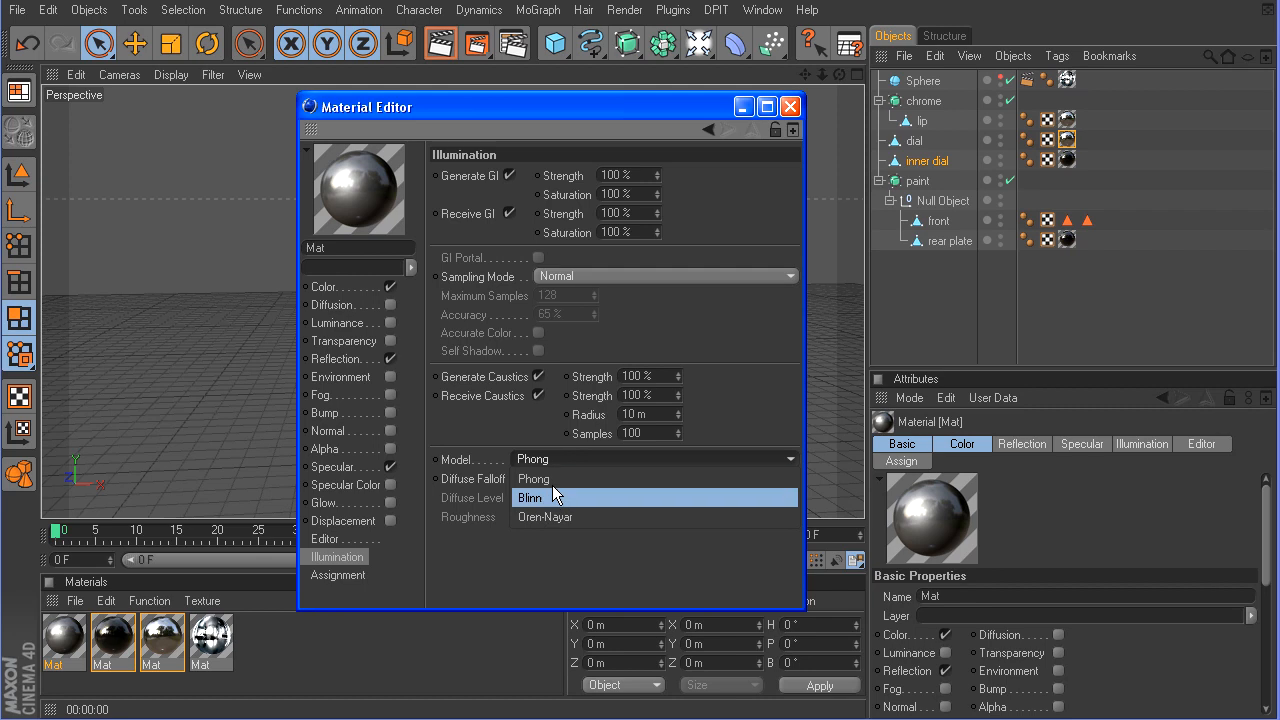
{"action": "left_click", "coordinate": [530, 497]}
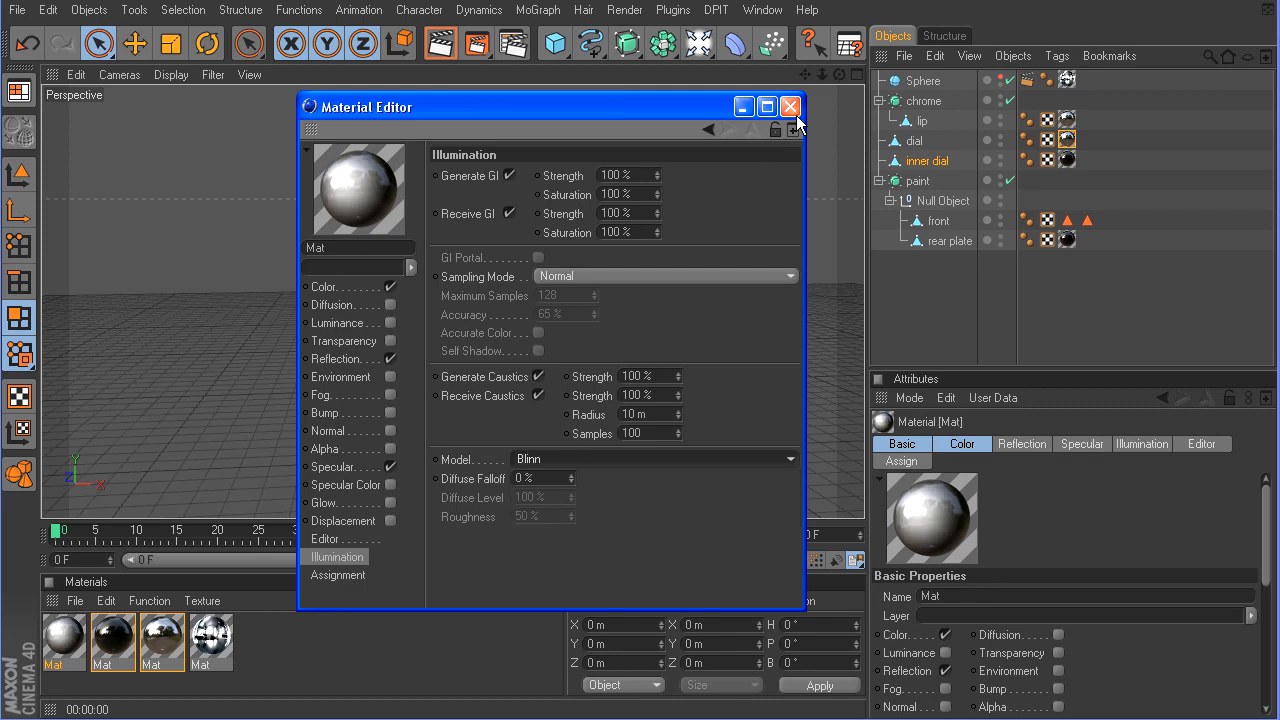
{"action": "left_click", "coordinate": [790, 107]}
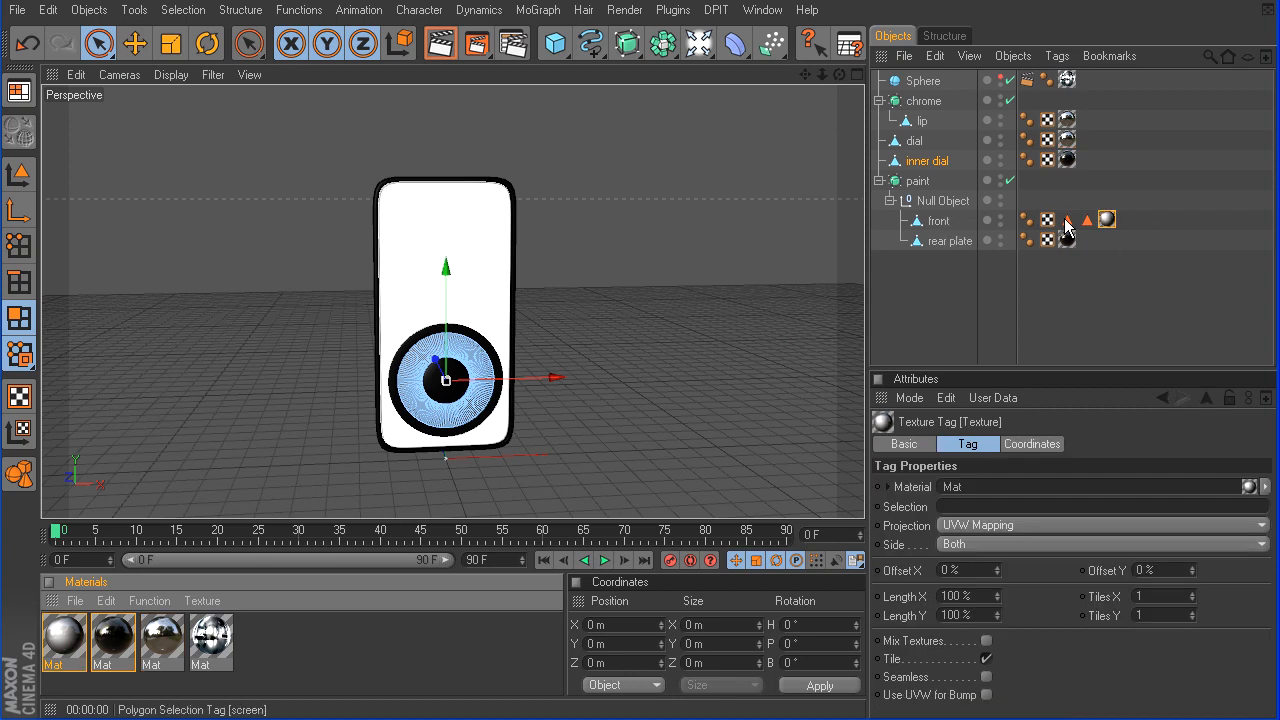
Check the new chrome material tag and polygon selections on the front object
{"action": "left_click", "coordinate": [1107, 220]}
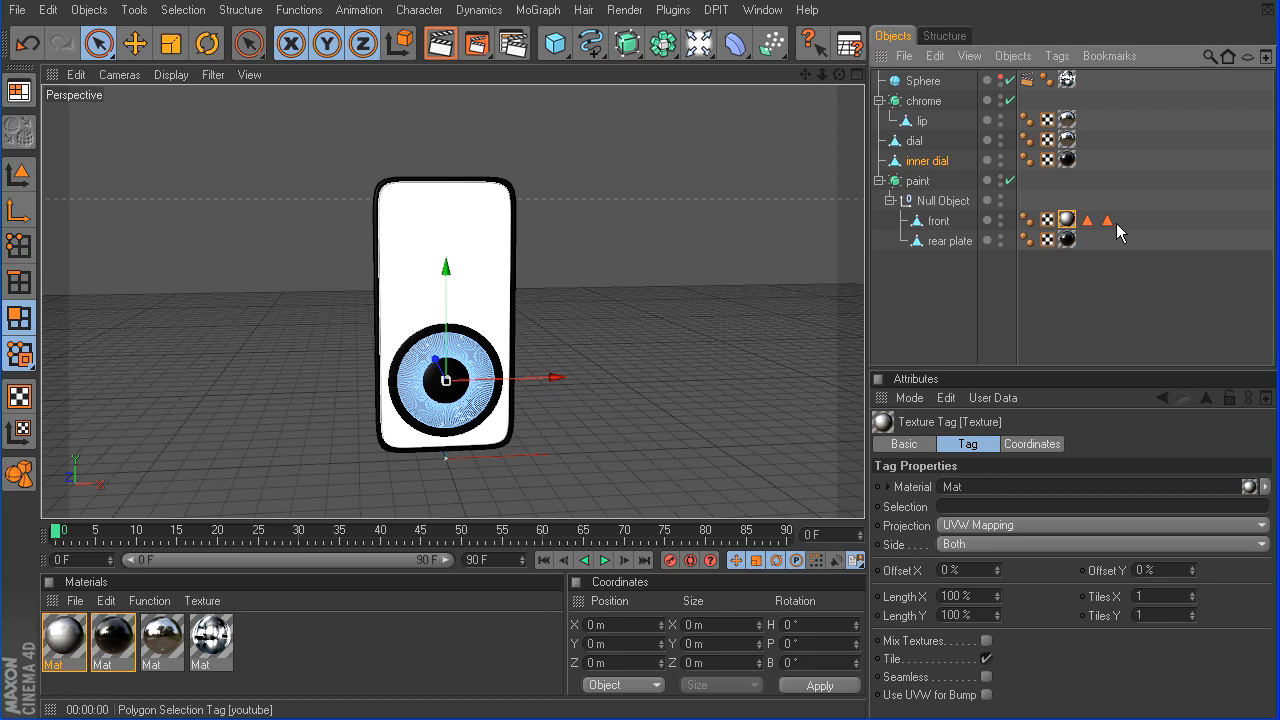
{"action": "left_click", "coordinate": [441, 43]}
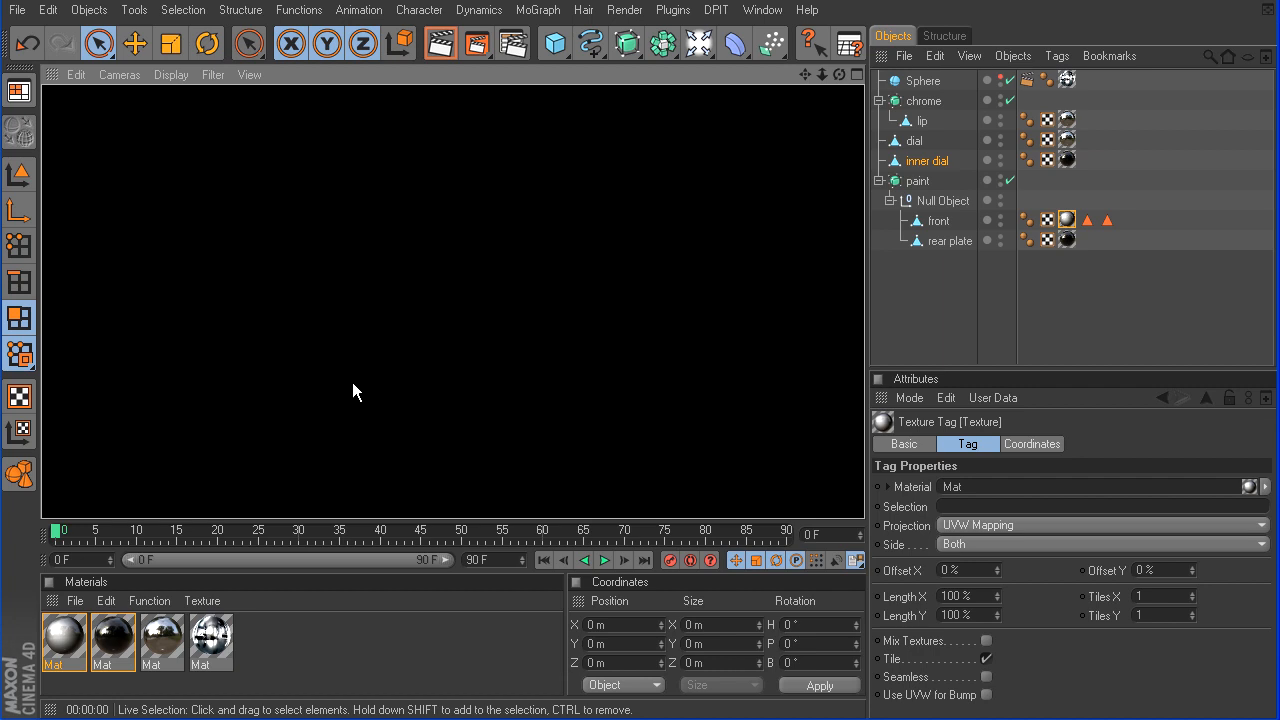
{"action": "mouse_move", "coordinate": [423, 348]}
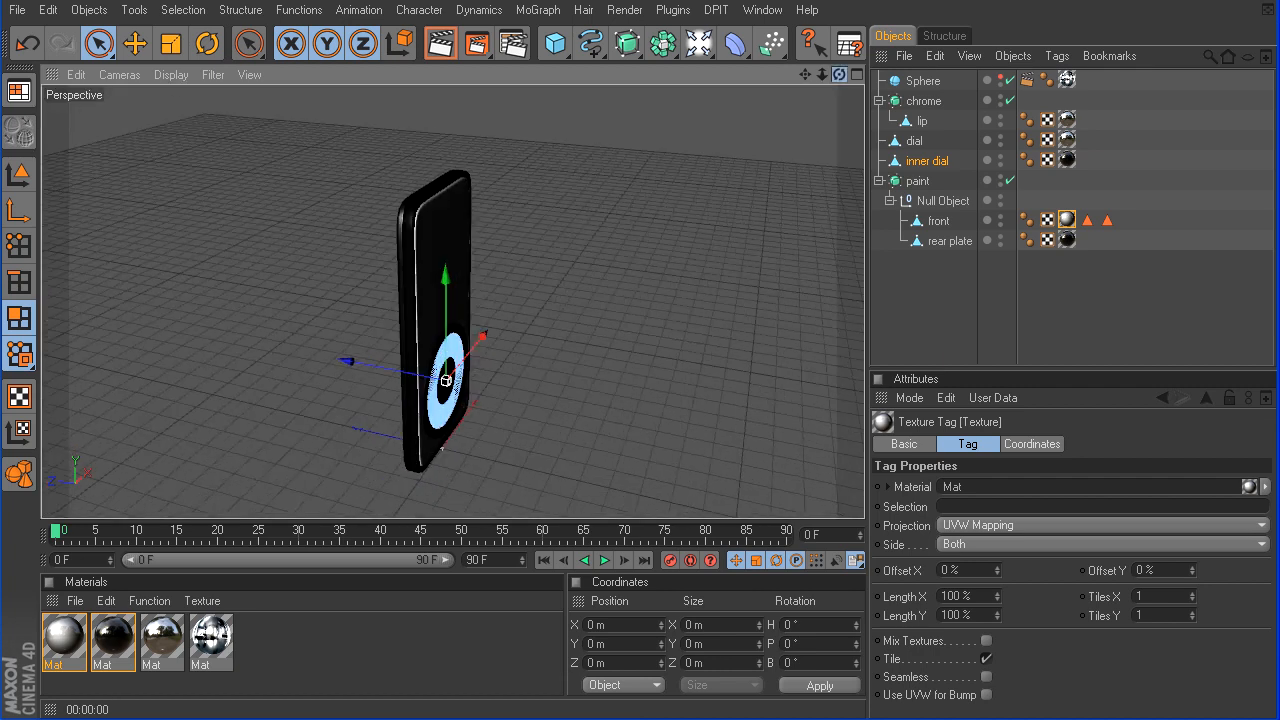
Add a sphere primitive to the scene and name it chrome sphere
{"action": "left_click", "coordinate": [554, 43]}
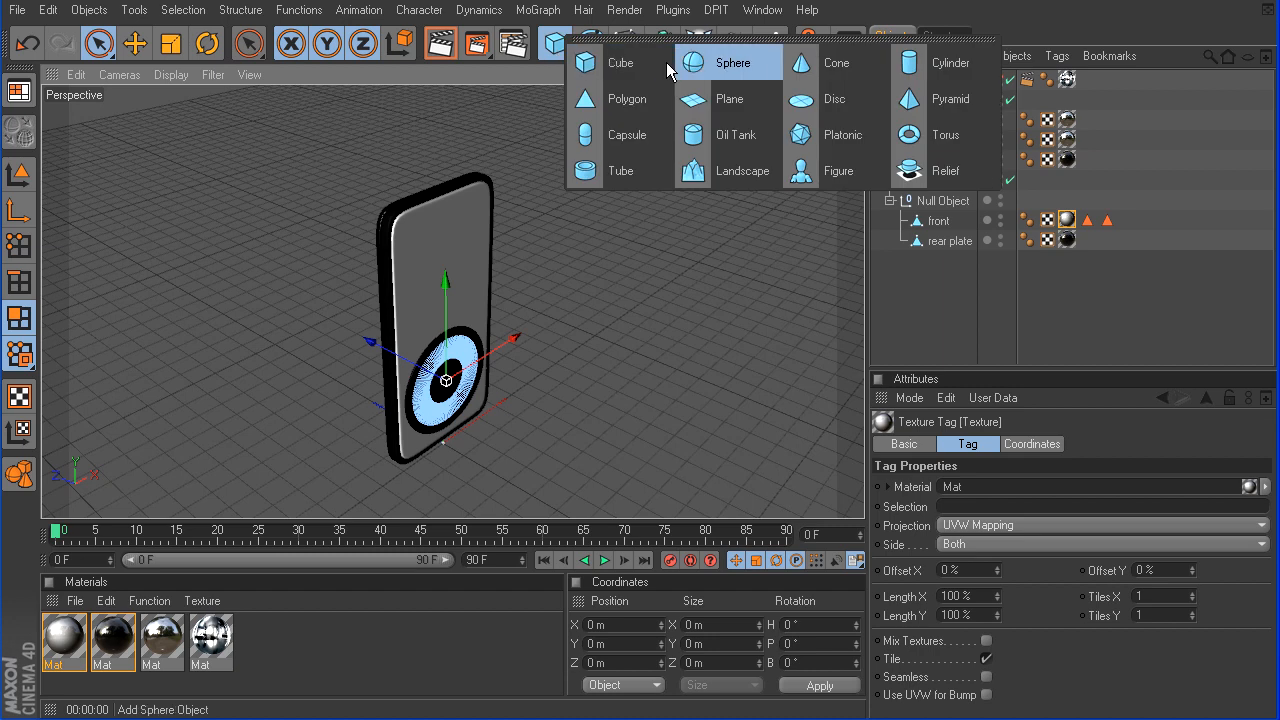
{"action": "left_click", "coordinate": [732, 62]}
{"action": "type", "text": "chrome sphere"}
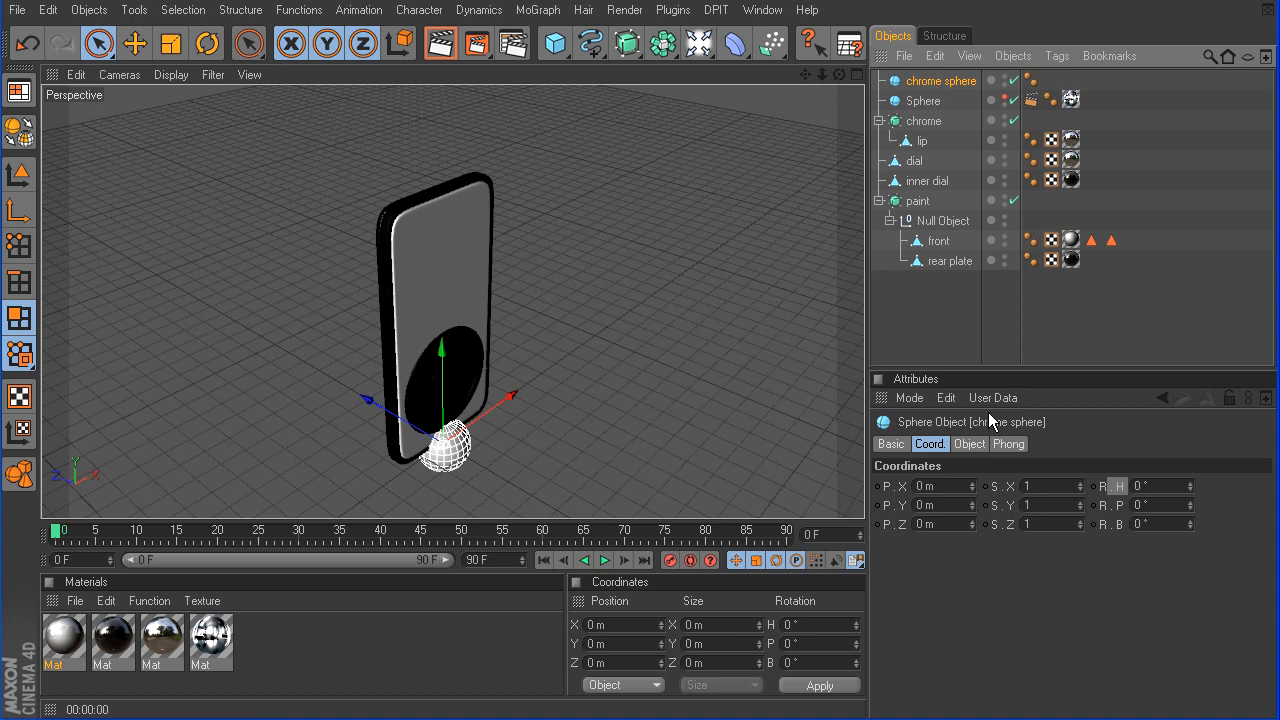
{"action": "left_click", "coordinate": [968, 443]}
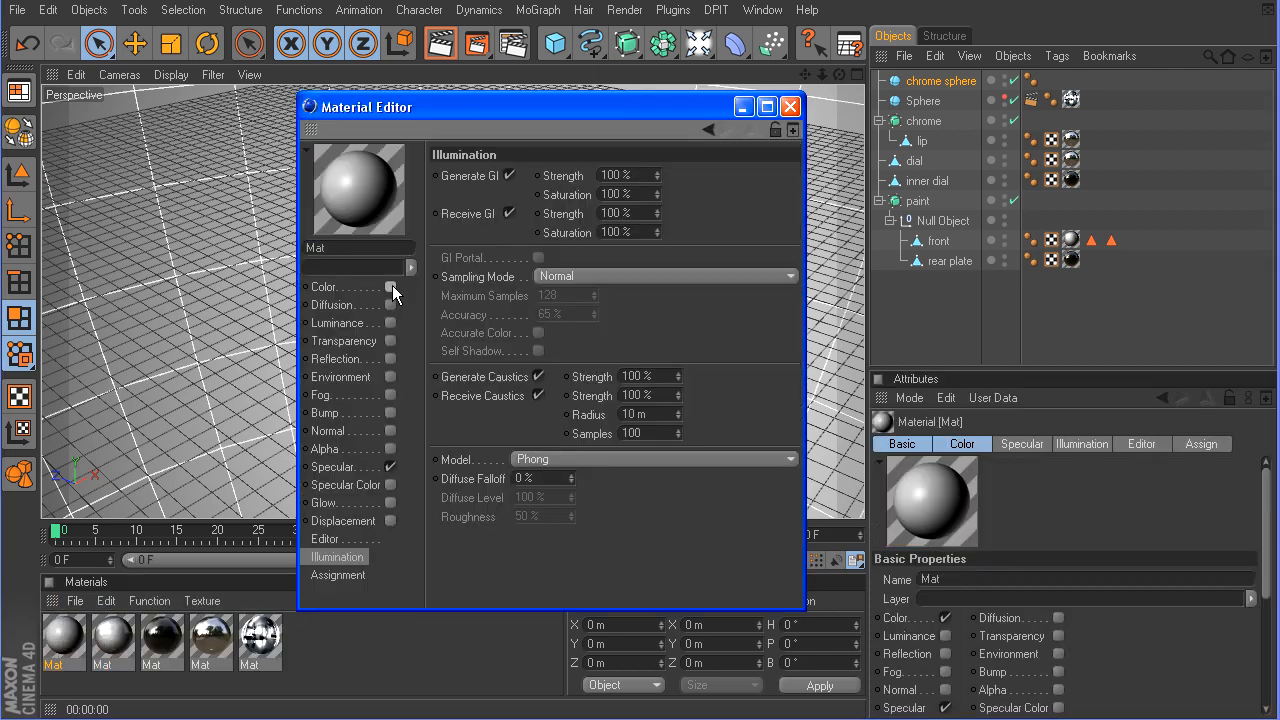
Disable colour and set luminance to a vertical 2D-V black-and-white gradient
{"action": "left_click", "coordinate": [390, 288]}
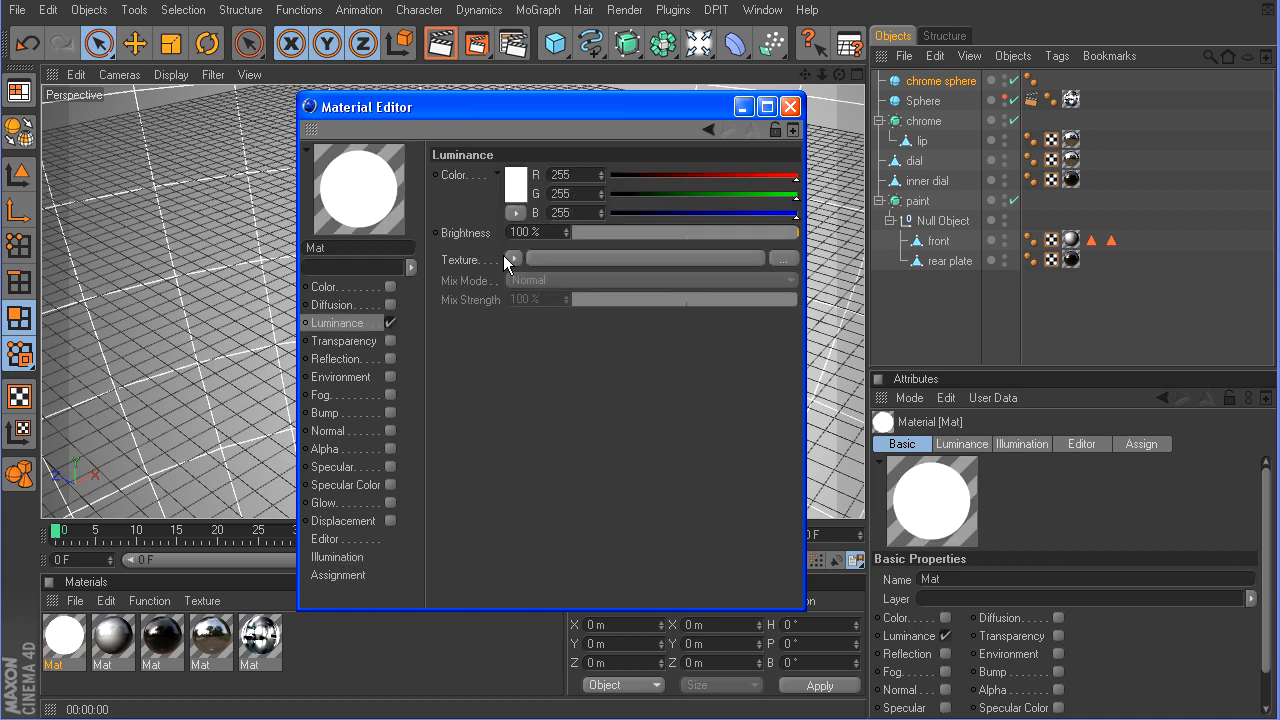
{"action": "left_click", "coordinate": [514, 258]}
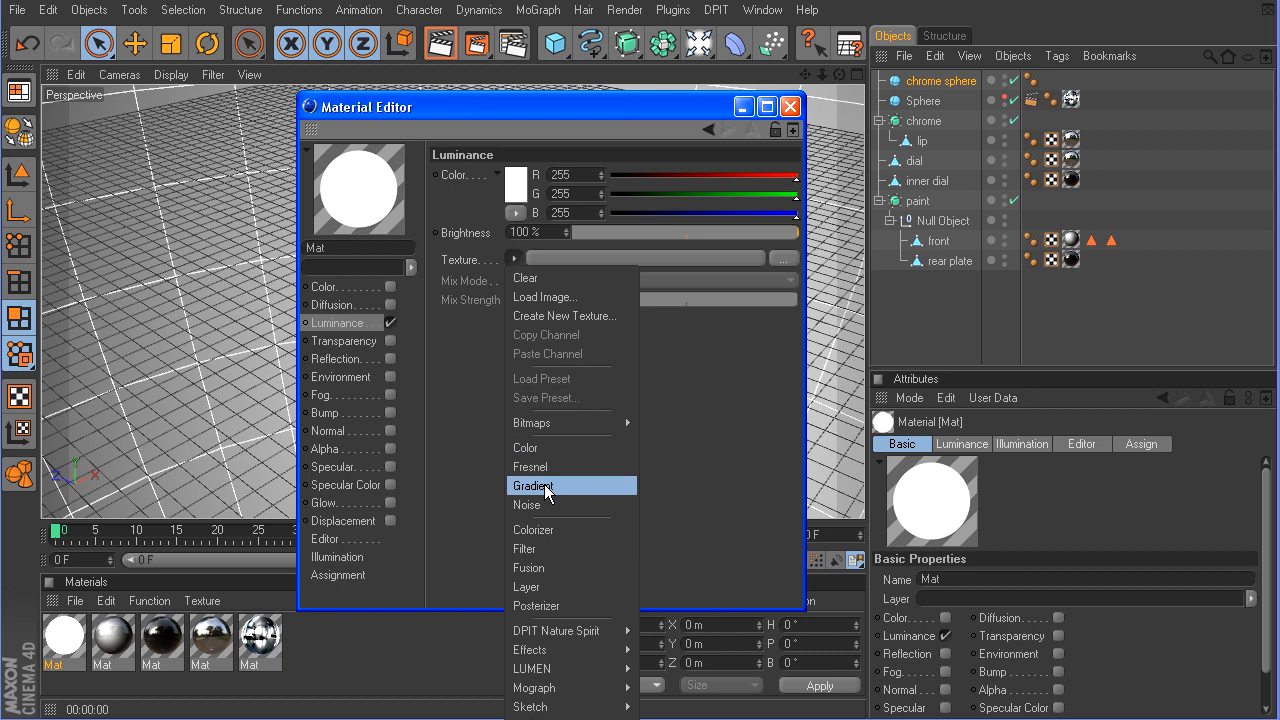
{"action": "left_click", "coordinate": [534, 485]}
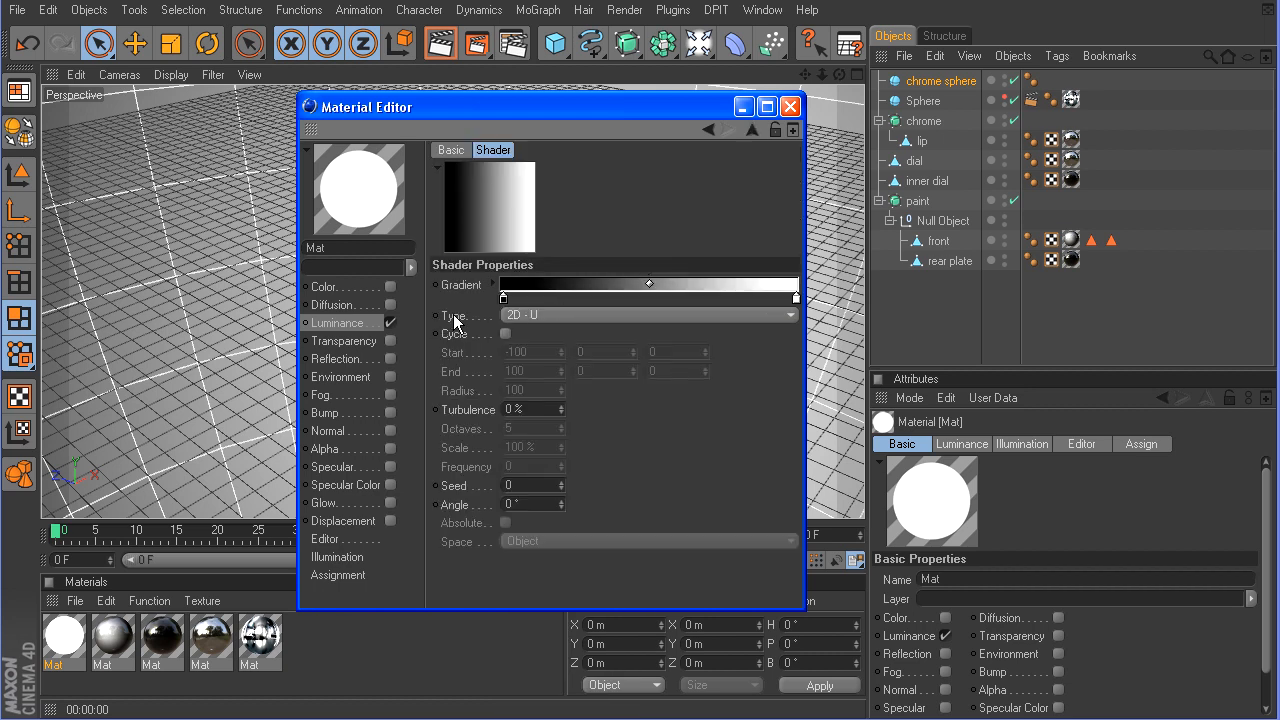
{"action": "left_click", "coordinate": [648, 314]}
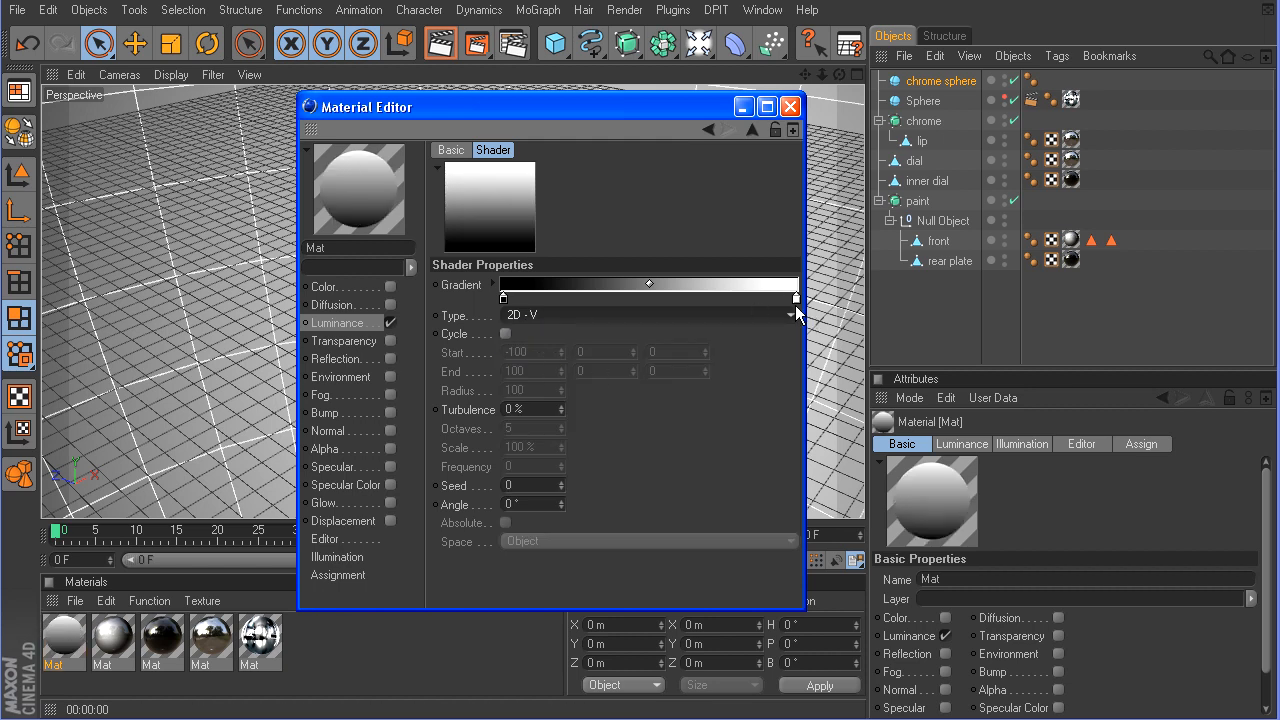
{"action": "left_click_drag", "start_coordinate": [648, 283], "coordinate": [586, 283]}
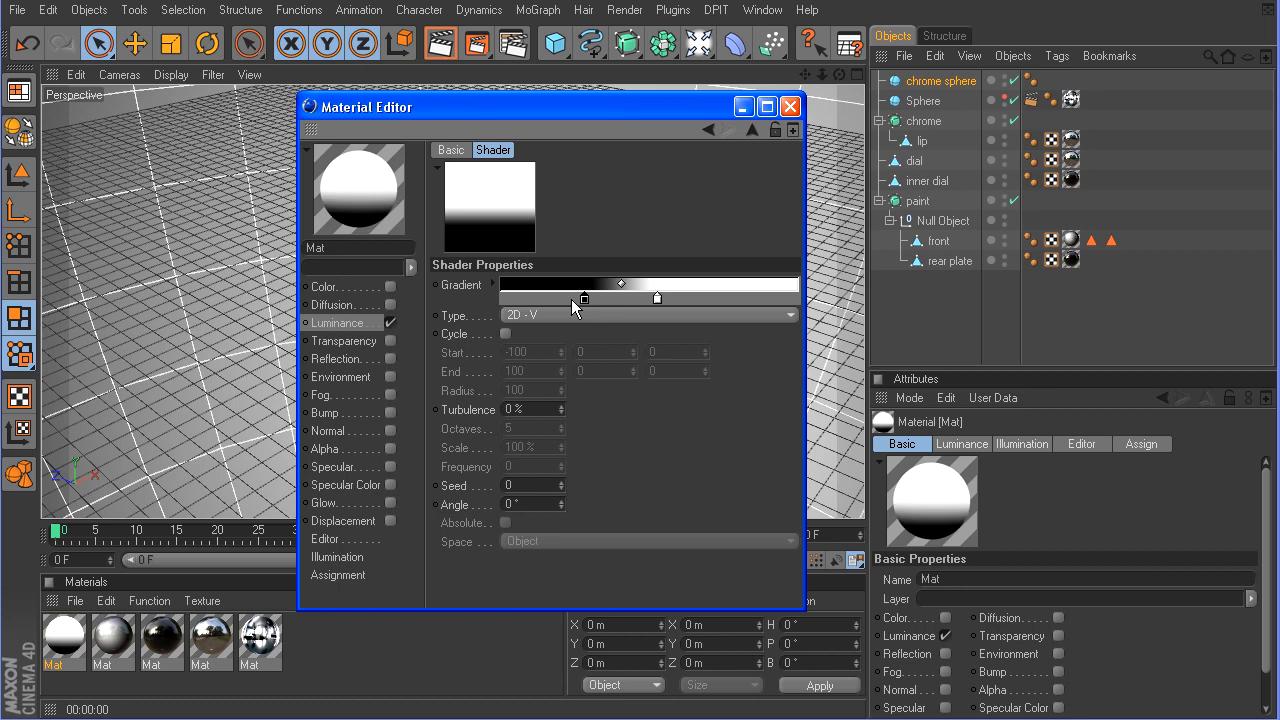
{"action": "mouse_move", "coordinate": [536, 307]}
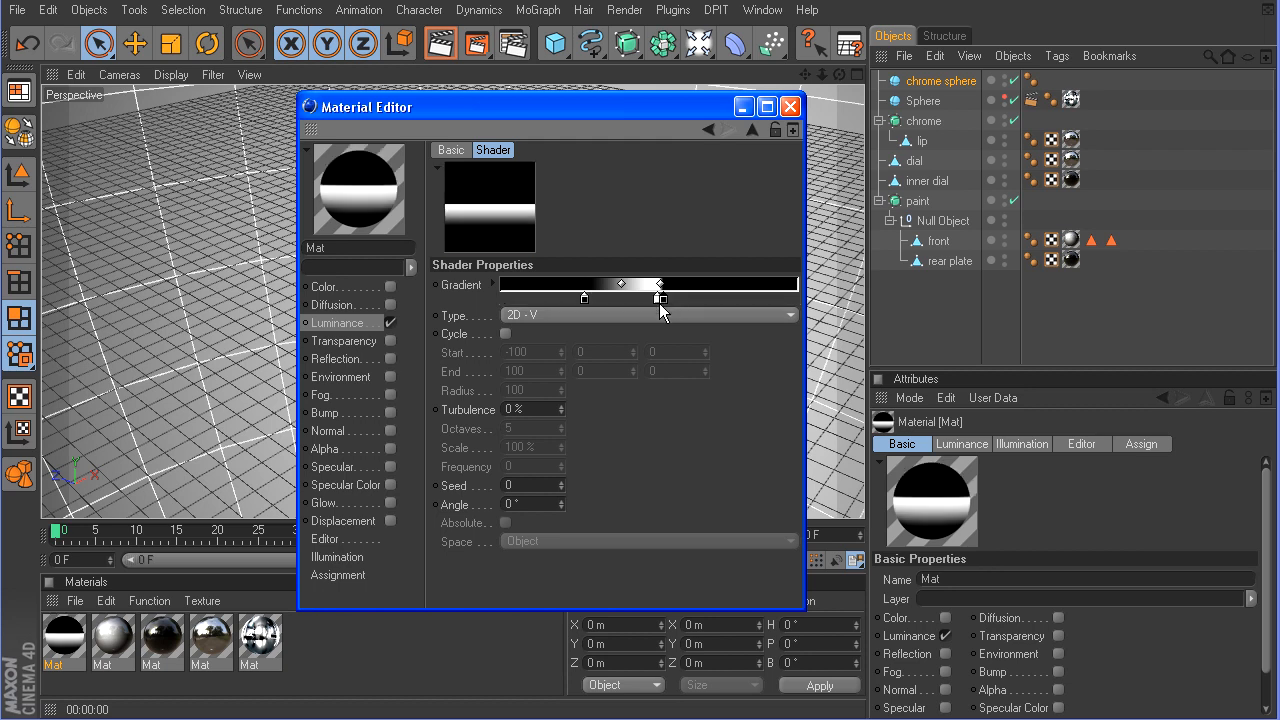
{"action": "mouse_move", "coordinate": [789, 107]}
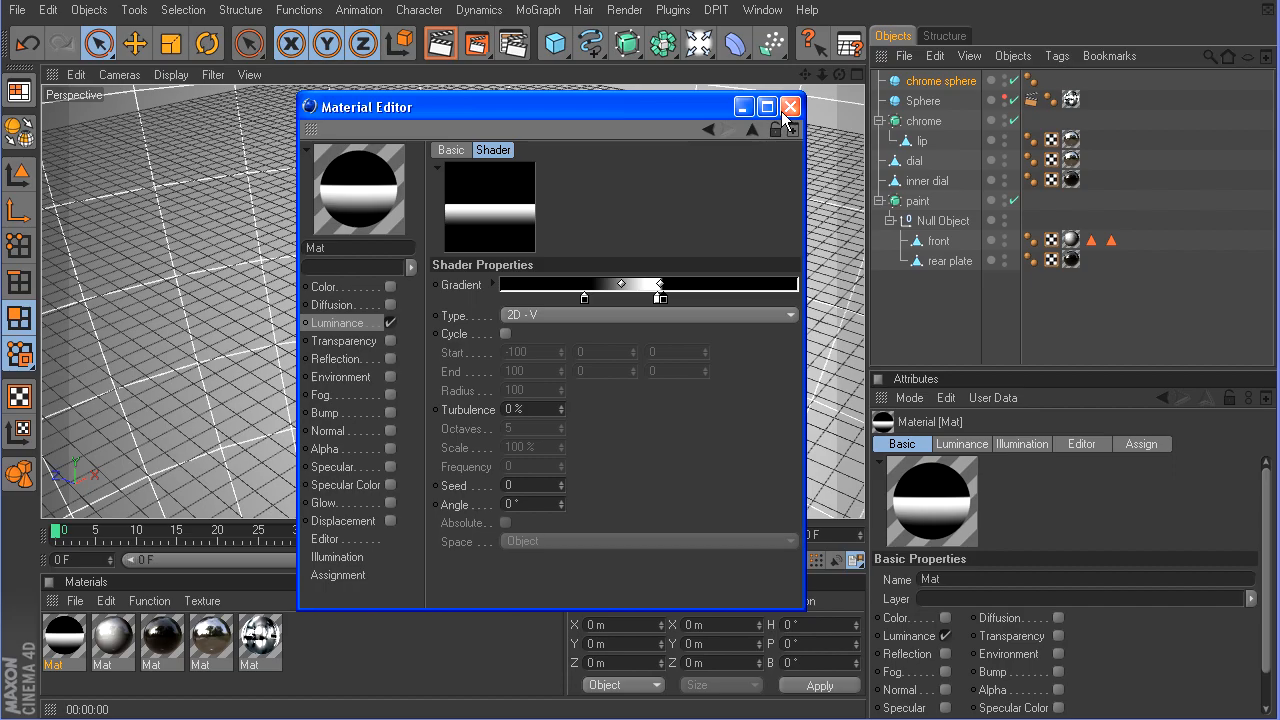
{"action": "left_click", "coordinate": [766, 107]}
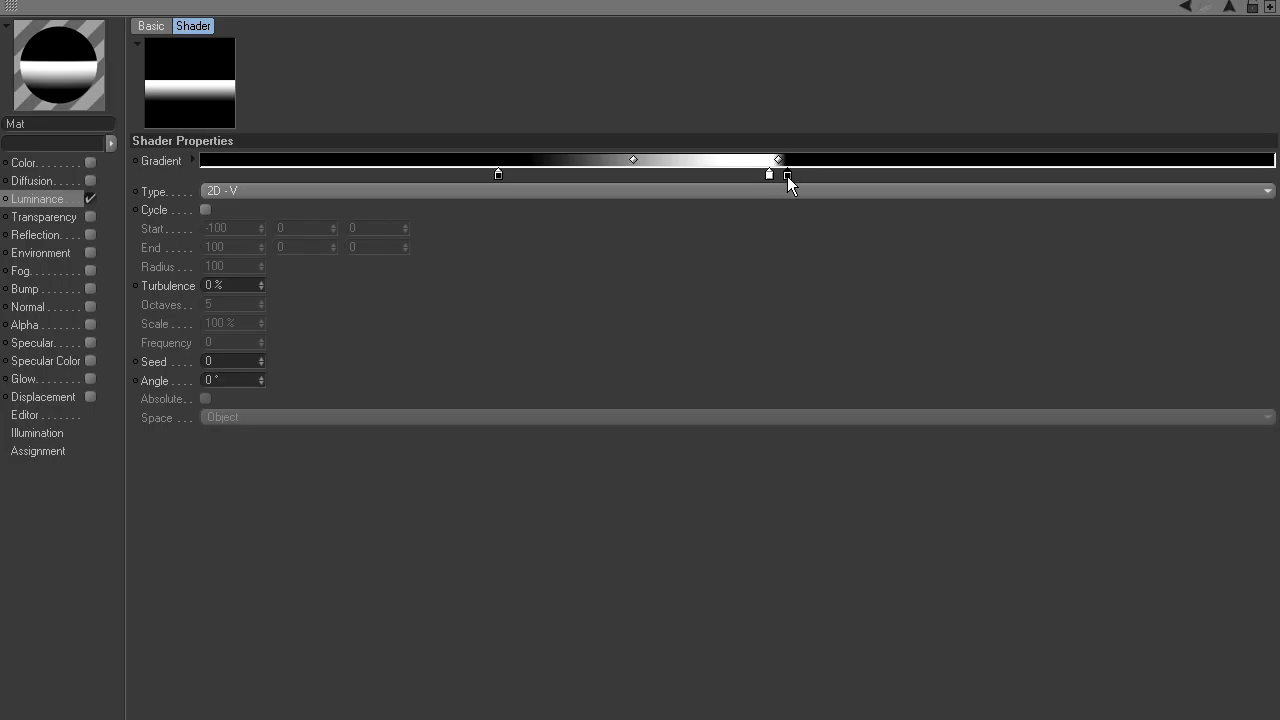
{"action": "mouse_move", "coordinate": [784, 187]}
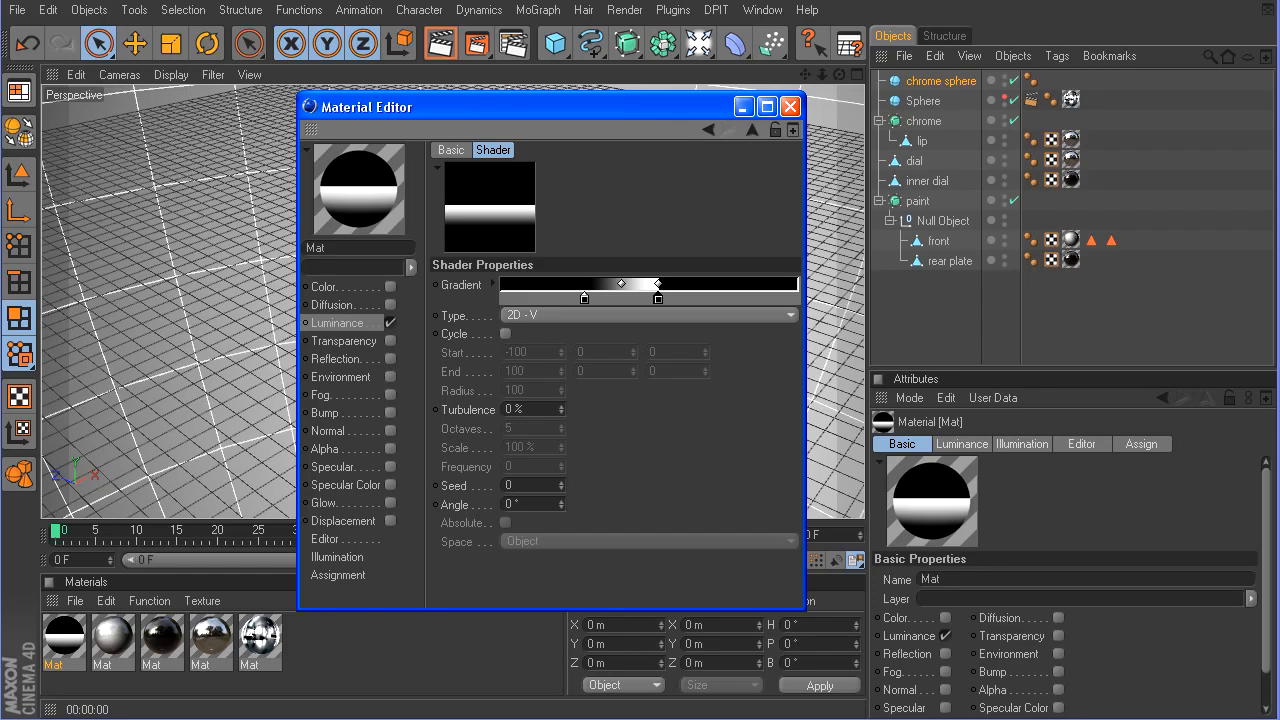
{"action": "left_click", "coordinate": [789, 106]}
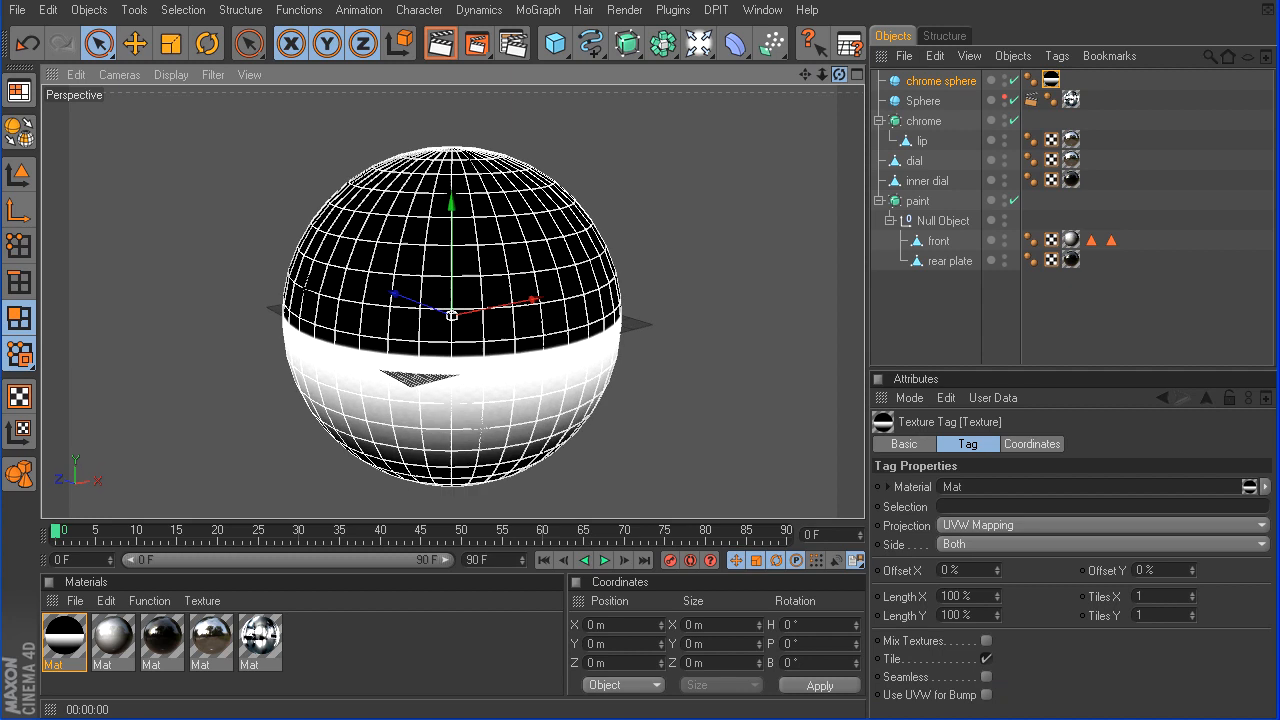
Set chrome sphere's bank rotation to -100° and render a preview of the view
{"action": "left_click", "coordinate": [941, 81]}
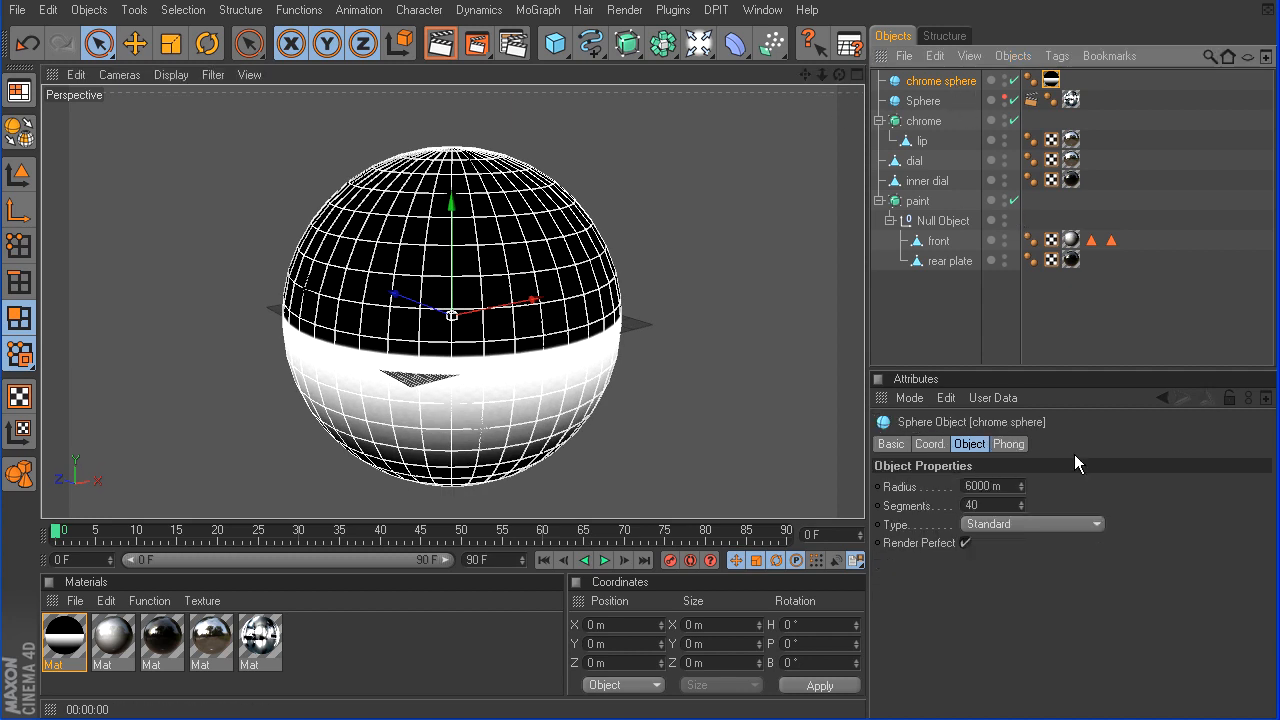
{"action": "left_click", "coordinate": [929, 443]}
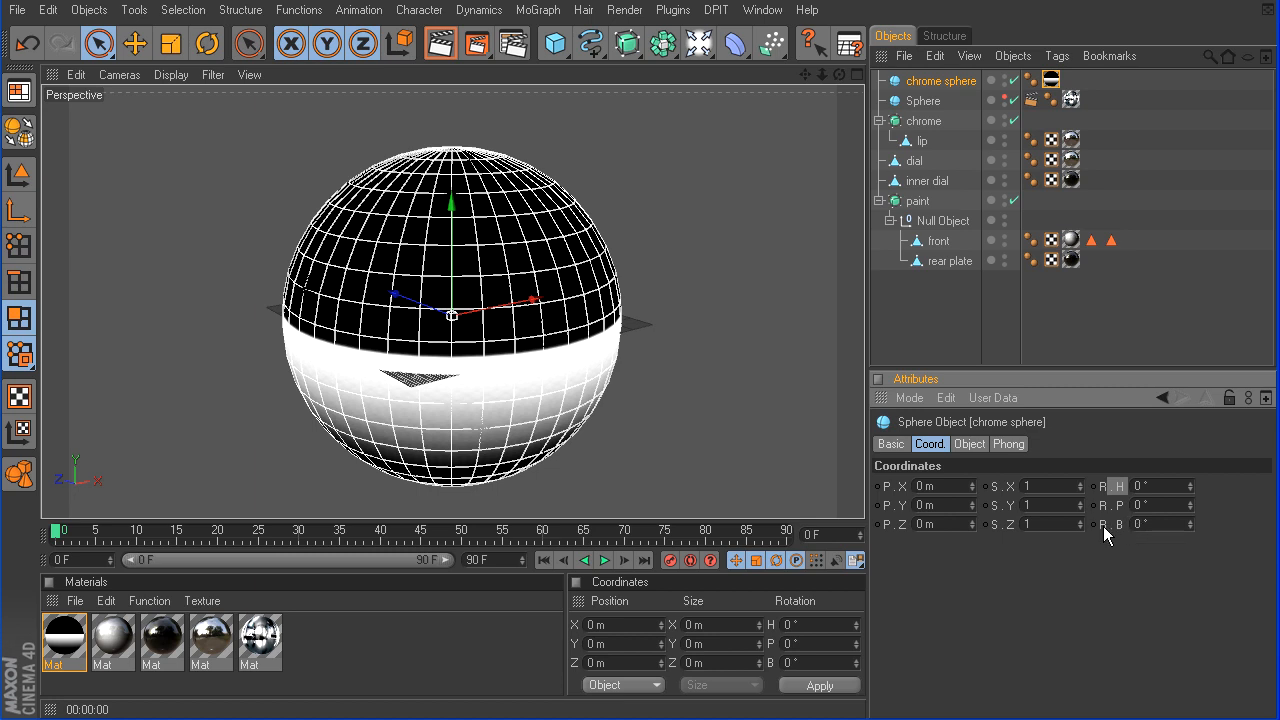
{"action": "mouse_move", "coordinate": [1192, 533]}
{"action": "type", "text": "-70"}
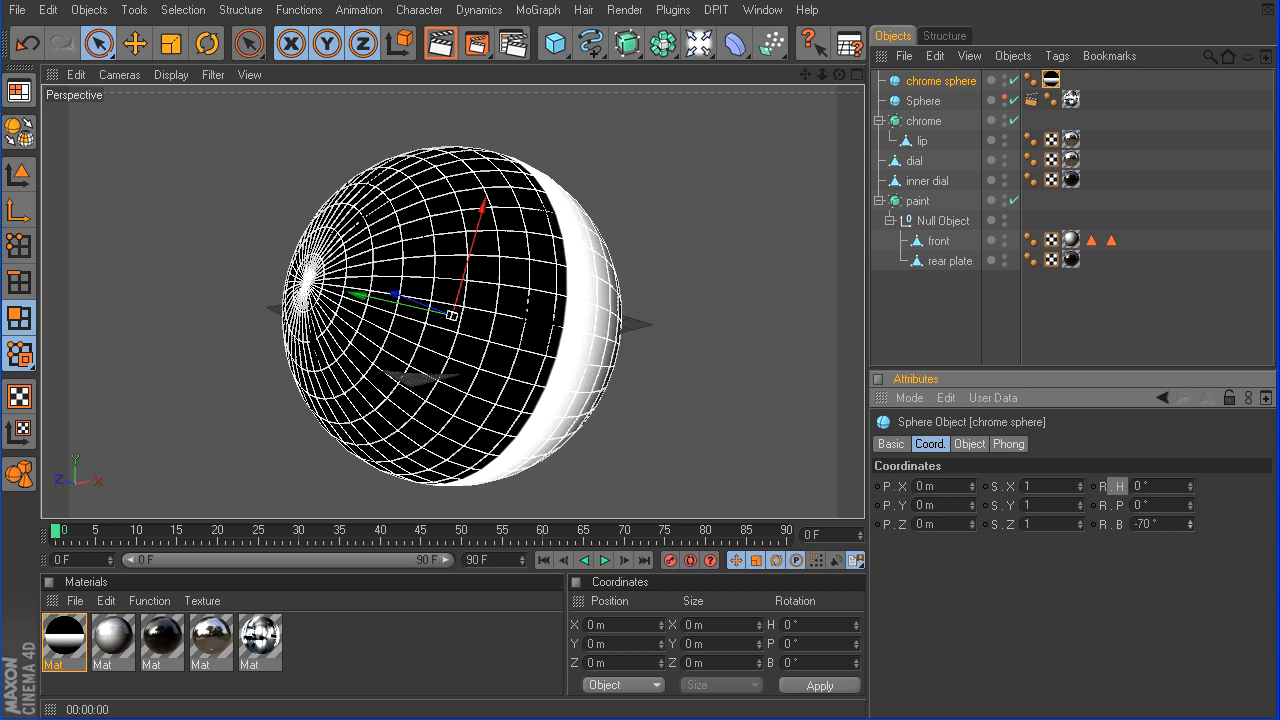
{"action": "left_click_drag", "start_coordinate": [1150, 524], "coordinate": [1190, 524]}
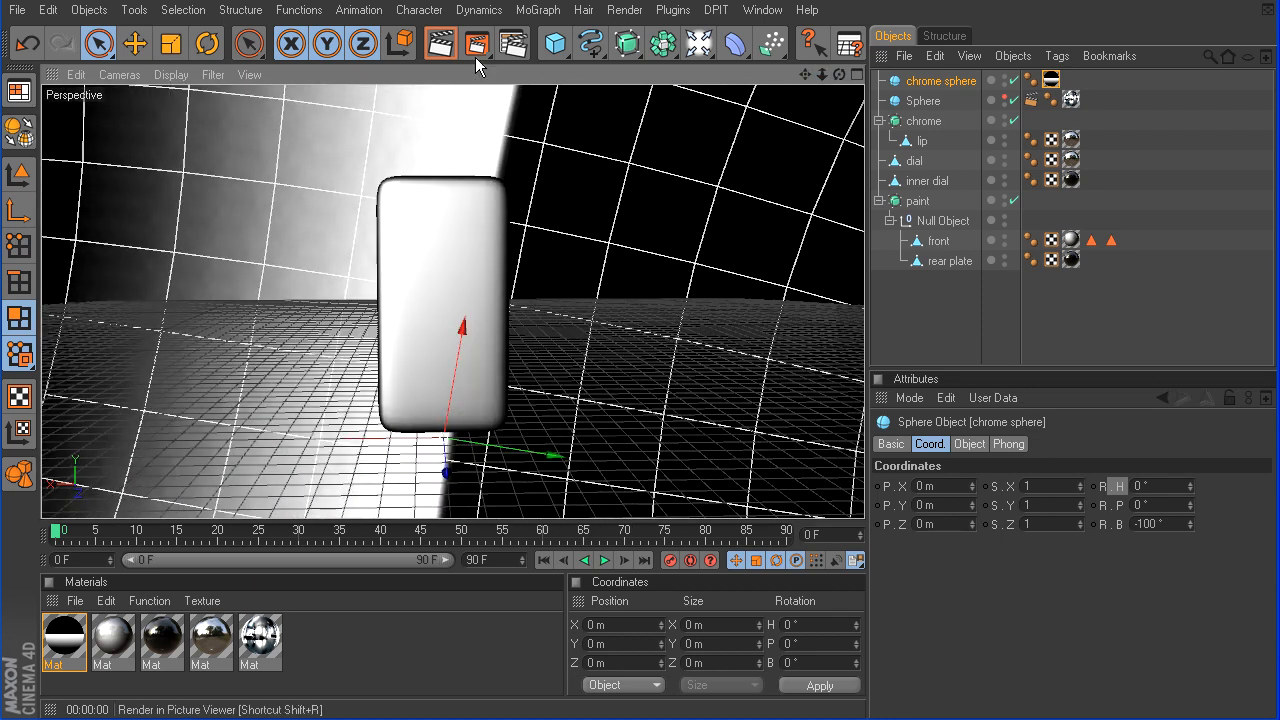
{"action": "left_click", "coordinate": [440, 43]}
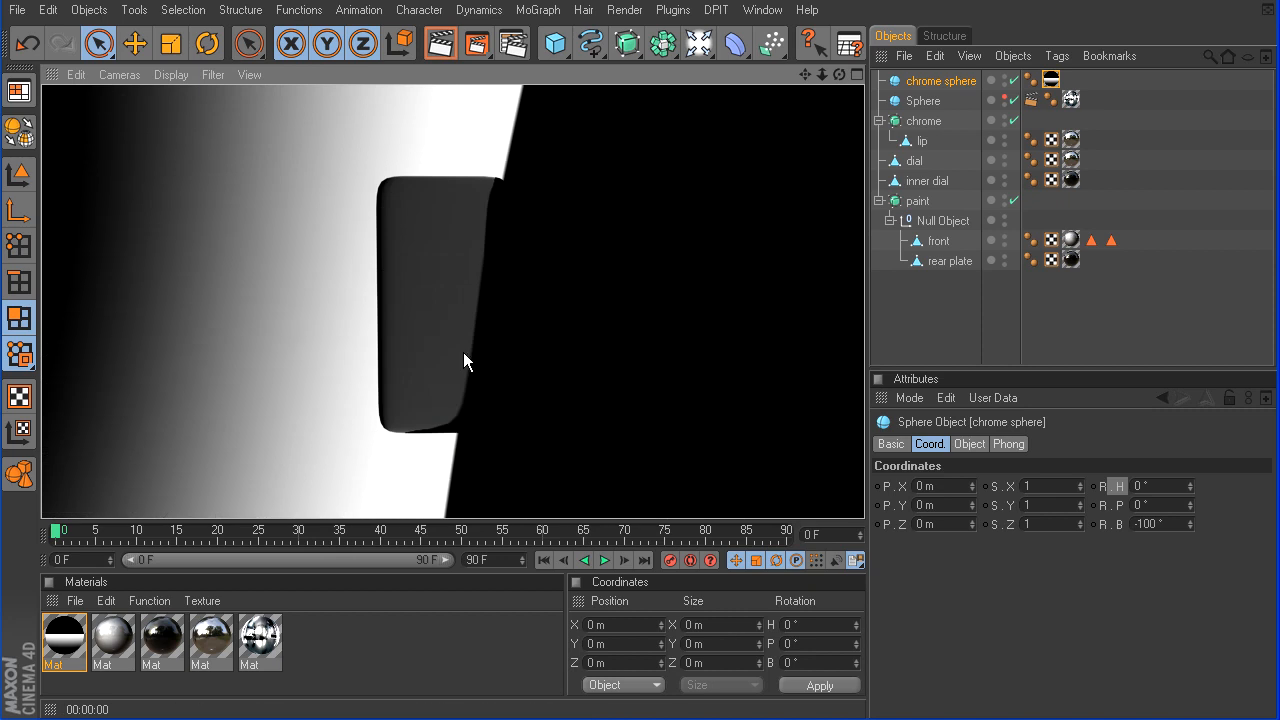
{"action": "mouse_move", "coordinate": [470, 443]}
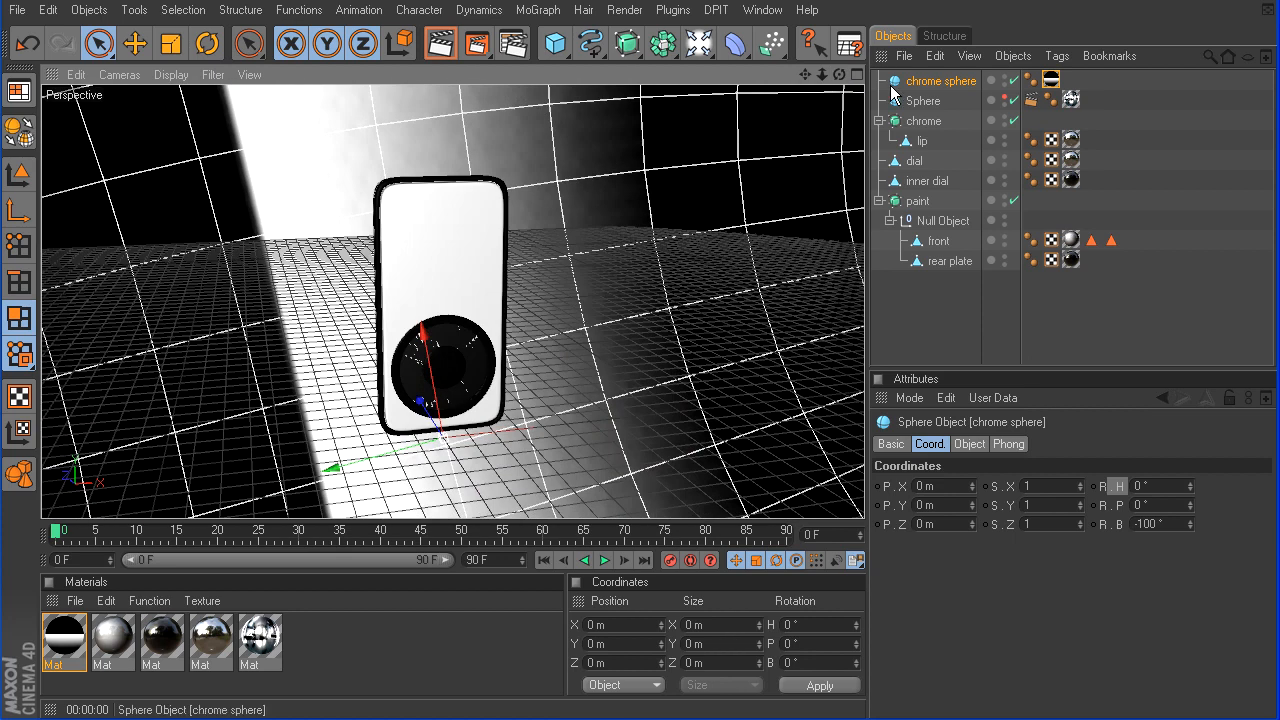
{"action": "mouse_move", "coordinate": [647, 183]}
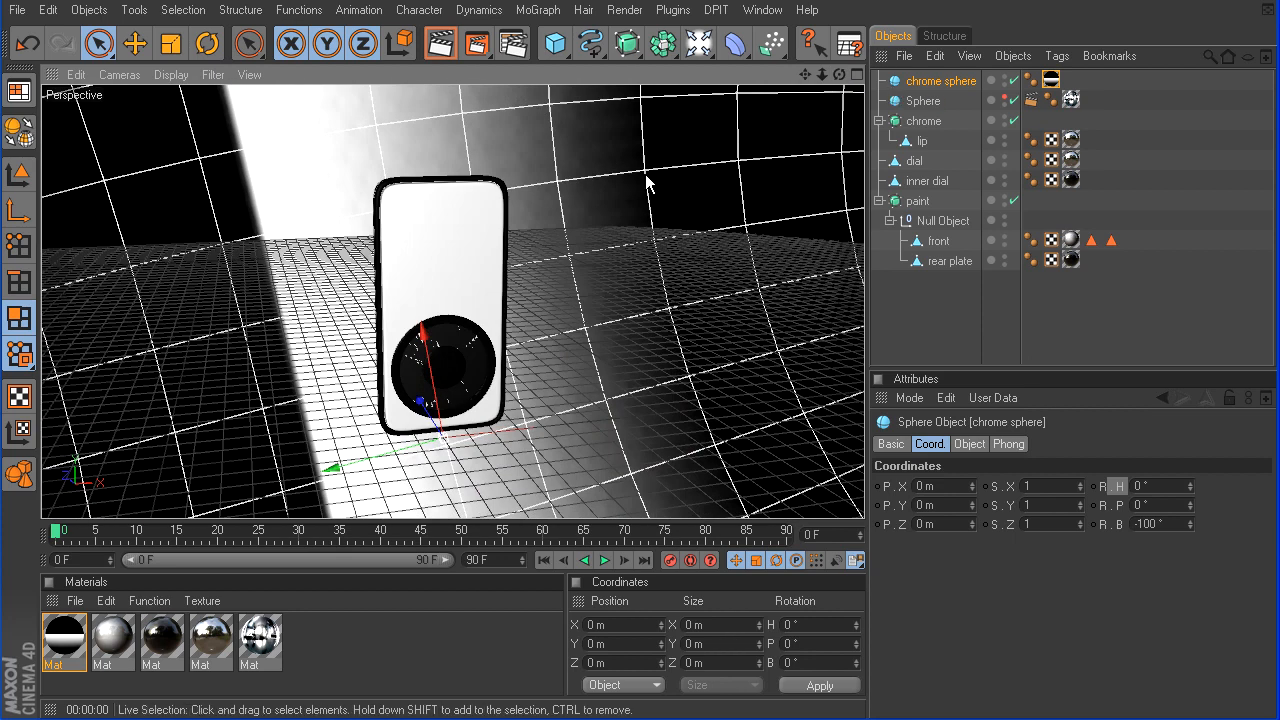
Tag the paint sphere with Compositing, hidden from camera and shadowless, then render reflections
{"action": "right_click", "coordinate": [940, 81]}
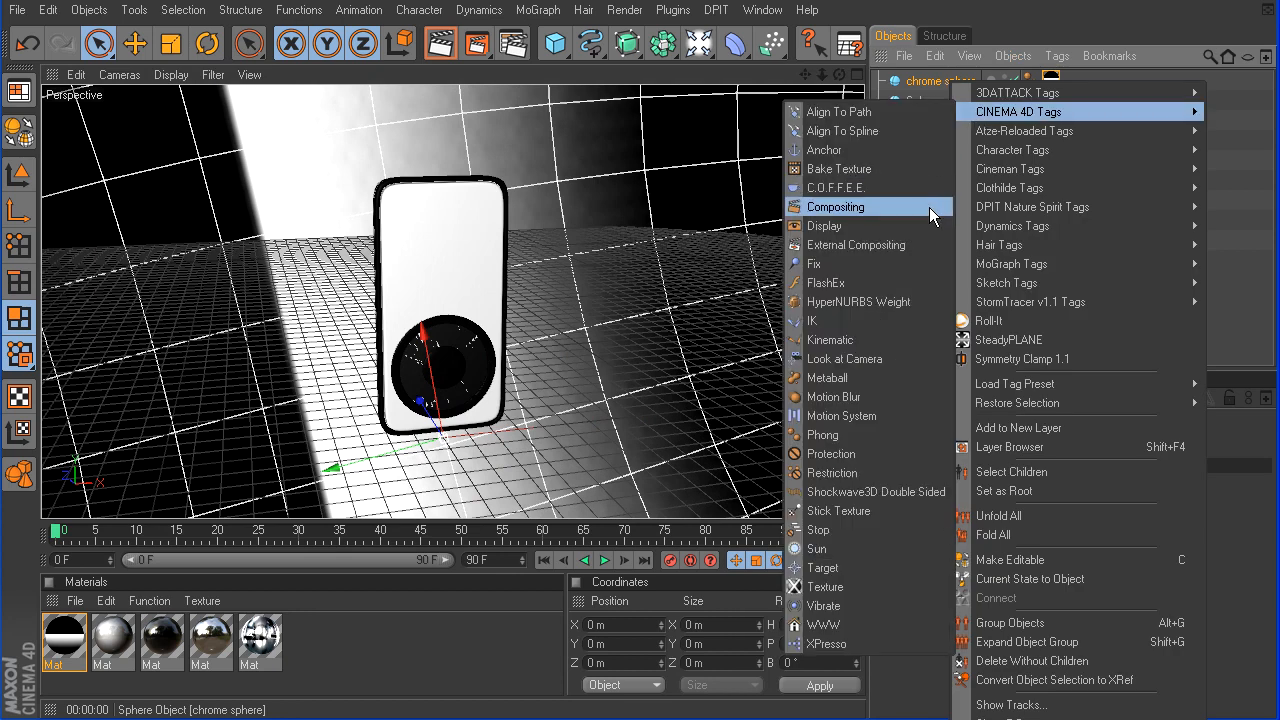
{"action": "left_click", "coordinate": [835, 207]}
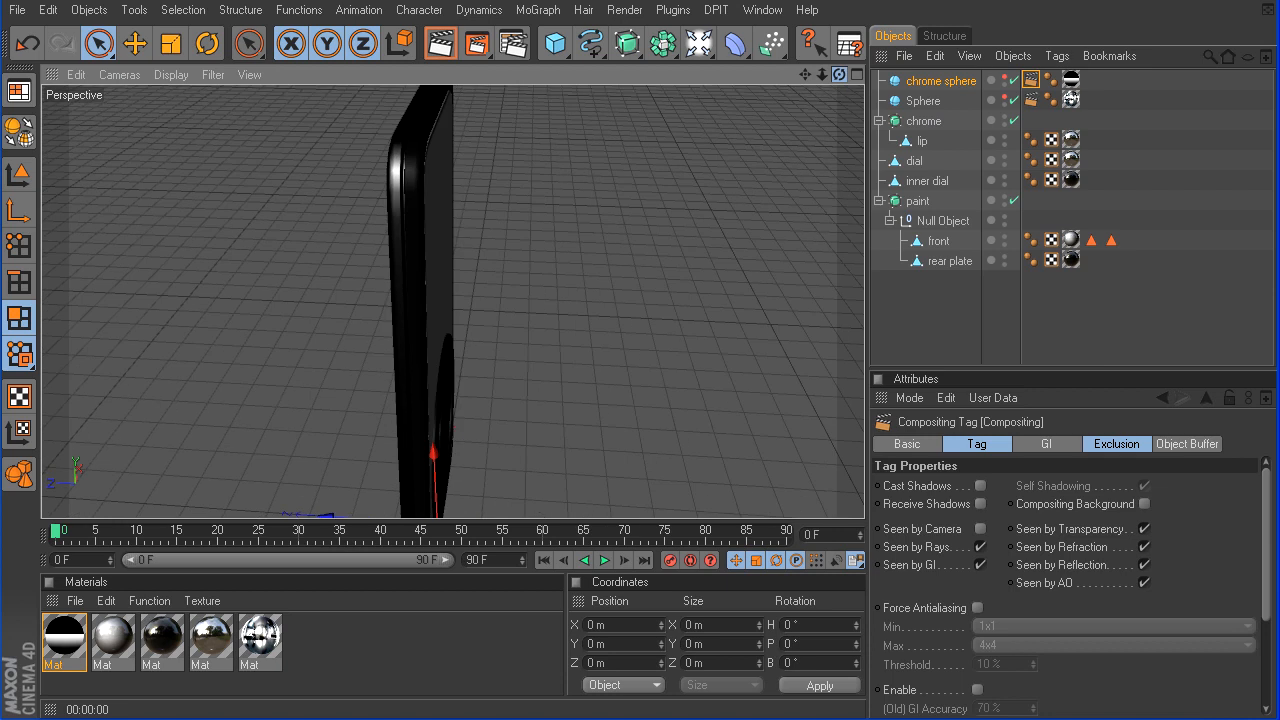
{"action": "left_click", "coordinate": [439, 43]}
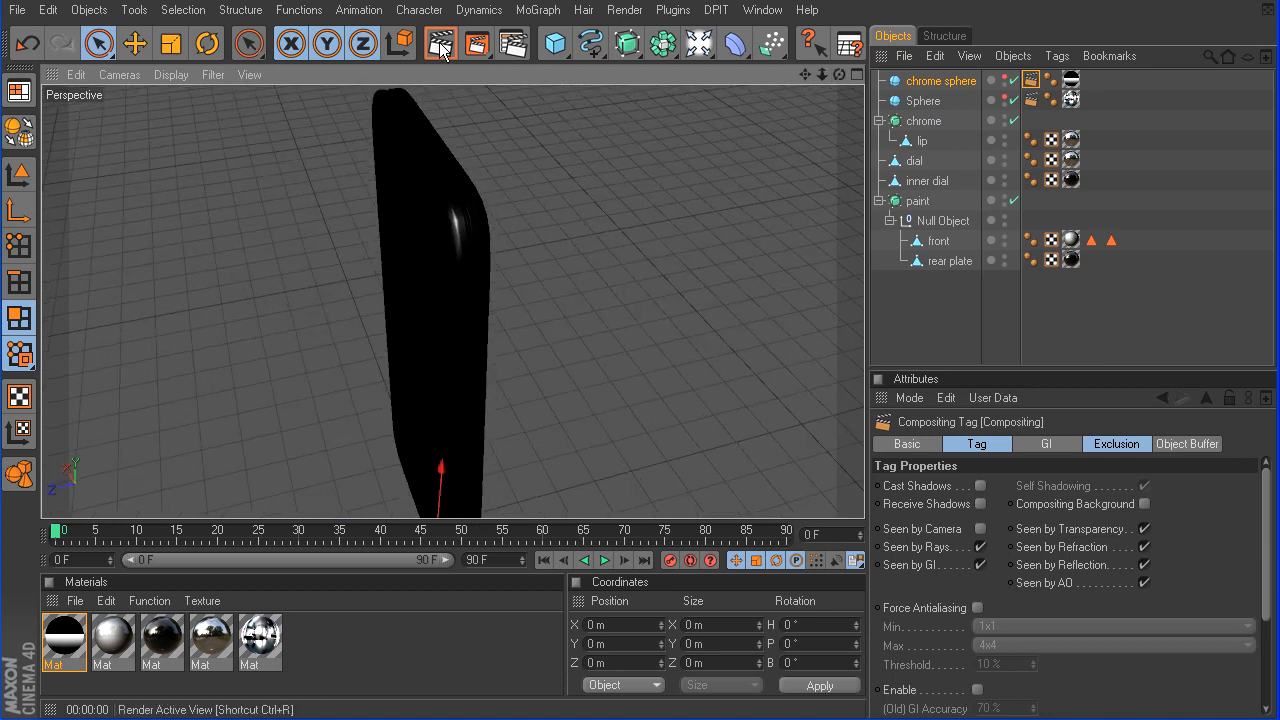
{"action": "left_click", "coordinate": [440, 42]}
{"action": "type", "text": "ch"}
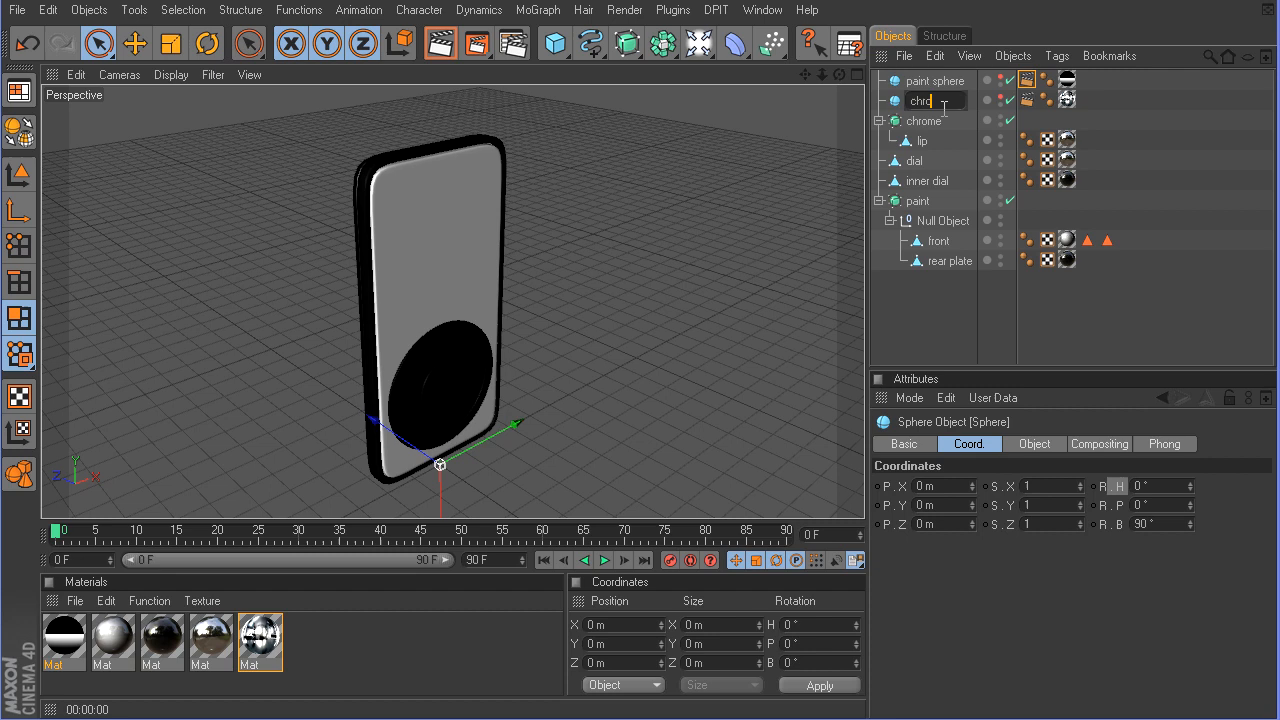
Rename the sphere 'chrome sphere' and add the chrome group to paint sphere's Exclusion list
{"action": "type", "text": "rome sphere"}
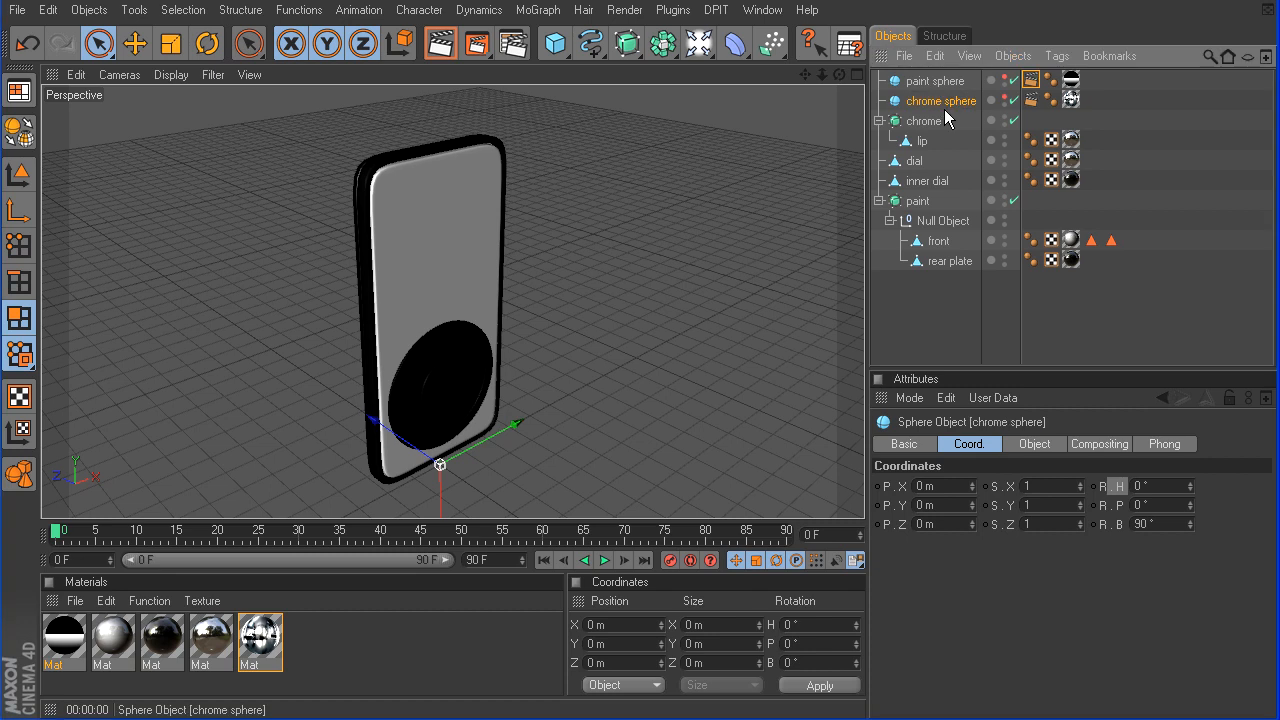
{"action": "mouse_move", "coordinate": [392, 174]}
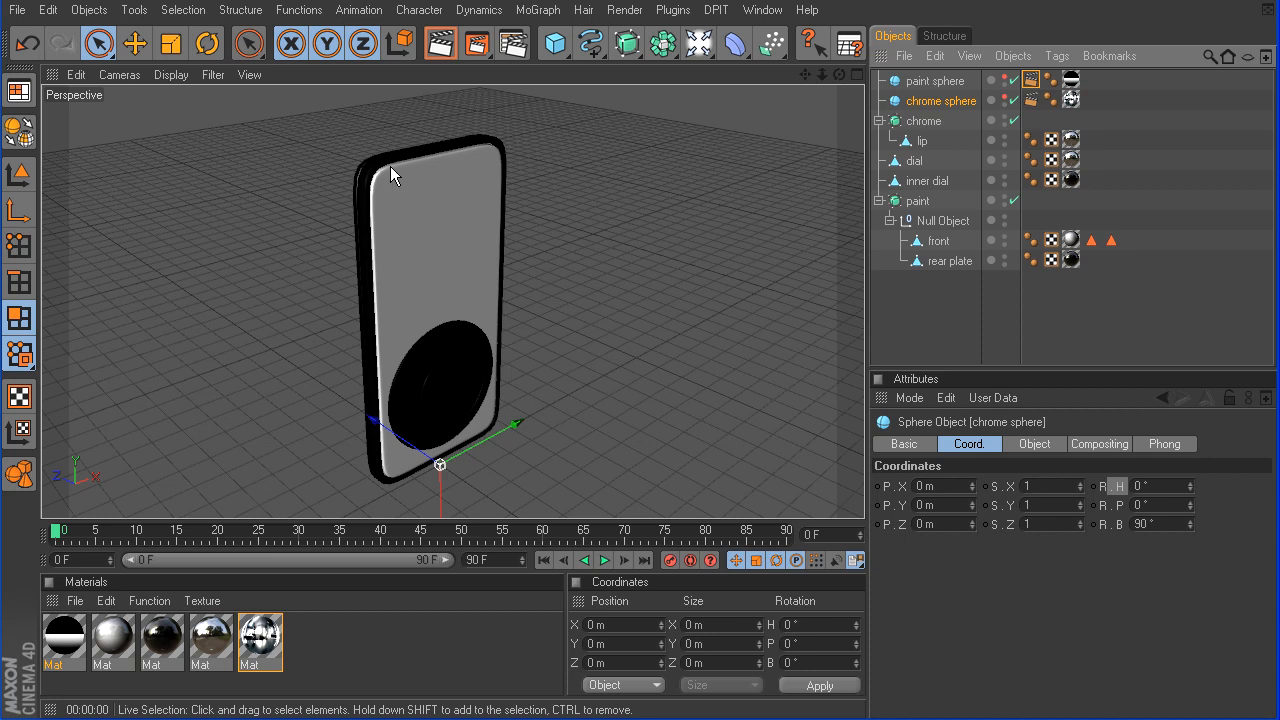
{"action": "mouse_move", "coordinate": [733, 182]}
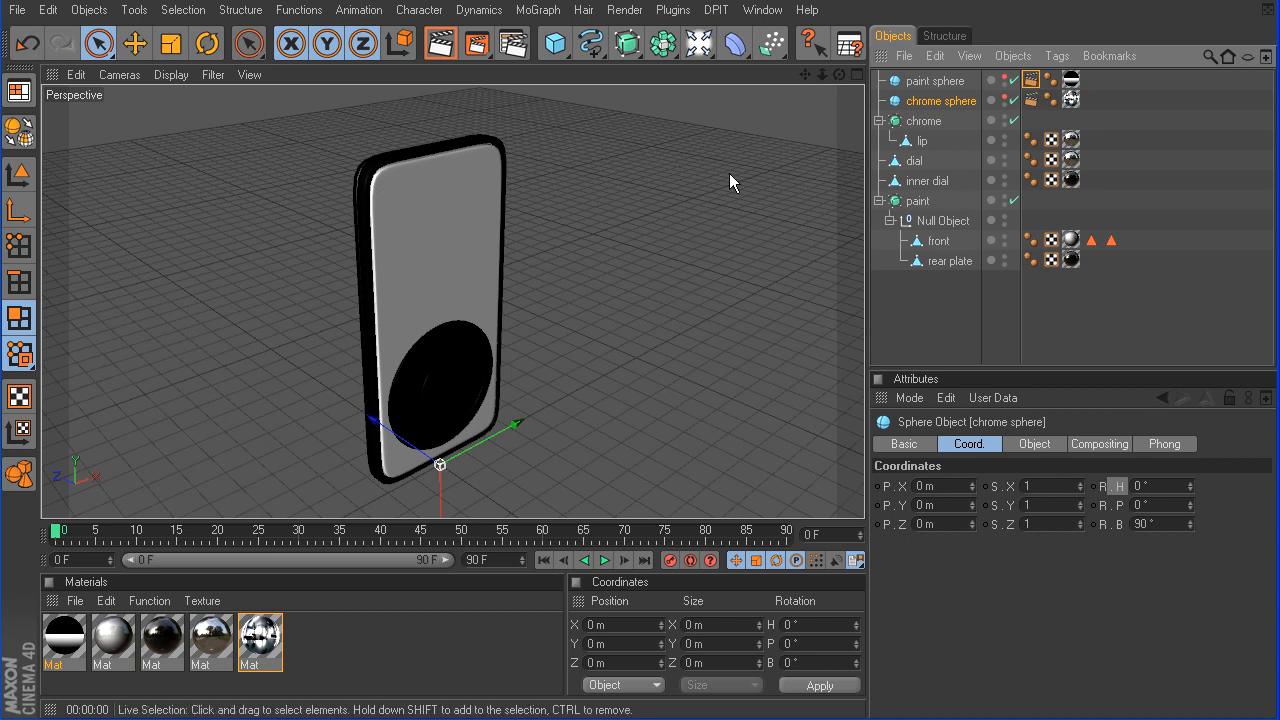
{"action": "left_click", "coordinate": [935, 80]}
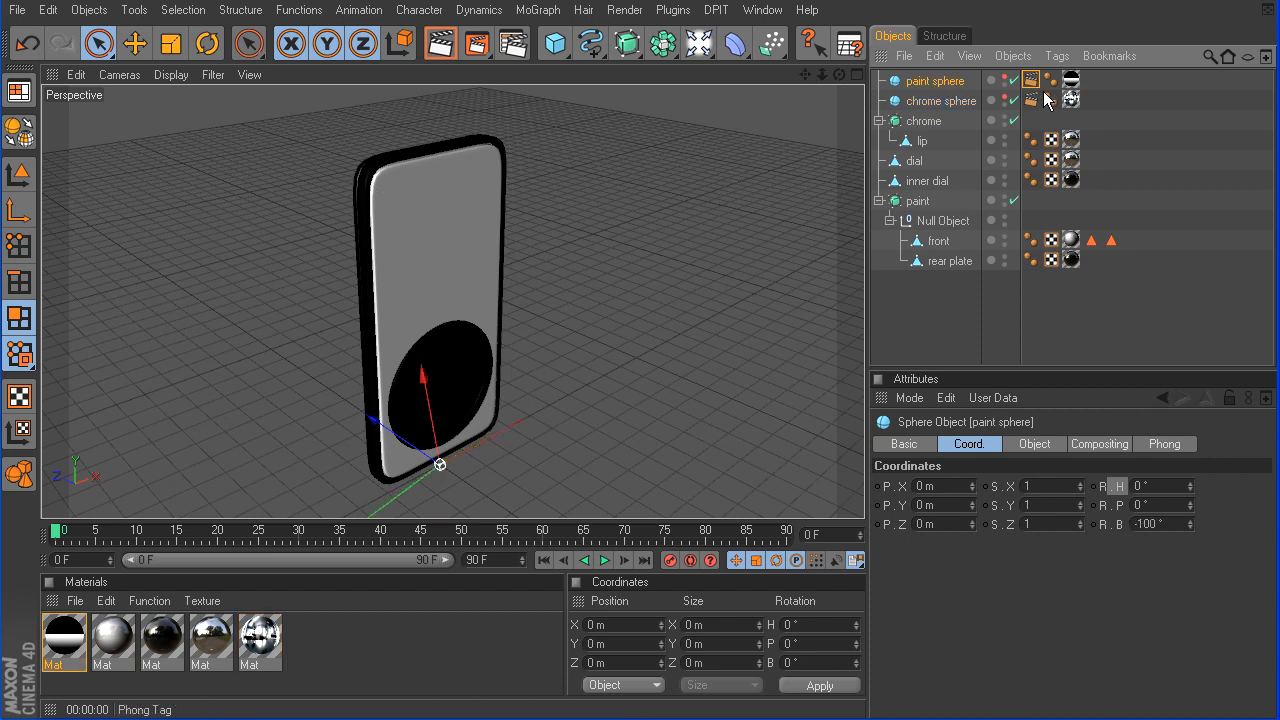
{"action": "left_click", "coordinate": [1033, 90]}
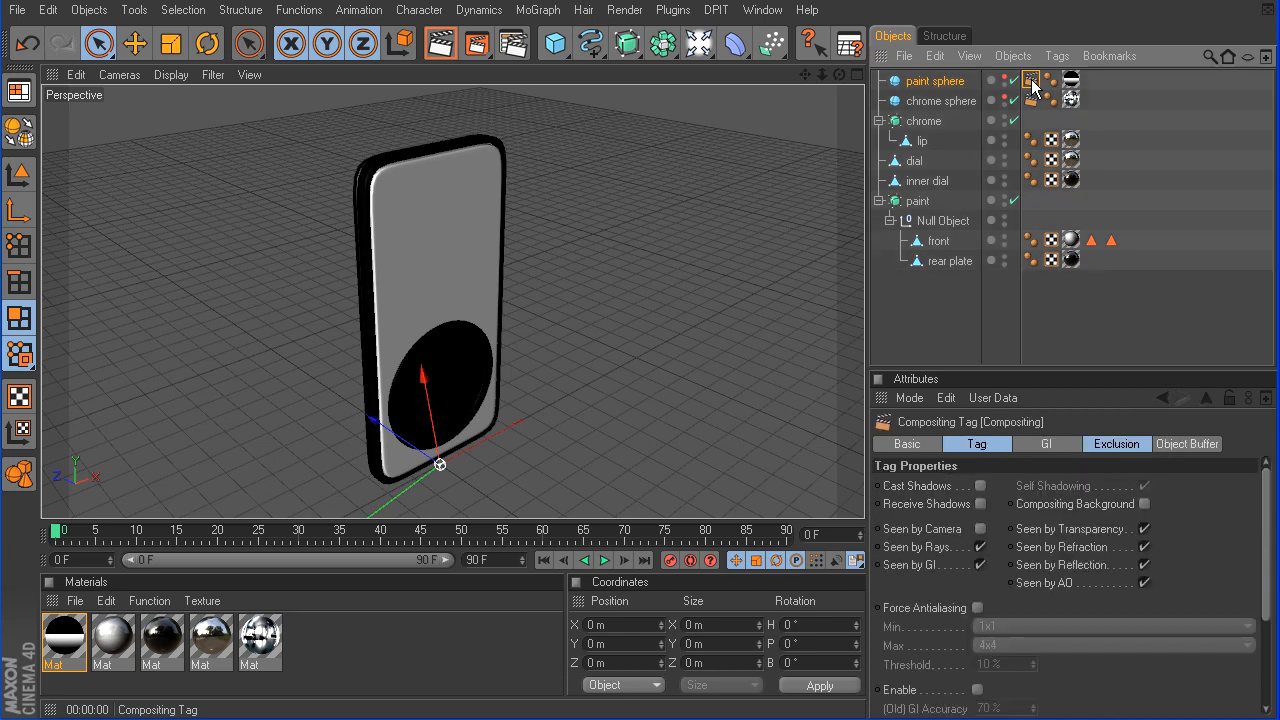
{"action": "left_click", "coordinate": [1116, 443]}
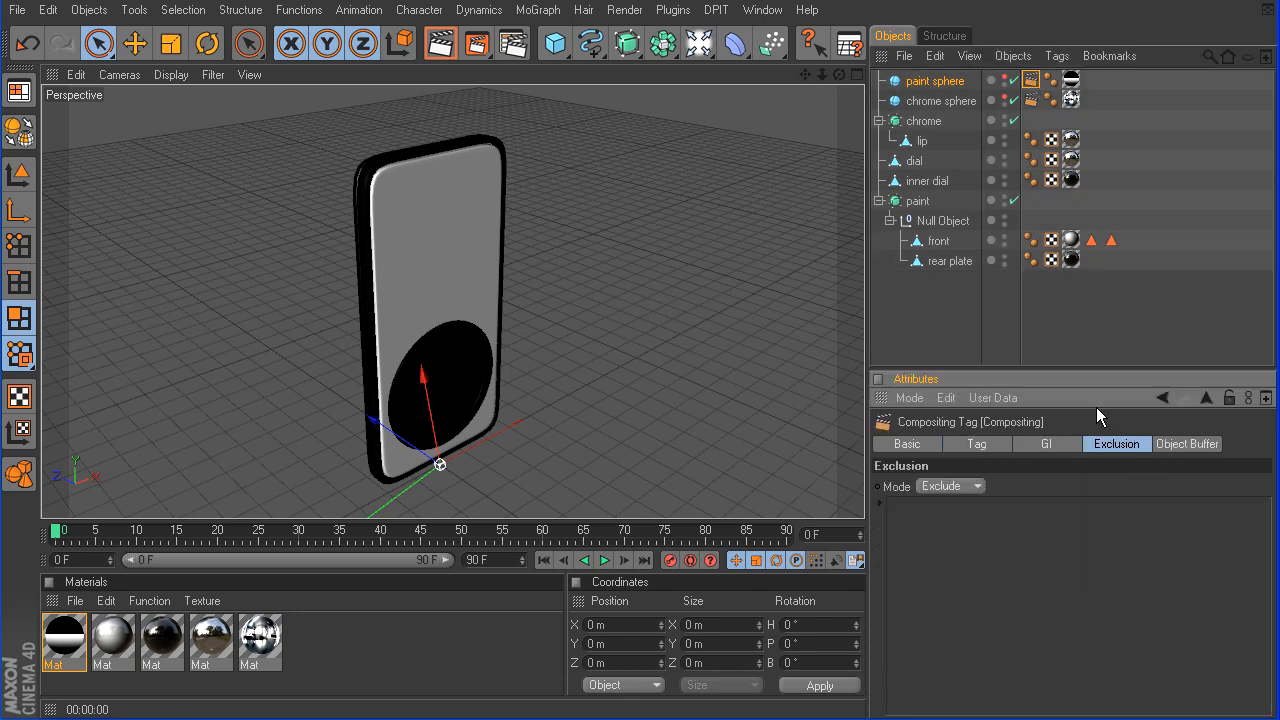
{"action": "left_click", "coordinate": [924, 121]}
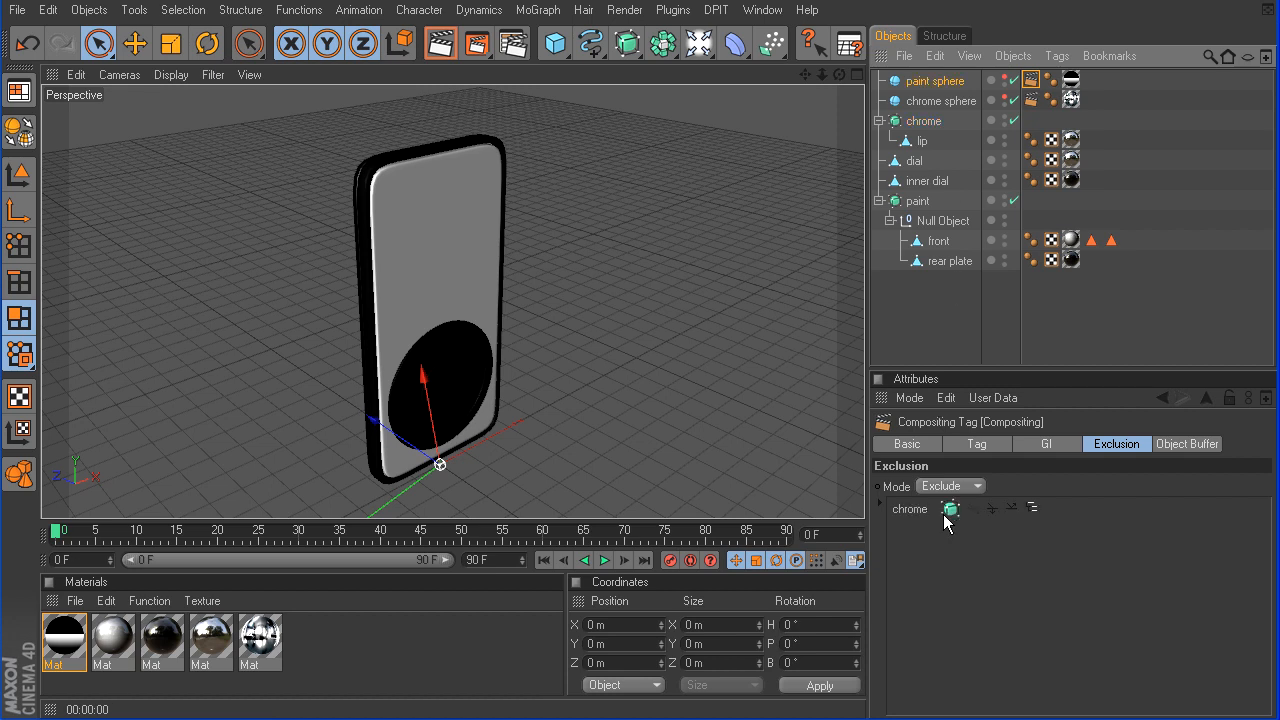
{"action": "mouse_move", "coordinate": [945, 210]}
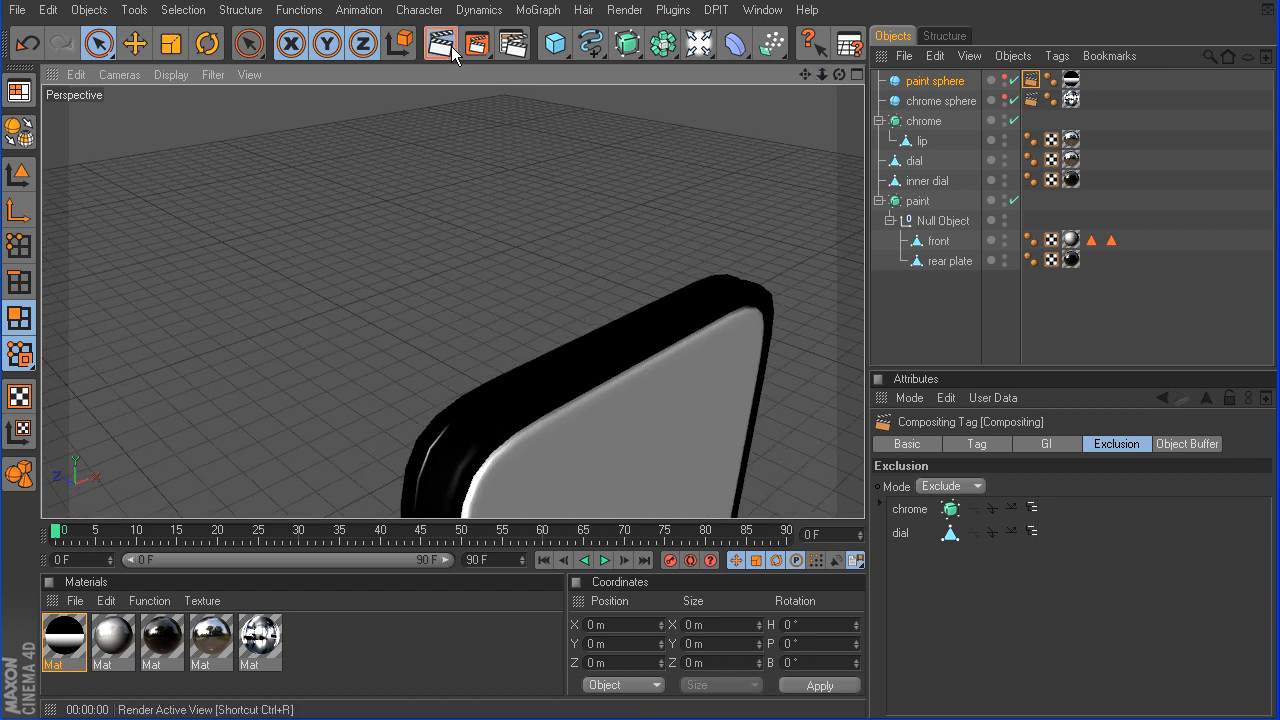
Render the view to check the chrome rim's reflection with the dial excluded
{"action": "left_click", "coordinate": [440, 42]}
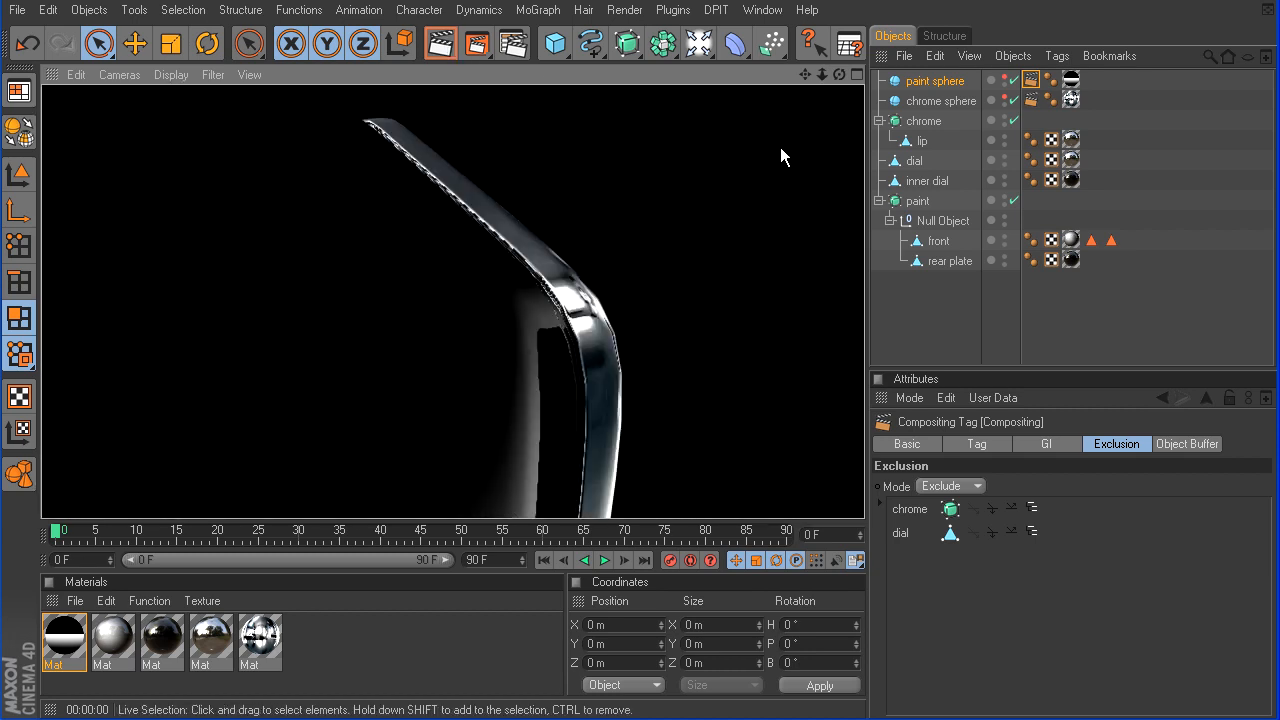
{"action": "mouse_move", "coordinate": [558, 405]}
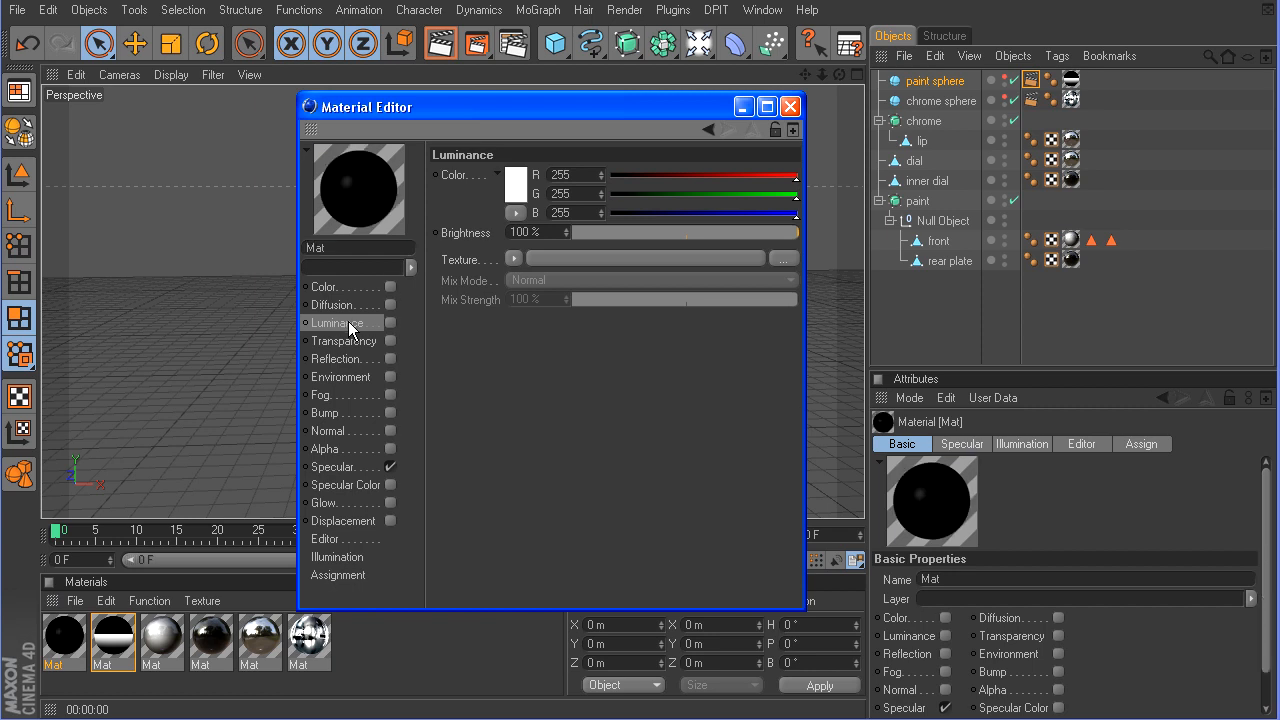
Enable luminance with screen.jpg as its texture and turn off the material's specular
{"action": "left_click", "coordinate": [391, 322]}
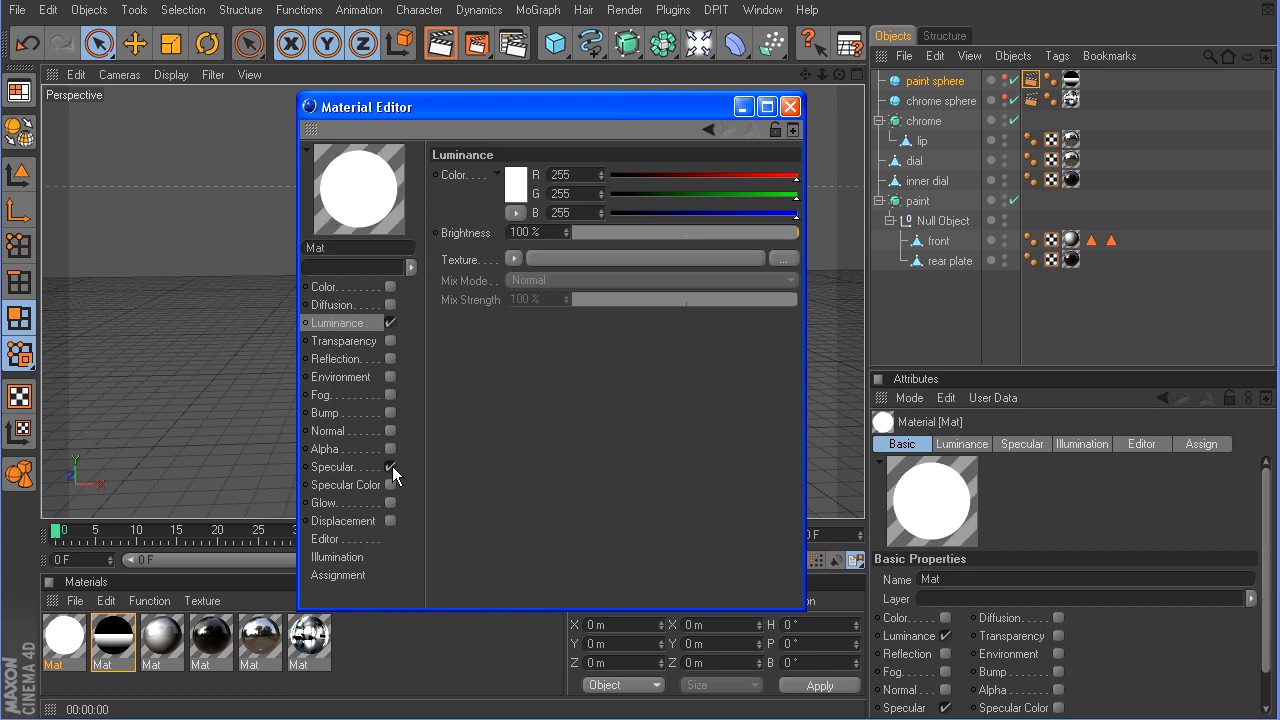
{"action": "left_click", "coordinate": [515, 259]}
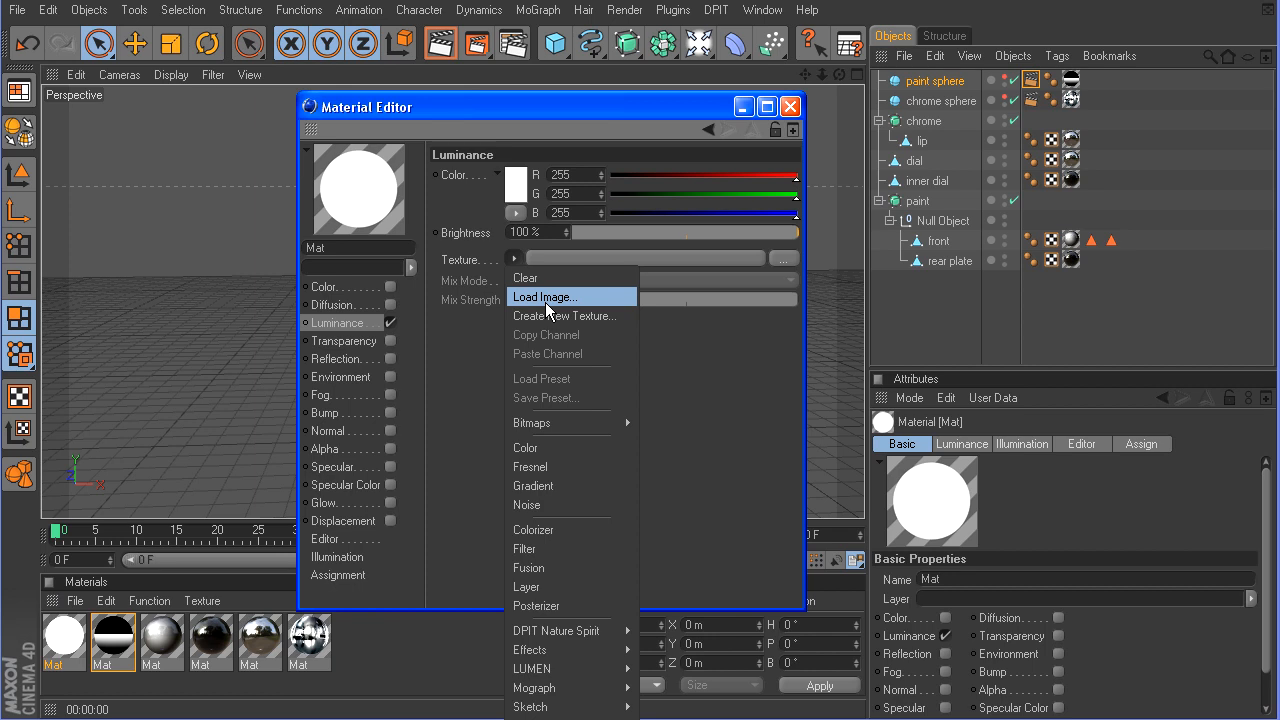
{"action": "left_click", "coordinate": [545, 297]}
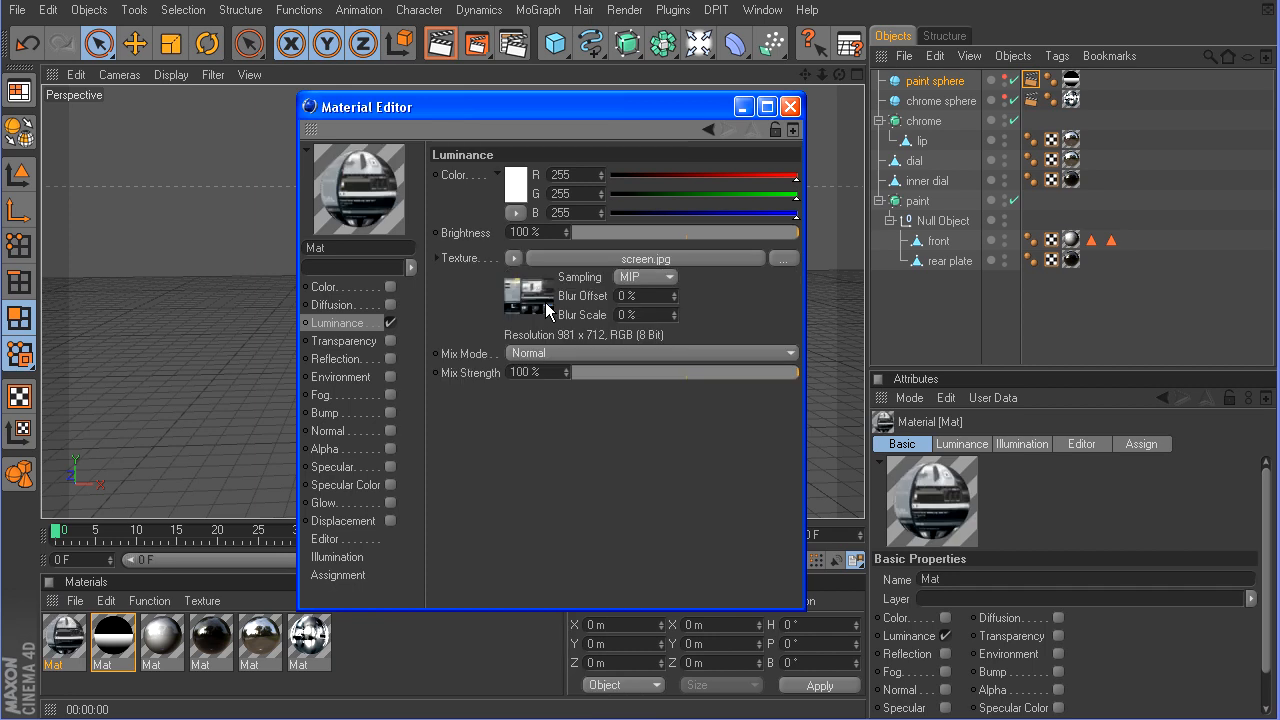
{"action": "mouse_move", "coordinate": [548, 345]}
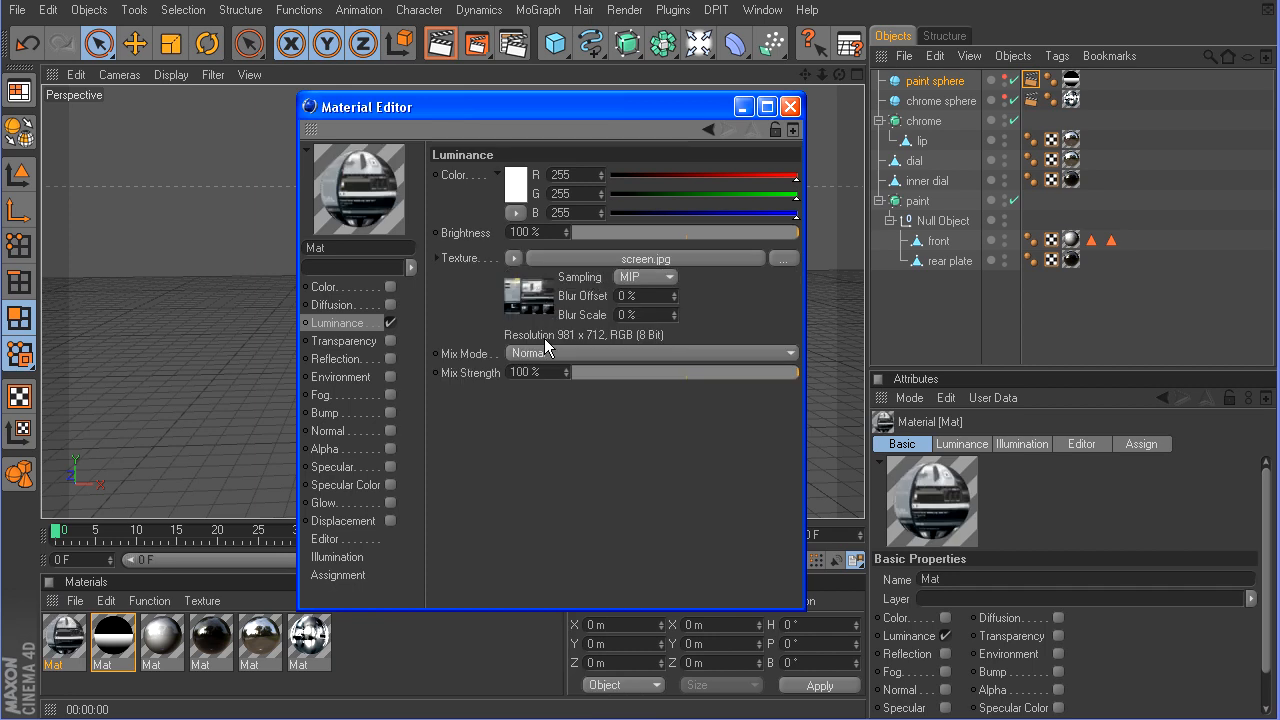
{"action": "mouse_move", "coordinate": [558, 347]}
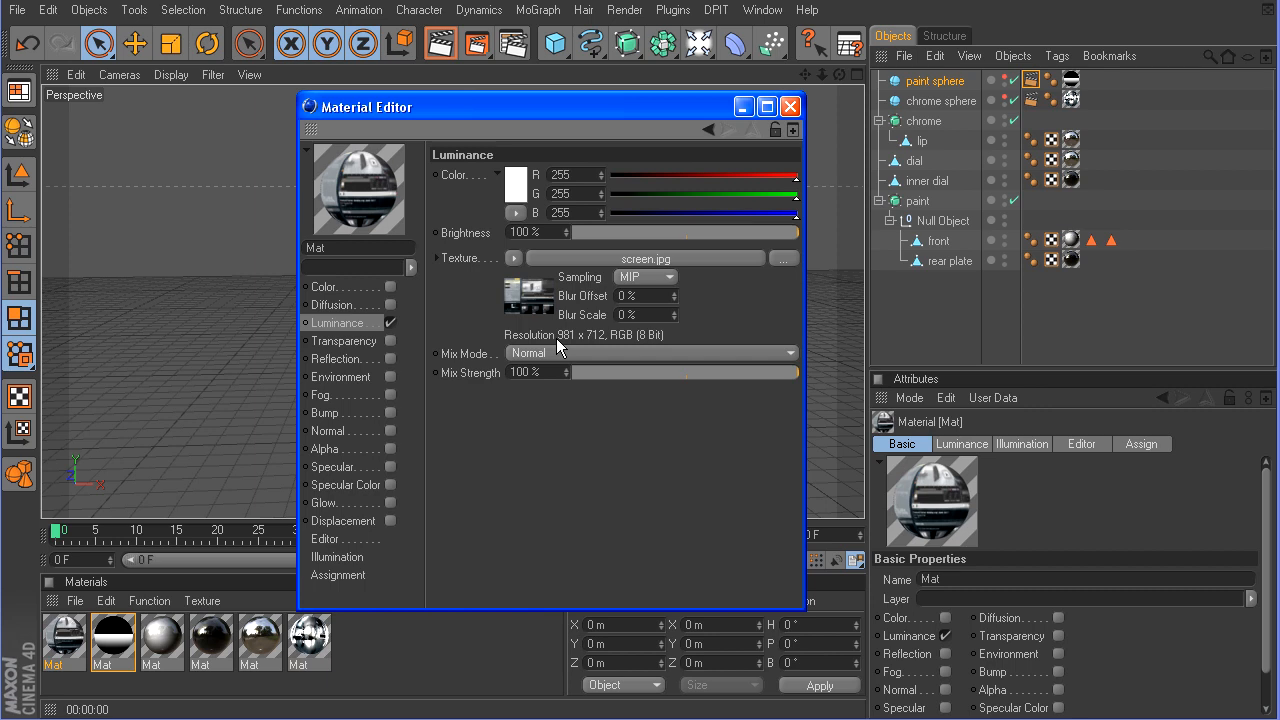
{"action": "mouse_move", "coordinate": [473, 228]}
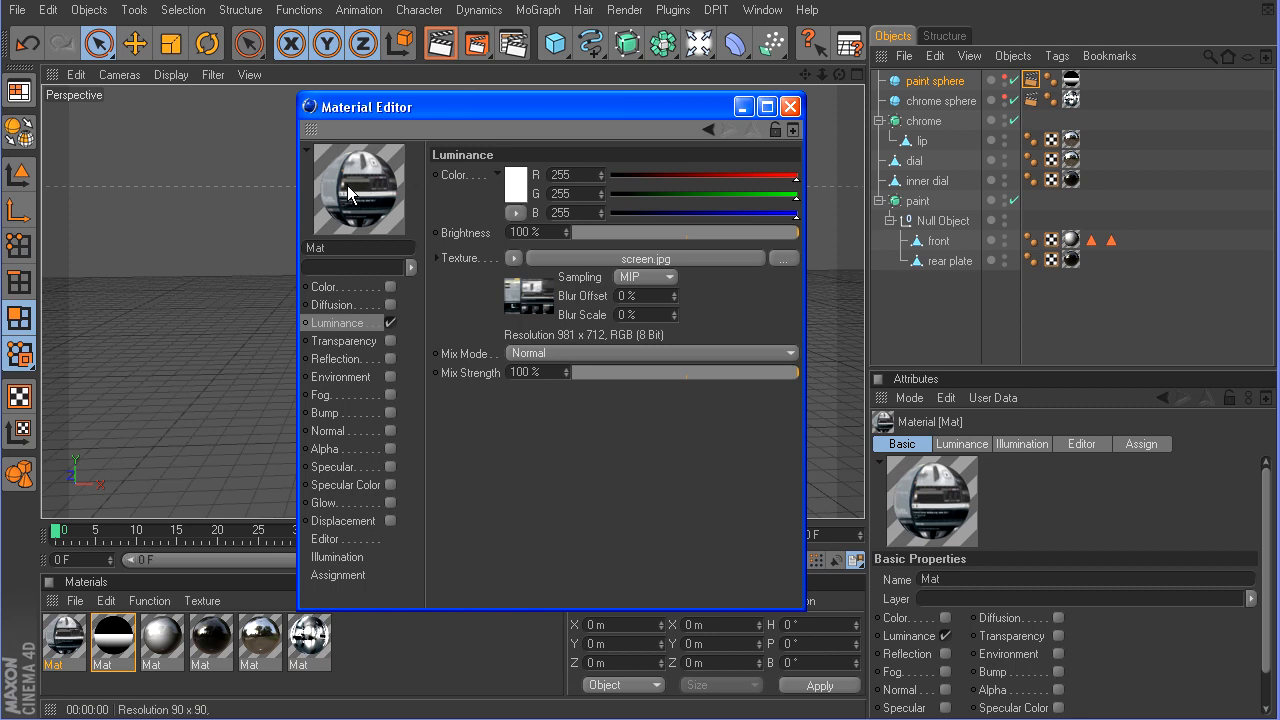
{"action": "right_click", "coordinate": [358, 190]}
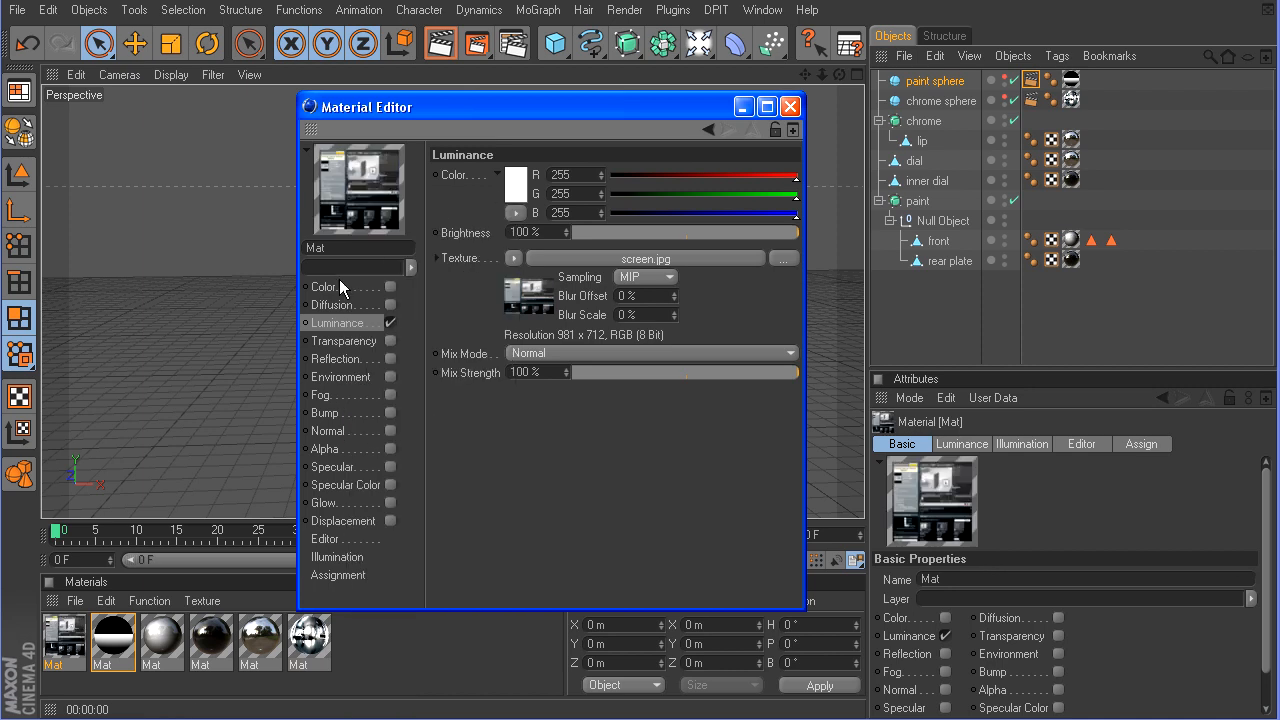
{"action": "mouse_move", "coordinate": [590, 268]}
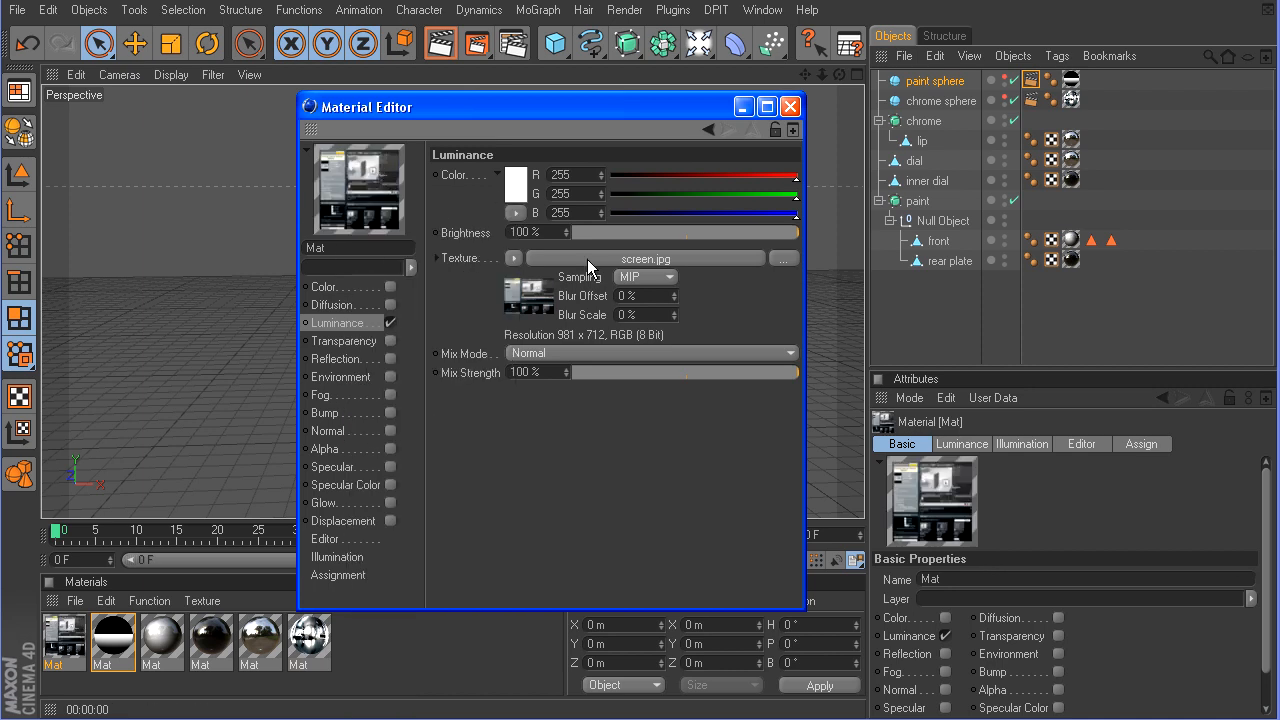
Restrict the front texture tag to the 'screen' selection with Flat projection and no tiling
{"action": "left_click", "coordinate": [789, 106]}
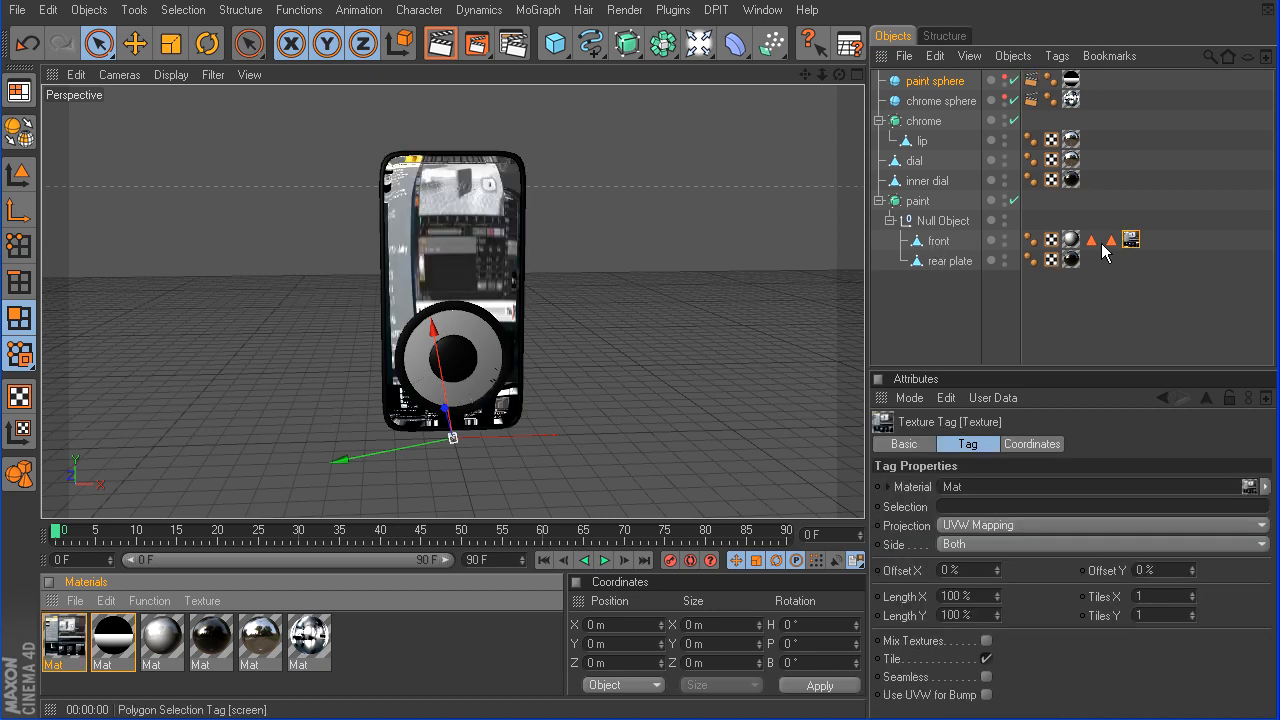
{"action": "left_click", "coordinate": [1090, 240]}
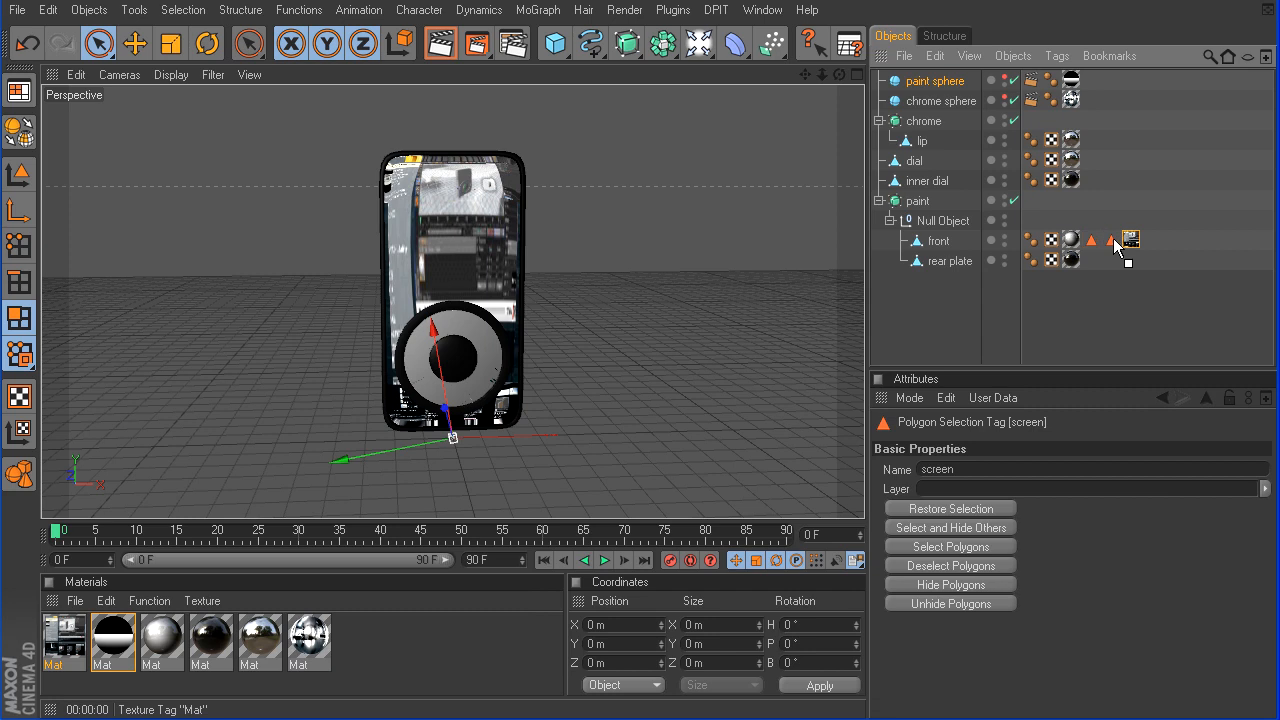
{"action": "left_click", "coordinate": [1111, 240]}
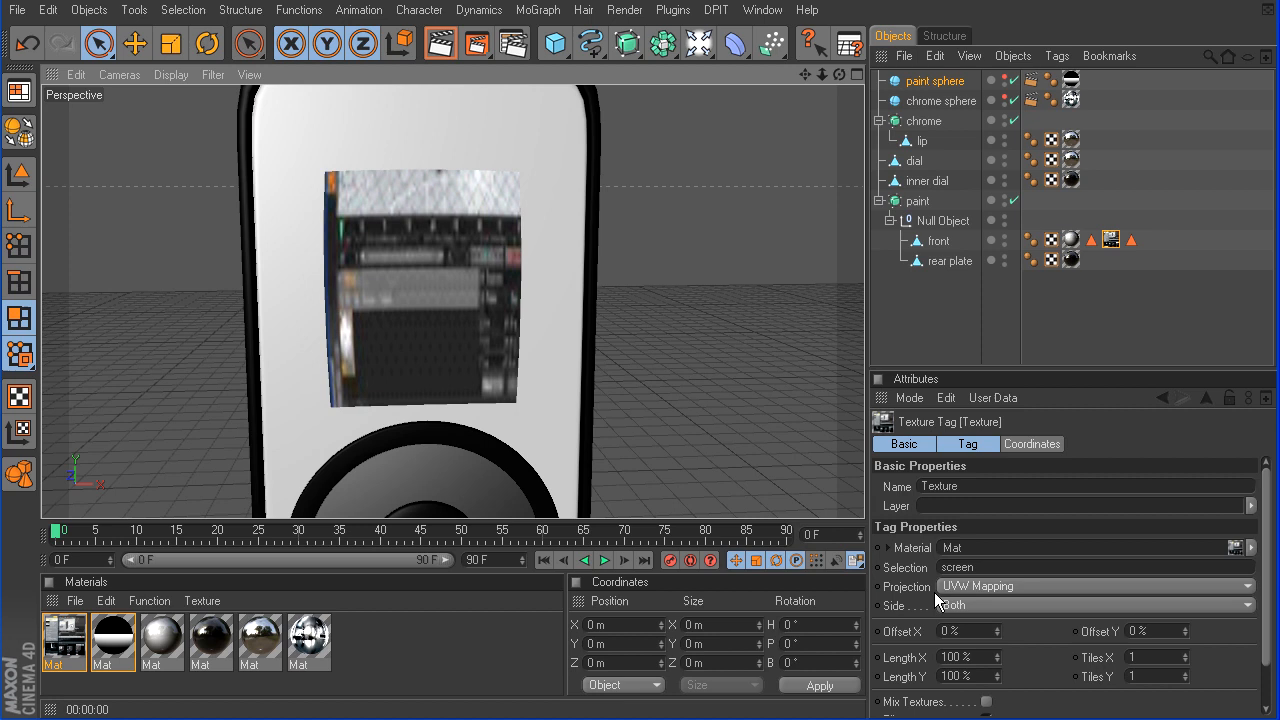
{"action": "left_click", "coordinate": [1093, 586]}
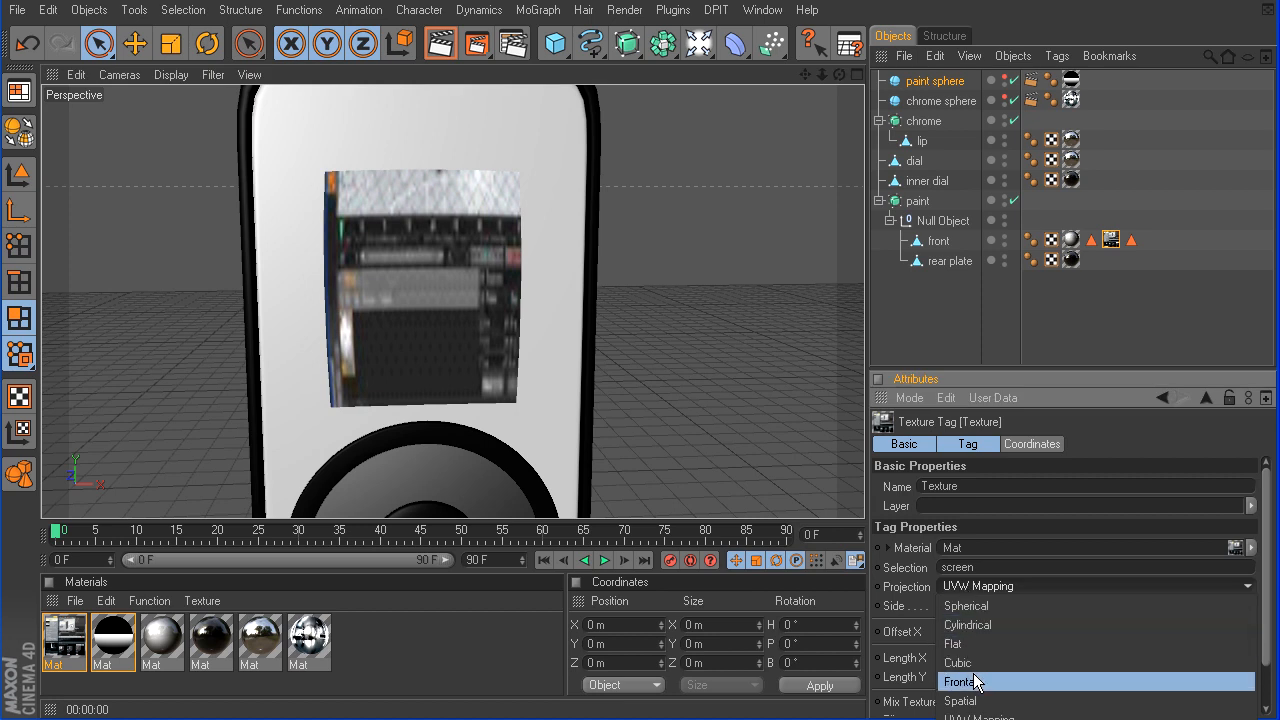
{"action": "left_click", "coordinate": [957, 643]}
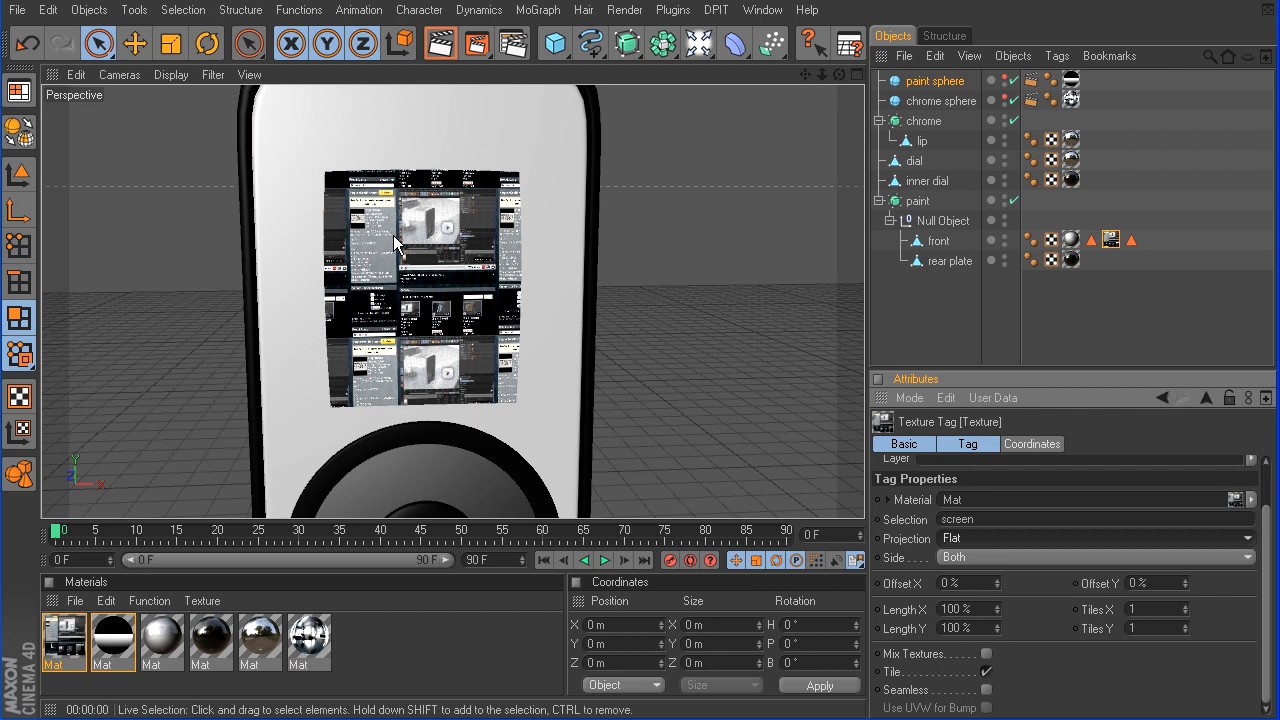
{"action": "left_click", "coordinate": [986, 671]}
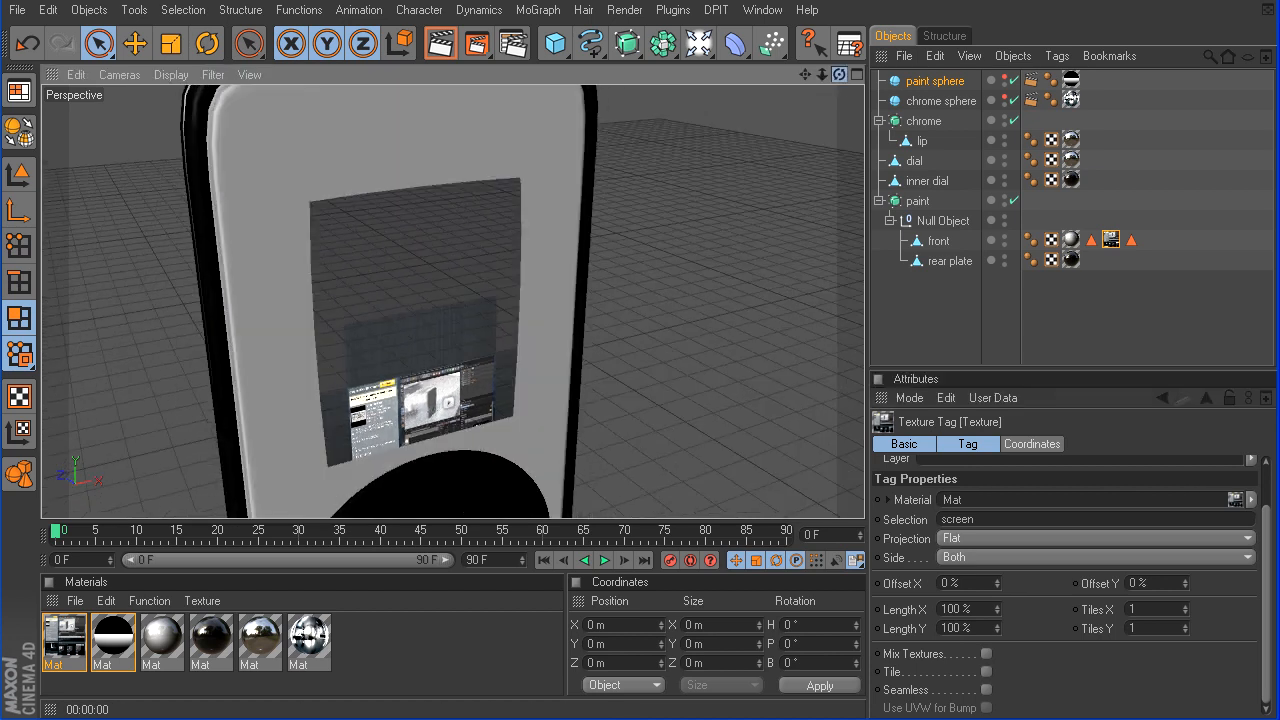
Select the front object and switch to edge mode to pick the screen border
{"action": "left_click", "coordinate": [938, 240]}
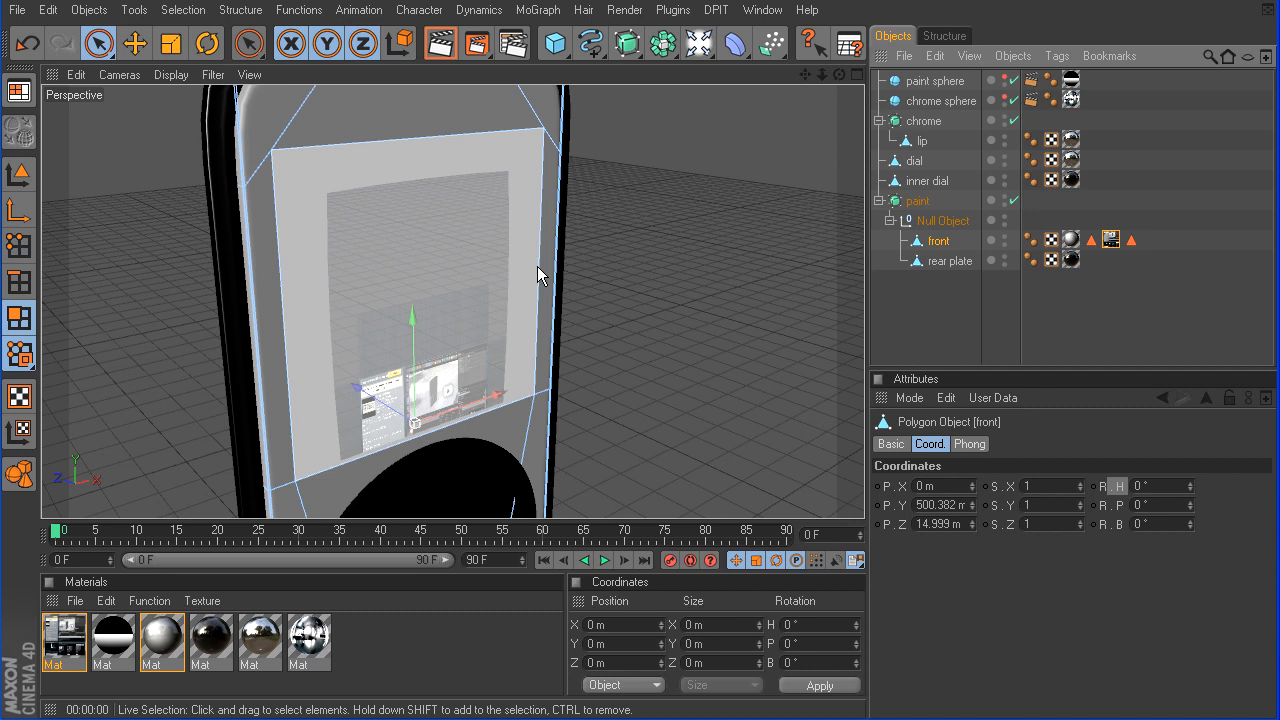
{"action": "left_click", "coordinate": [20, 285]}
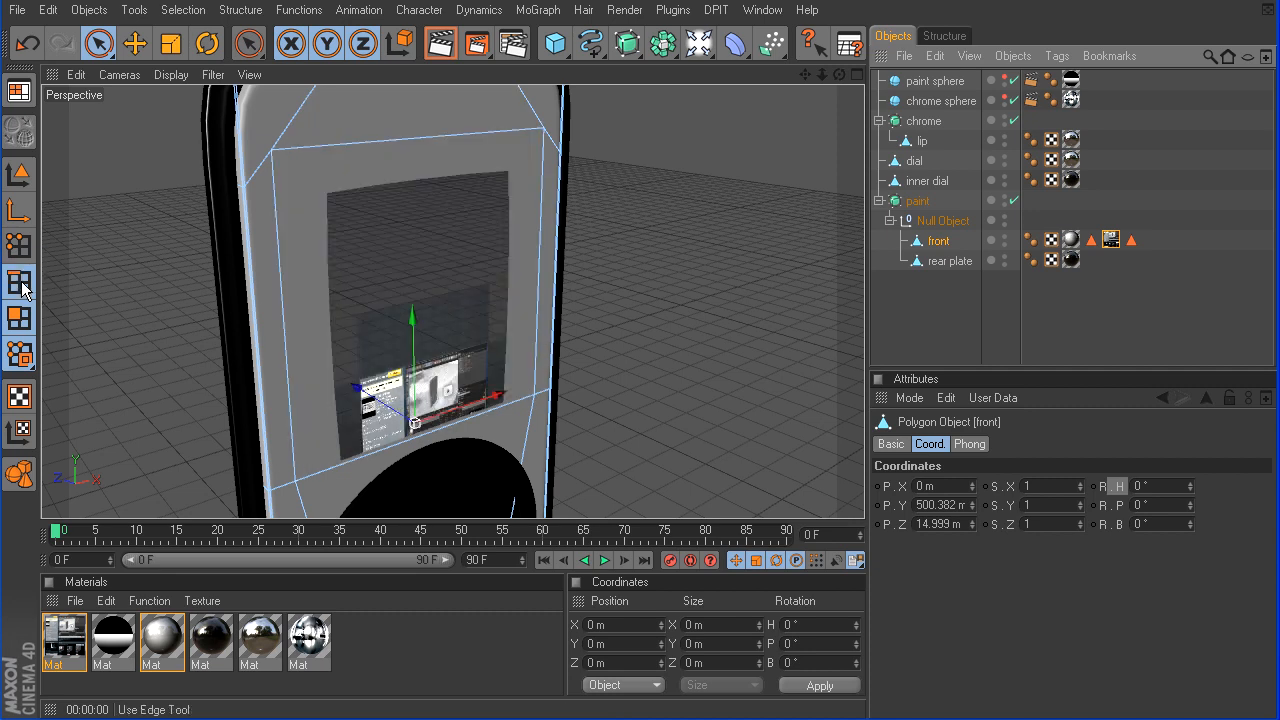
{"action": "left_click", "coordinate": [98, 43]}
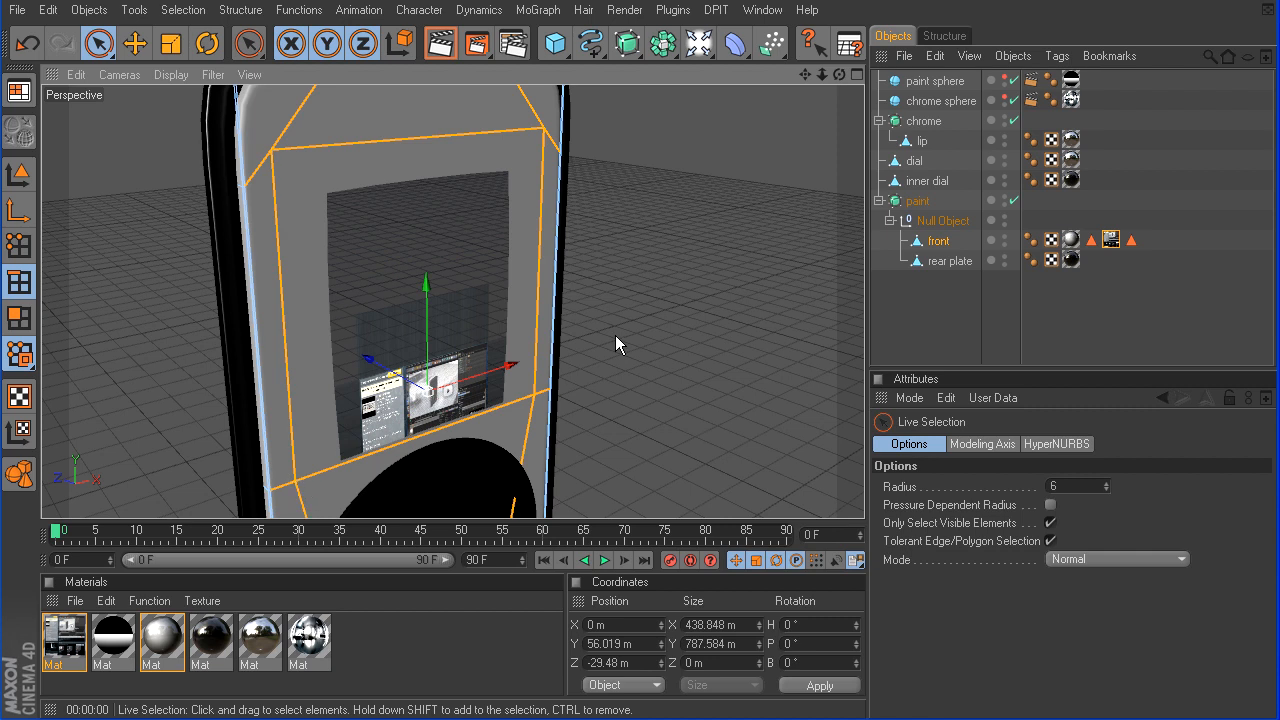
{"action": "mouse_move", "coordinate": [612, 248]}
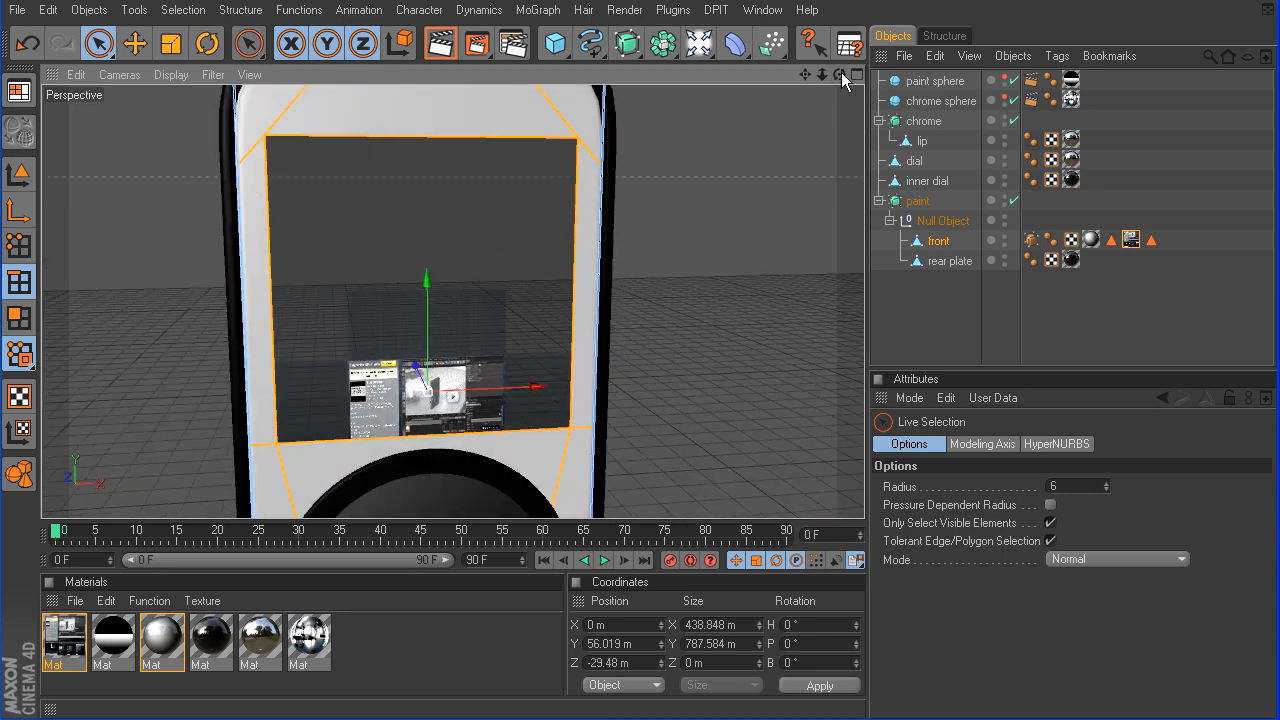
In the Front view, move the screenshot texture up onto the screen and render
{"action": "left_click", "coordinate": [840, 74]}
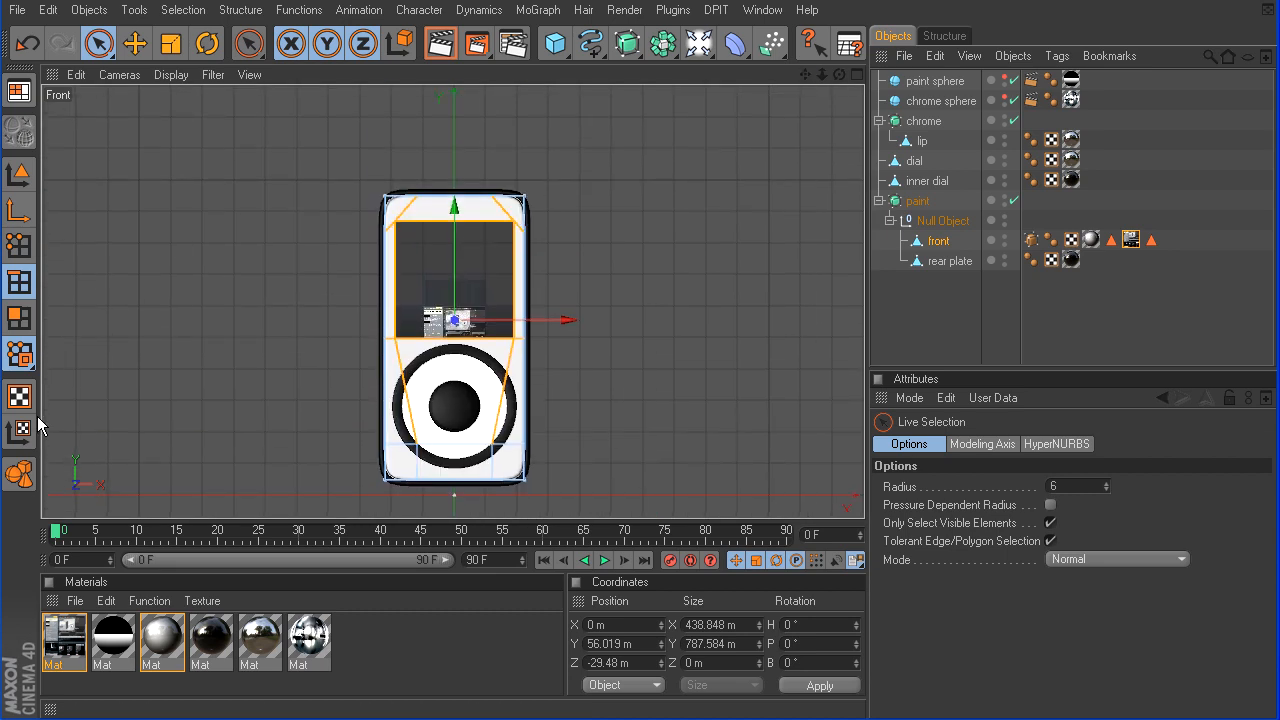
{"action": "mouse_move", "coordinate": [20, 432]}
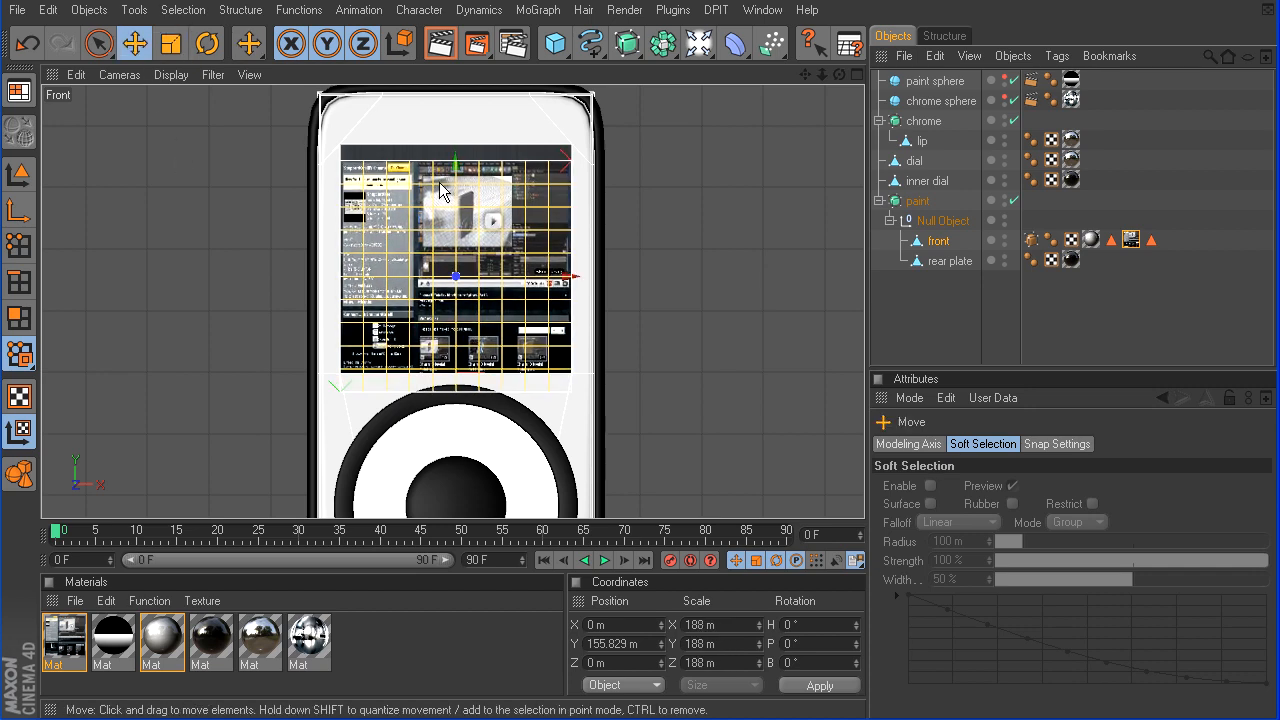
{"action": "left_click_drag", "start_coordinate": [455, 280], "coordinate": [455, 200]}
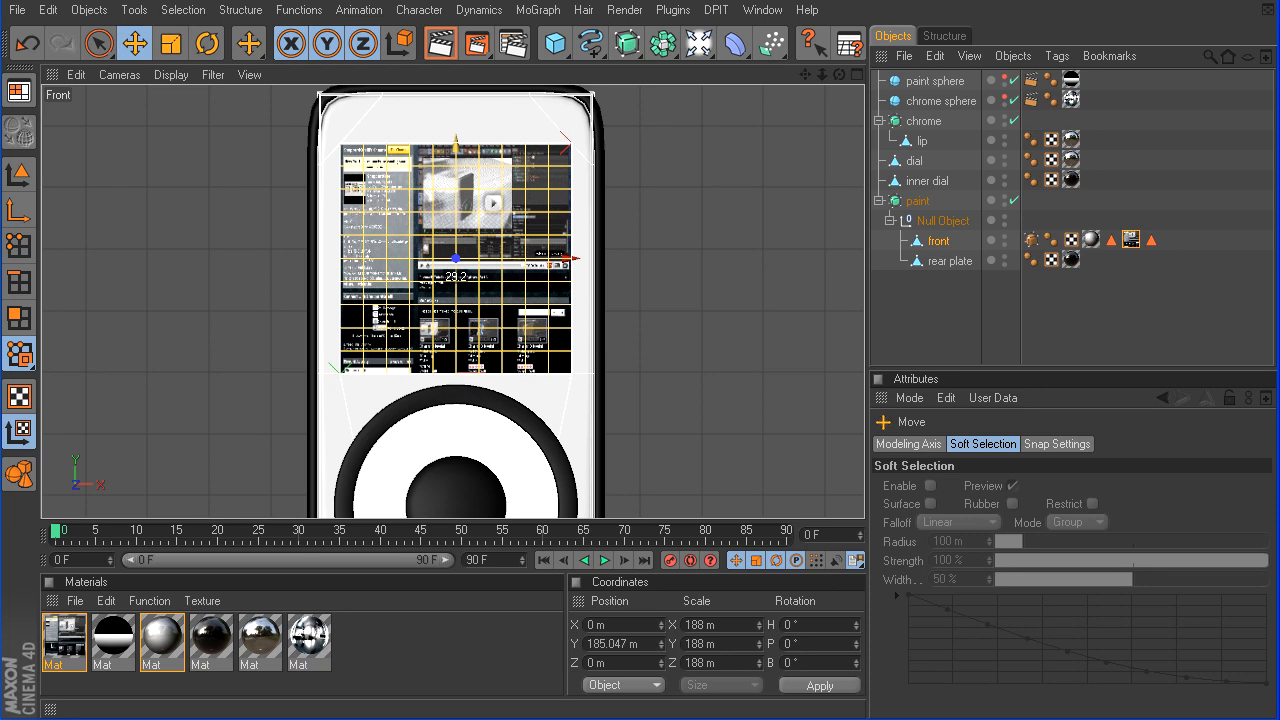
{"action": "left_click", "coordinate": [856, 74]}
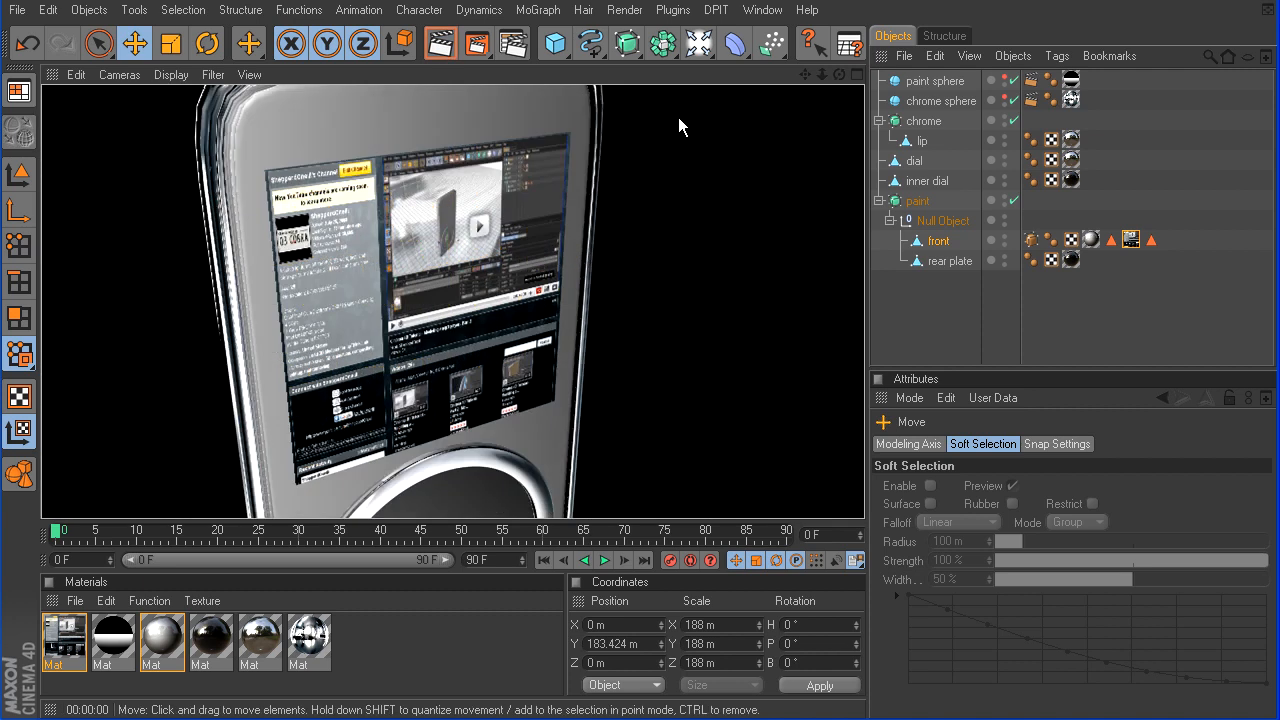
{"action": "mouse_move", "coordinate": [787, 142]}
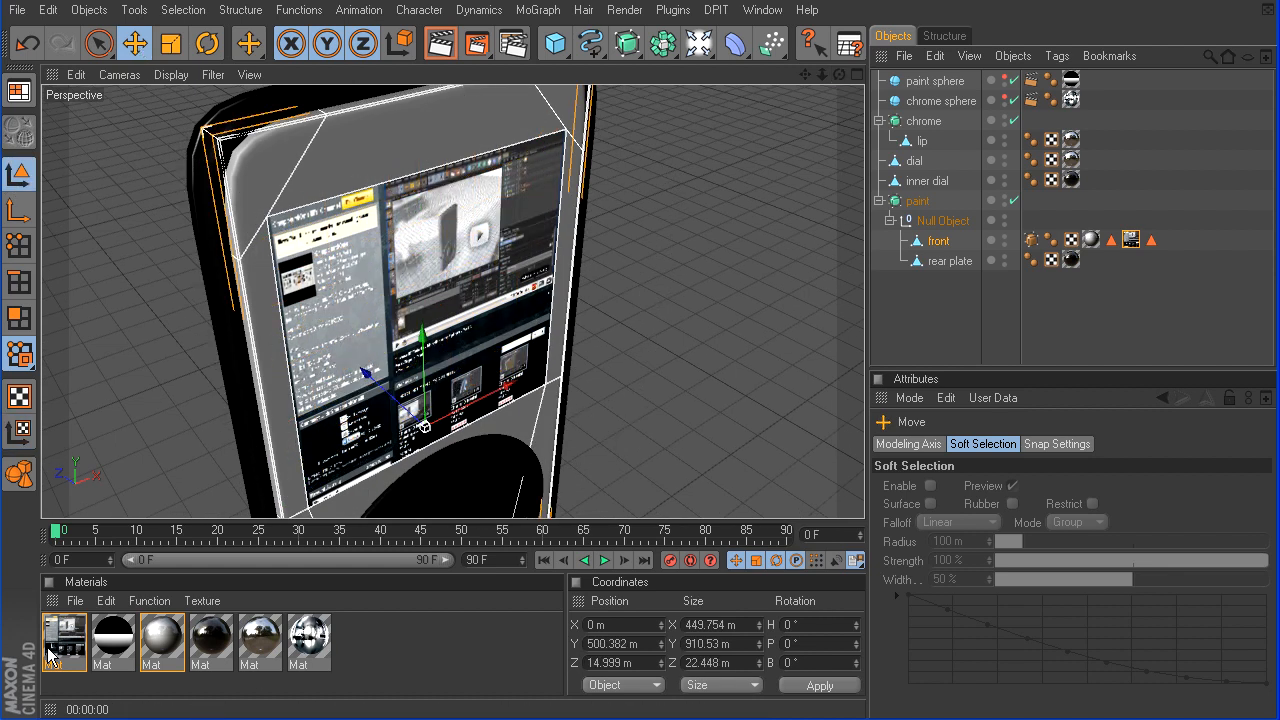
Set the screen material's Luminance Brightness to 175% with Multiply mix mode
{"action": "double_click", "coordinate": [64, 640]}
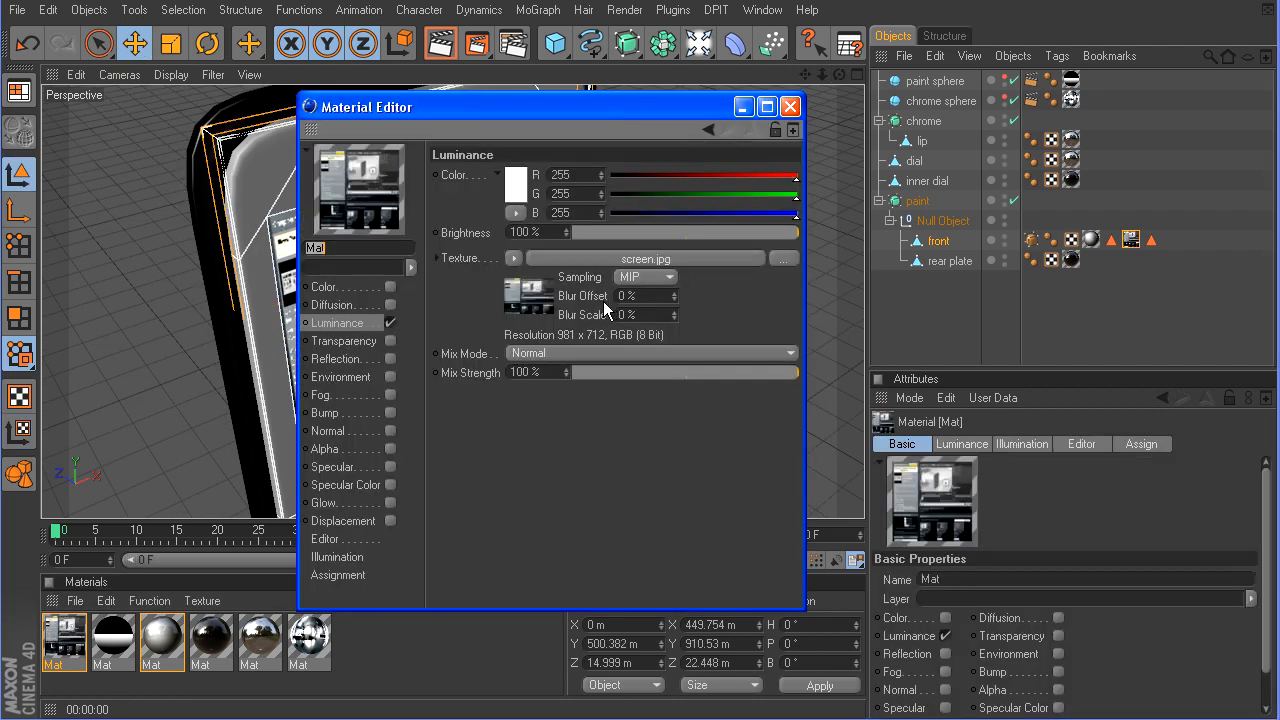
{"action": "left_click", "coordinate": [650, 352]}
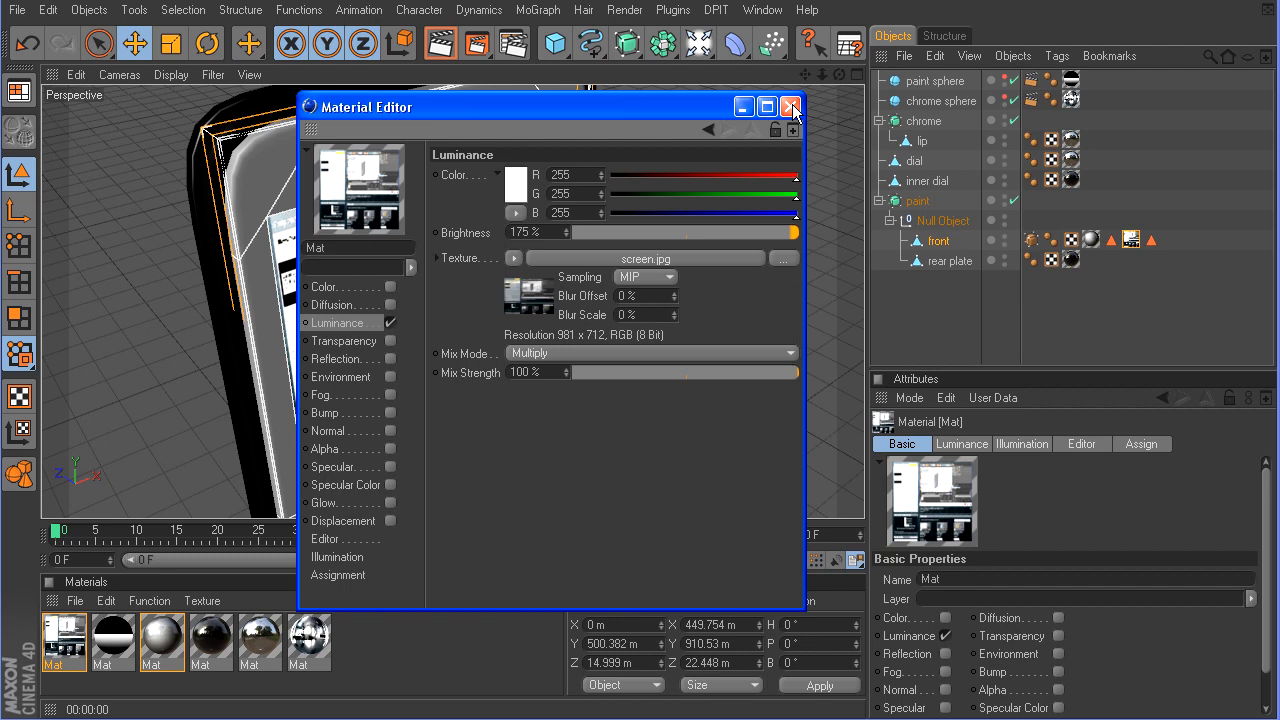
{"action": "left_click", "coordinate": [791, 107]}
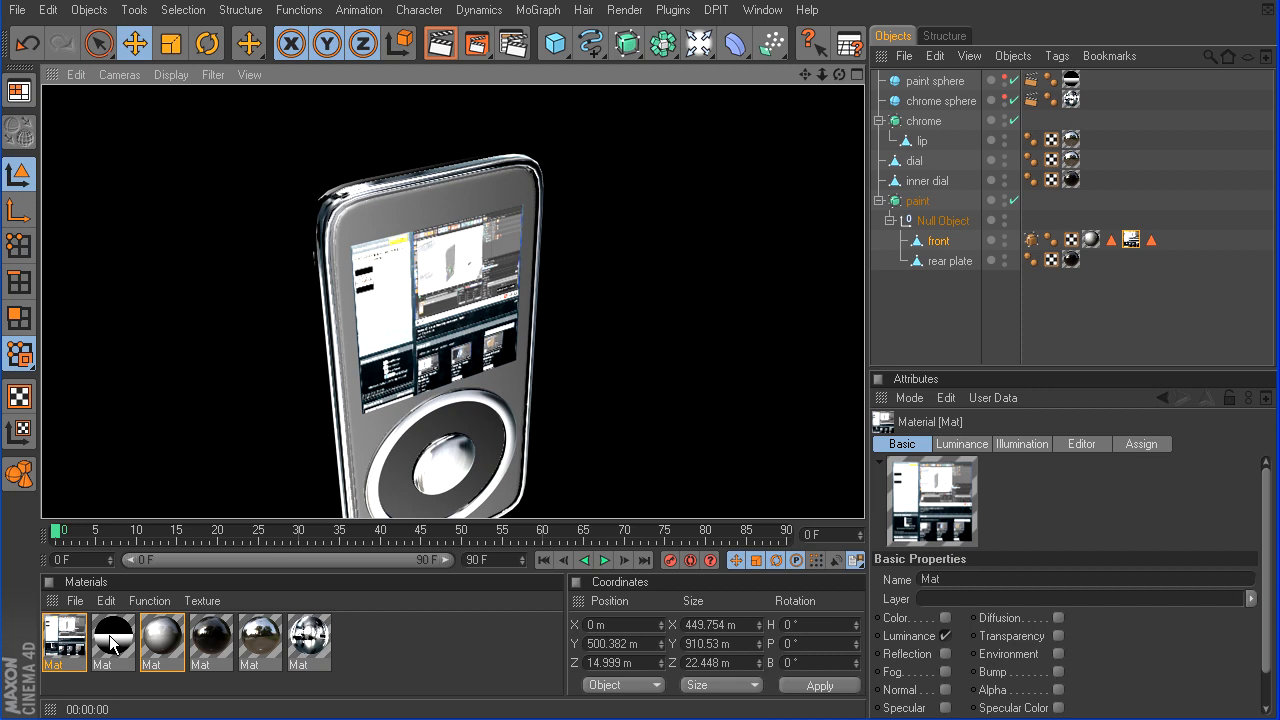
Enable Reflection on the screen.jpg material using a Fresnel texture in Additive mode
{"action": "double_click", "coordinate": [64, 637]}
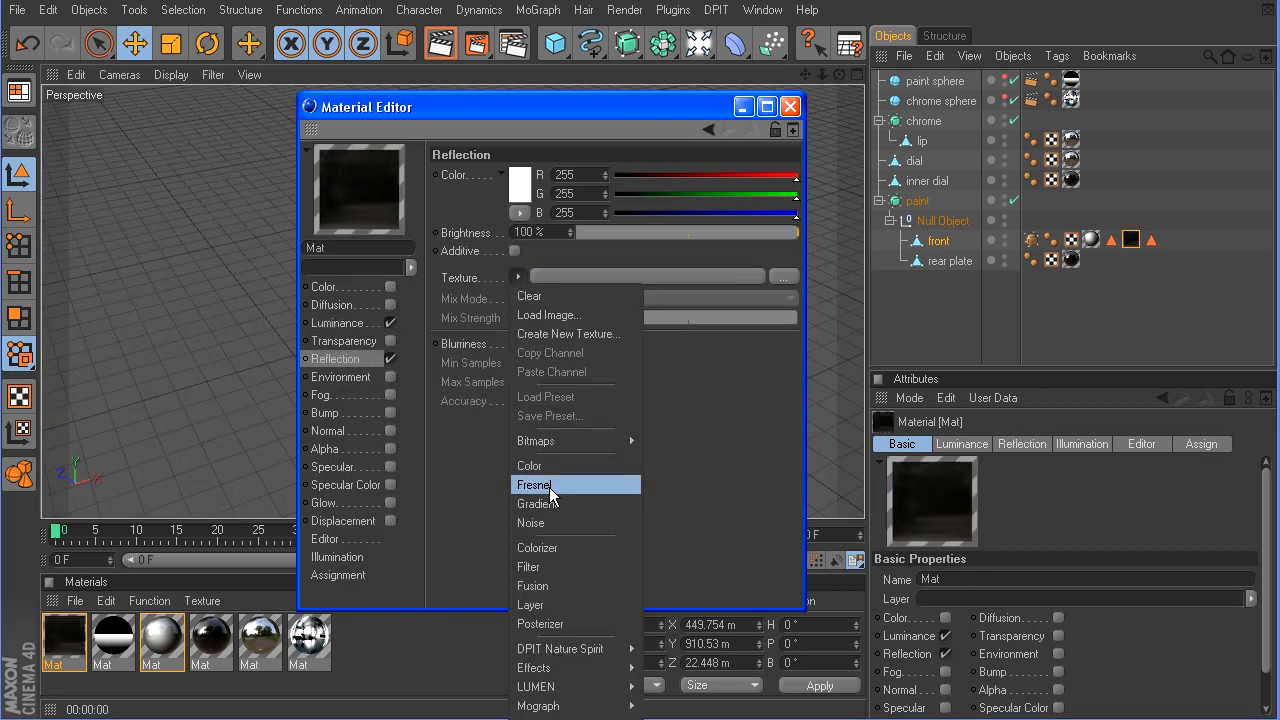
{"action": "left_click", "coordinate": [538, 503]}
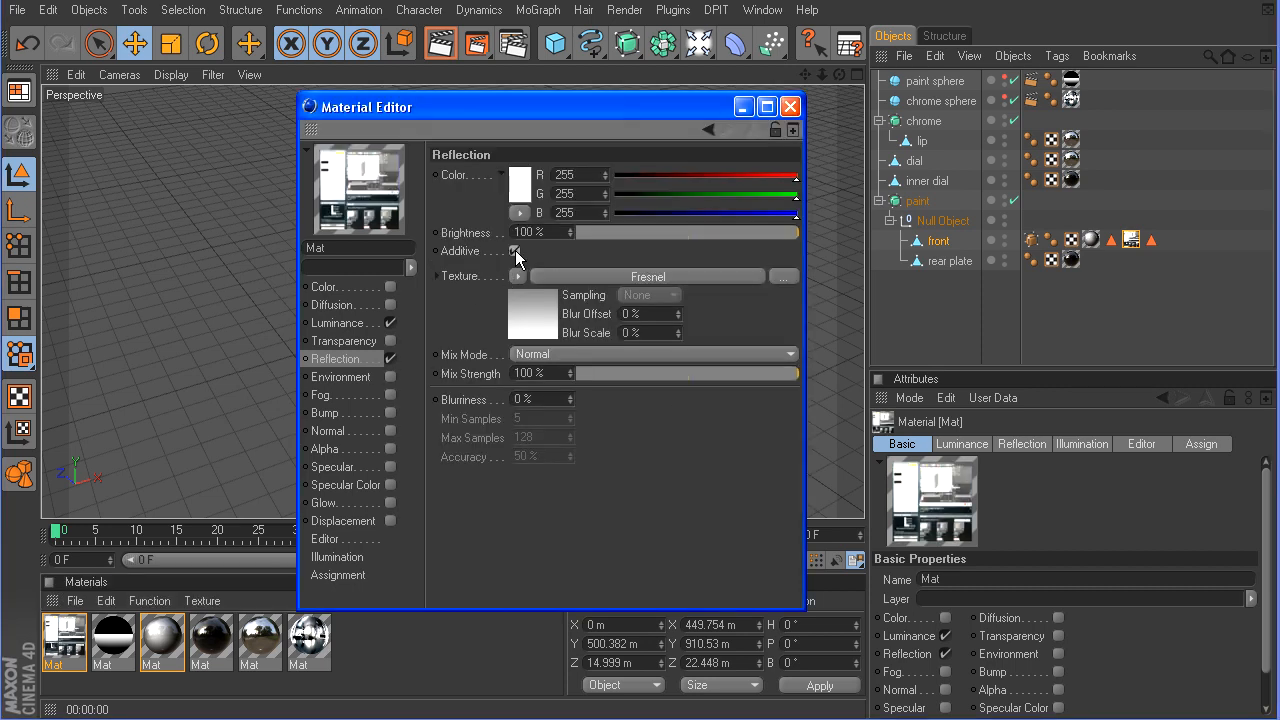
{"action": "left_click", "coordinate": [517, 251]}
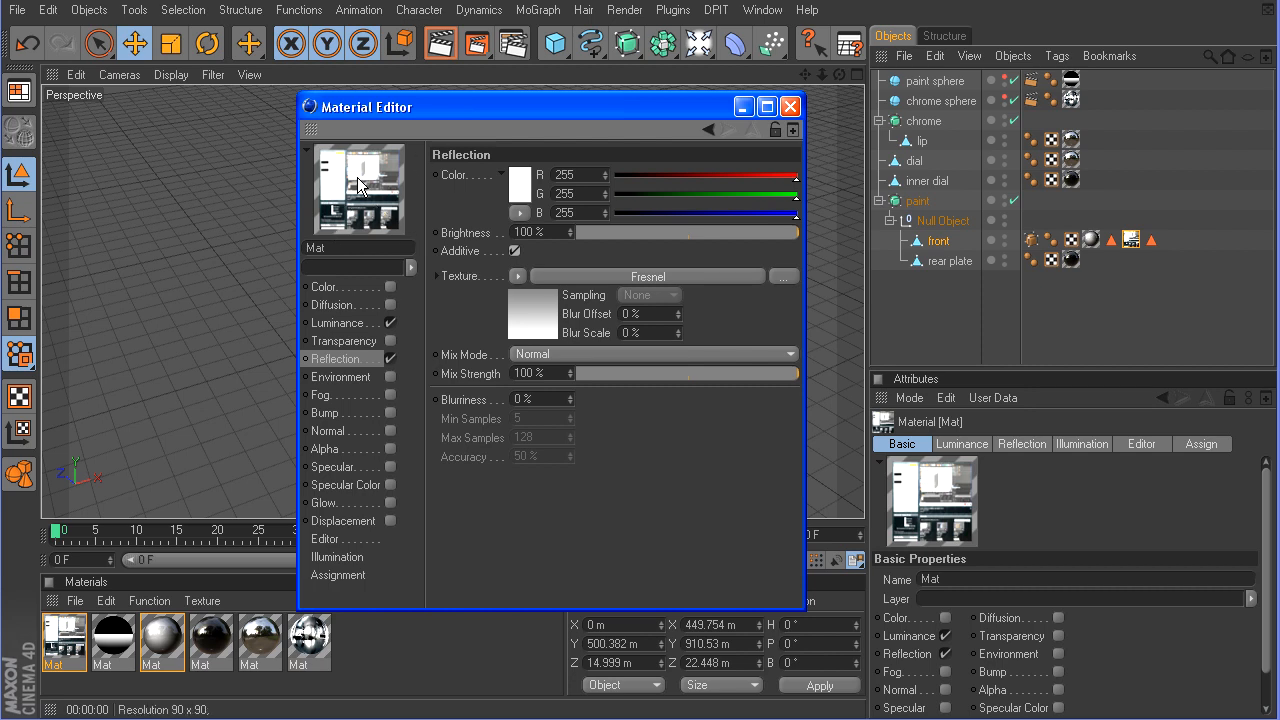
{"action": "mouse_move", "coordinate": [378, 326]}
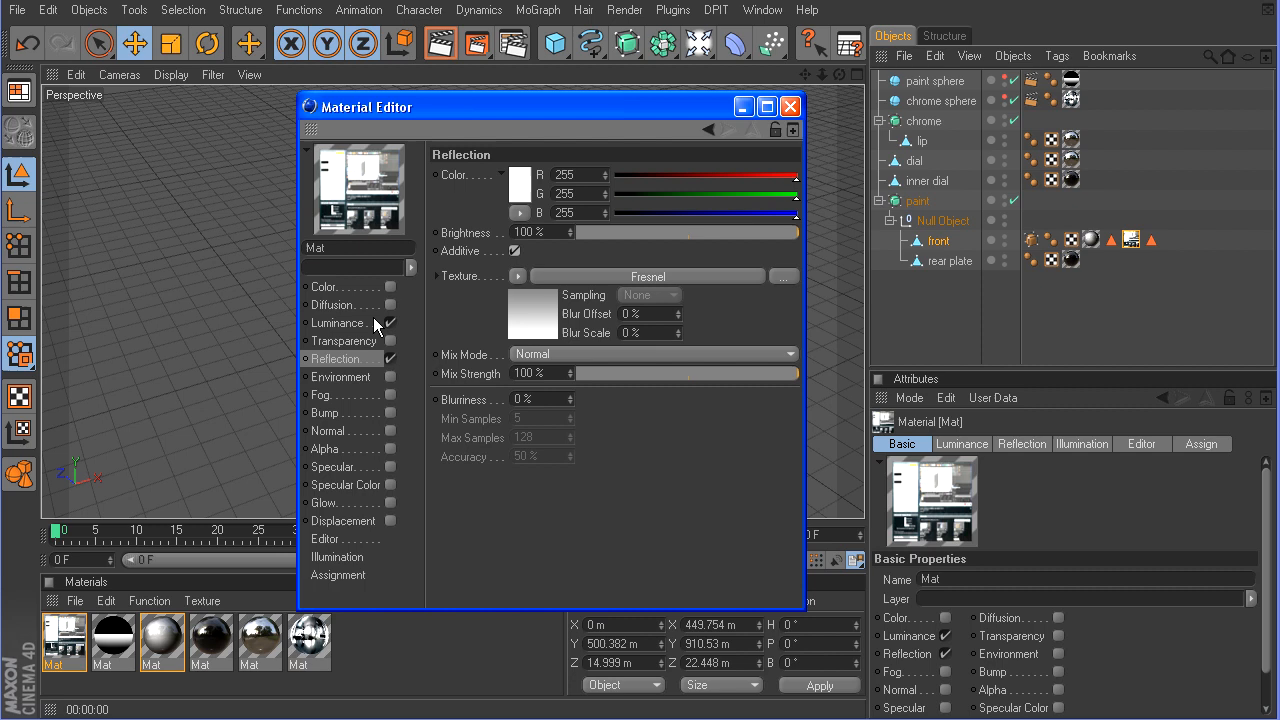
{"action": "left_click", "coordinate": [789, 106]}
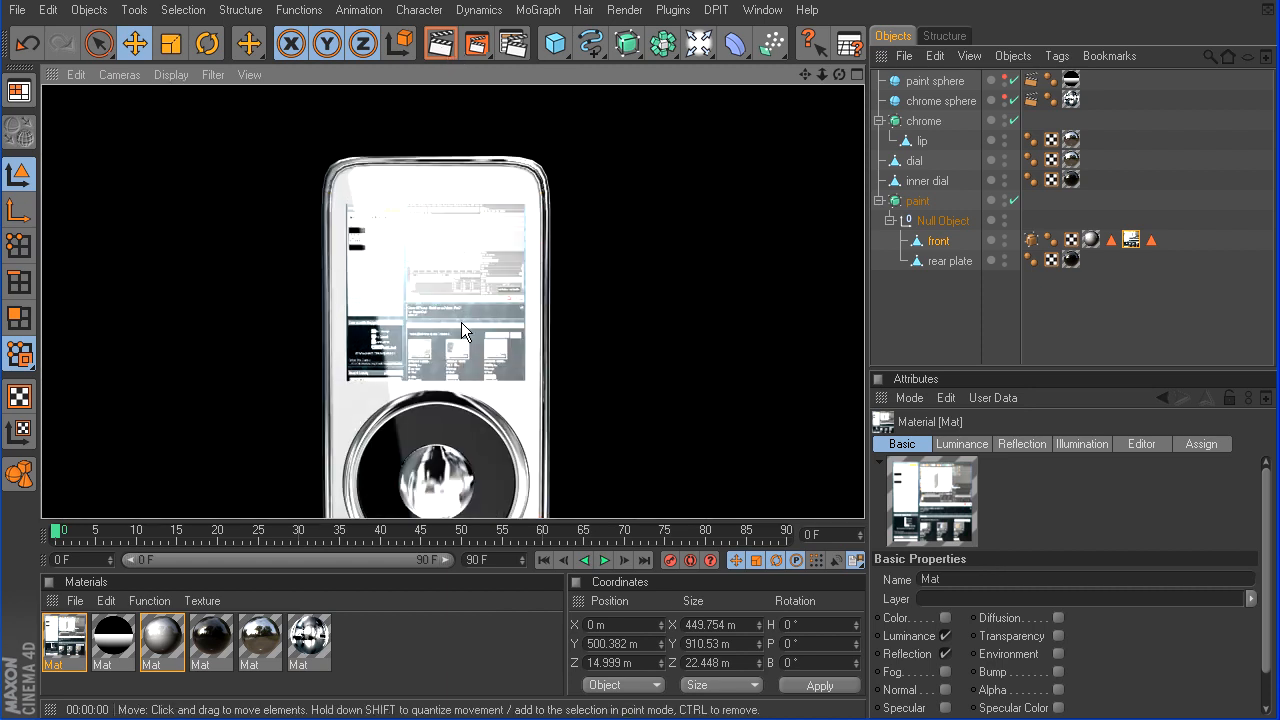
{"action": "double_click", "coordinate": [64, 640]}
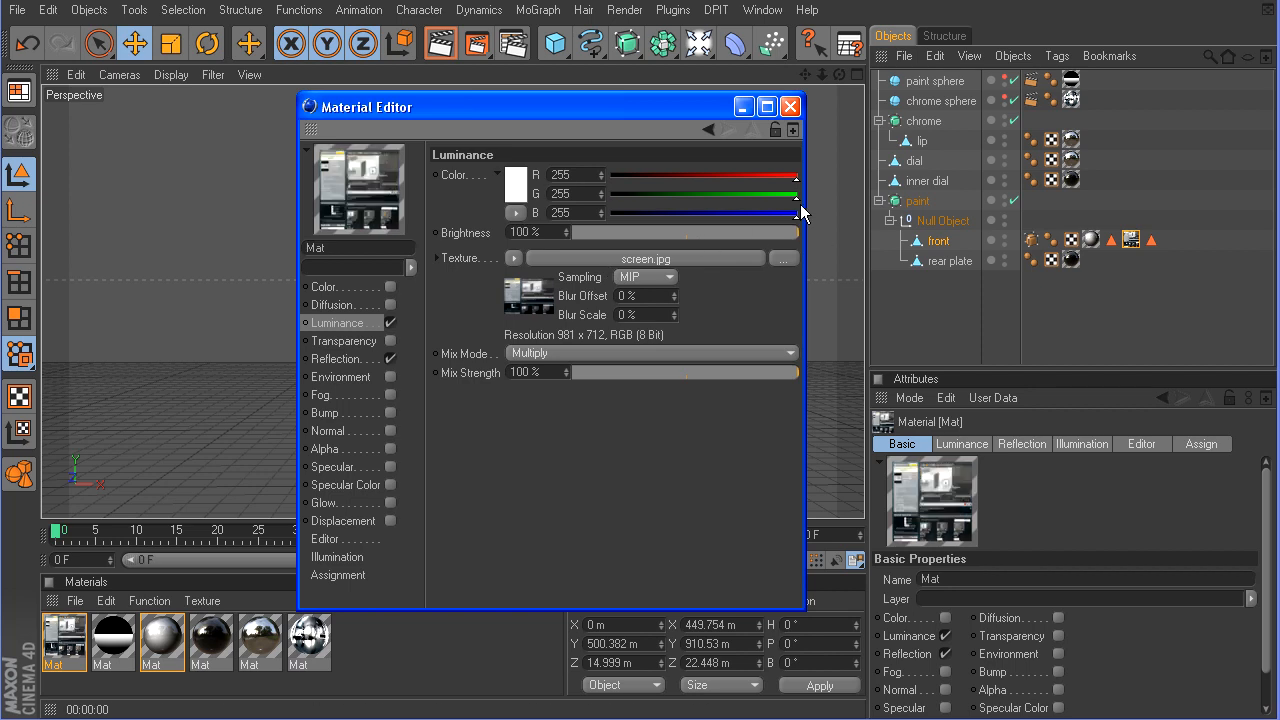
{"action": "left_click", "coordinate": [439, 43]}
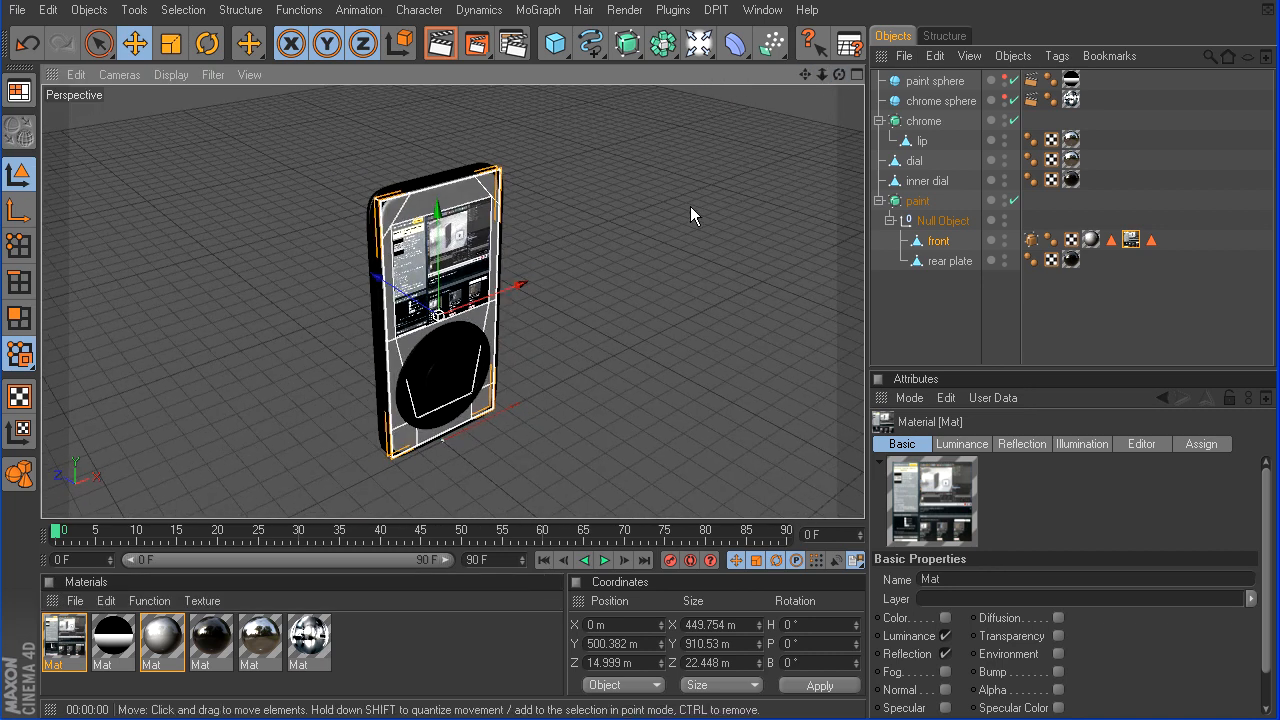
{"action": "mouse_move", "coordinate": [708, 213]}
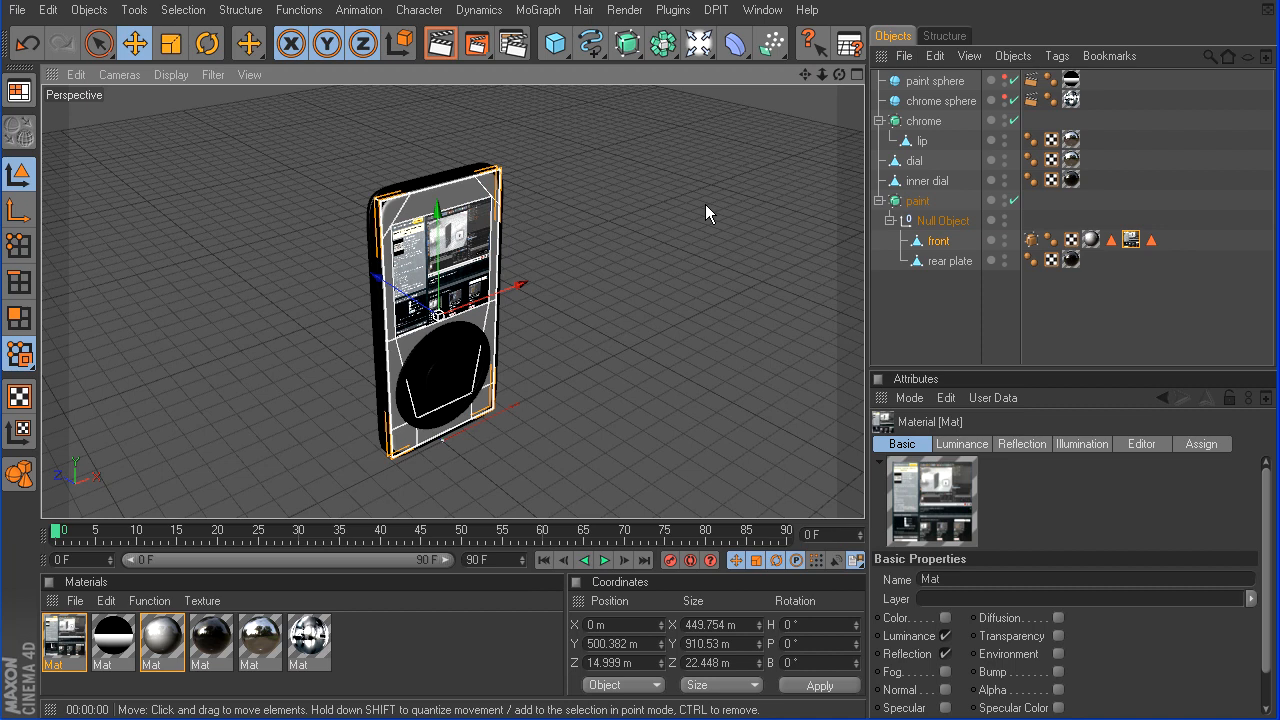
{"action": "mouse_move", "coordinate": [696, 251]}
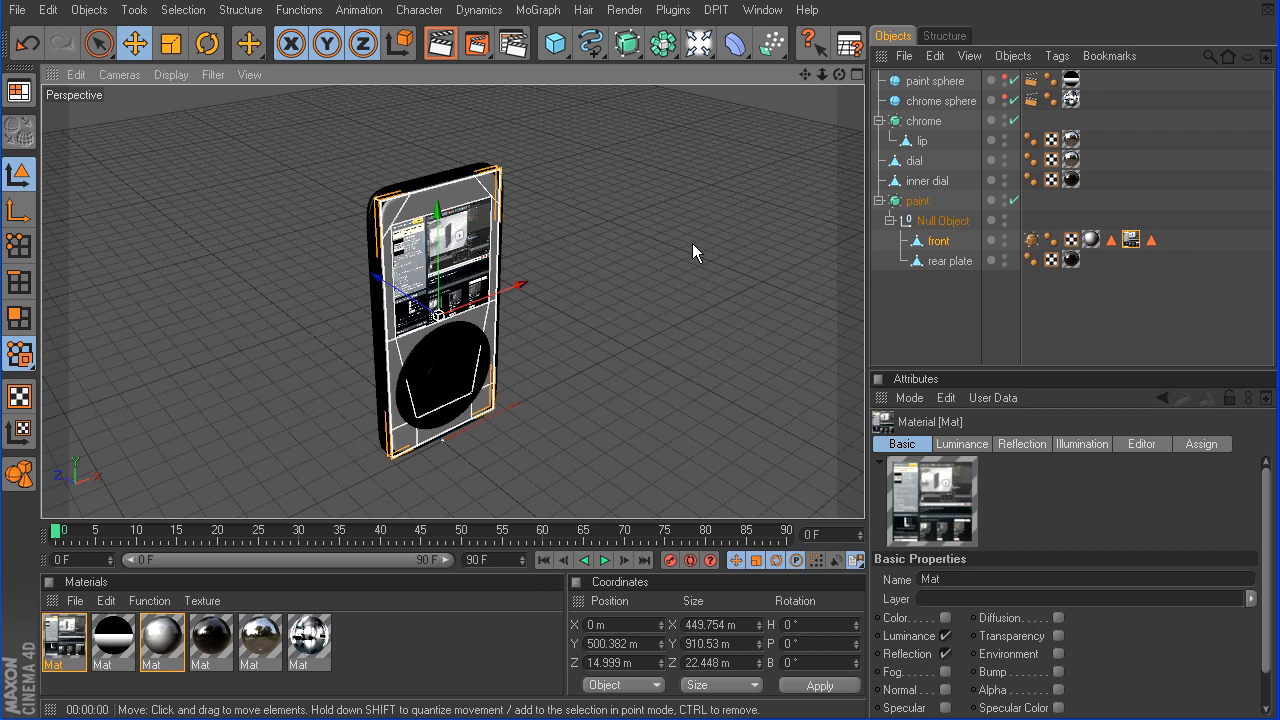